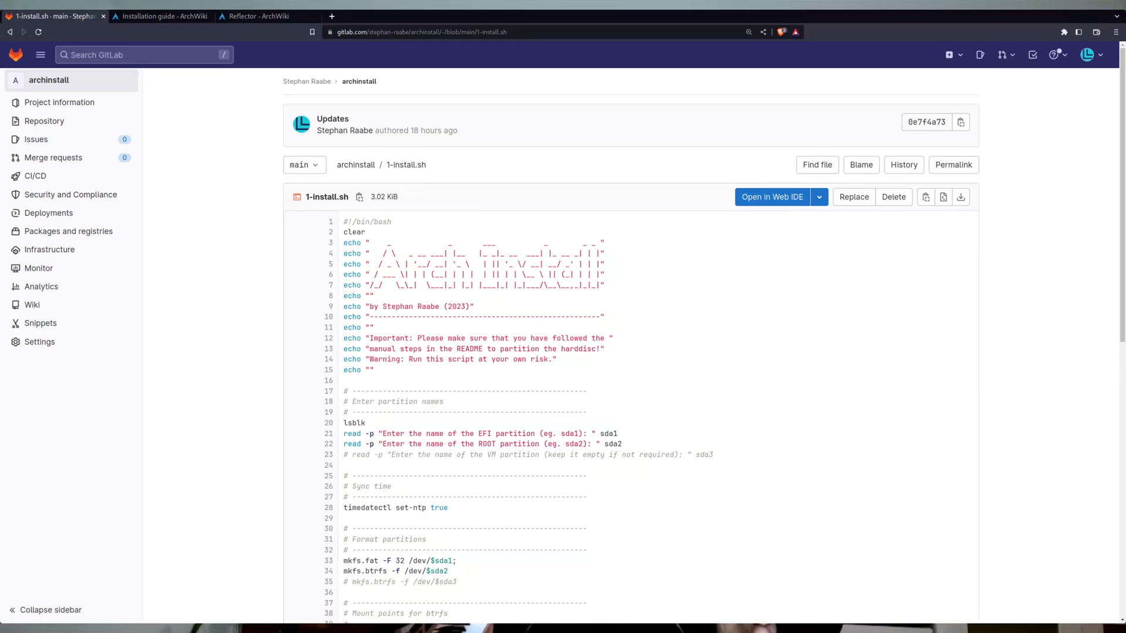
# - Switch from the 1-install.sh script to the archlinux.org home page tab
pyautogui.click(166, 26)
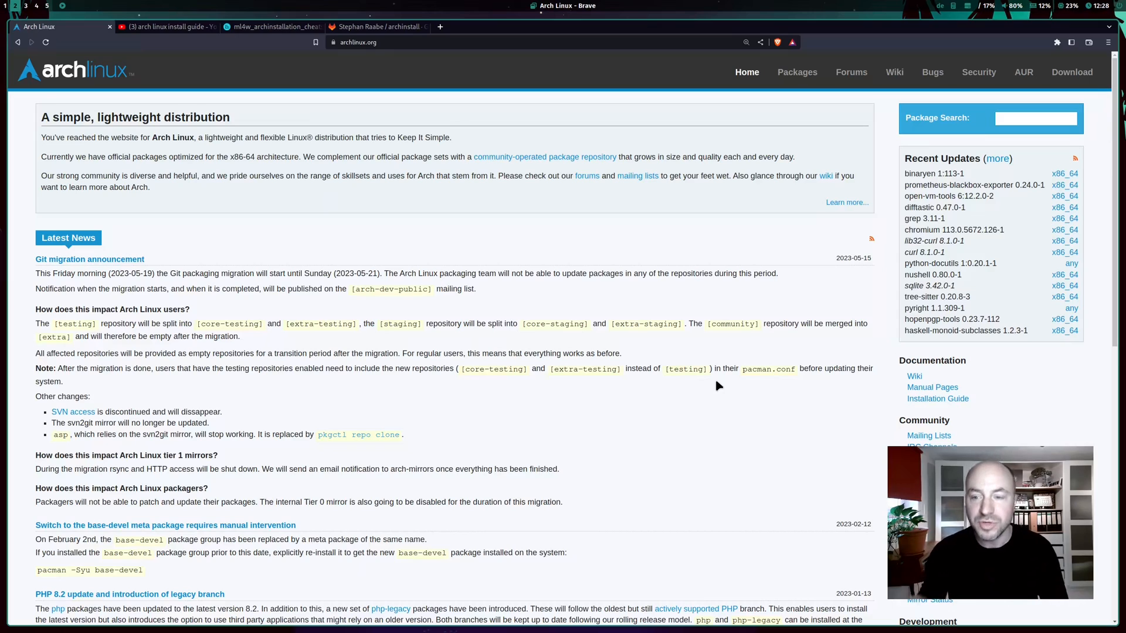
pyautogui.moveTo(785, 454)
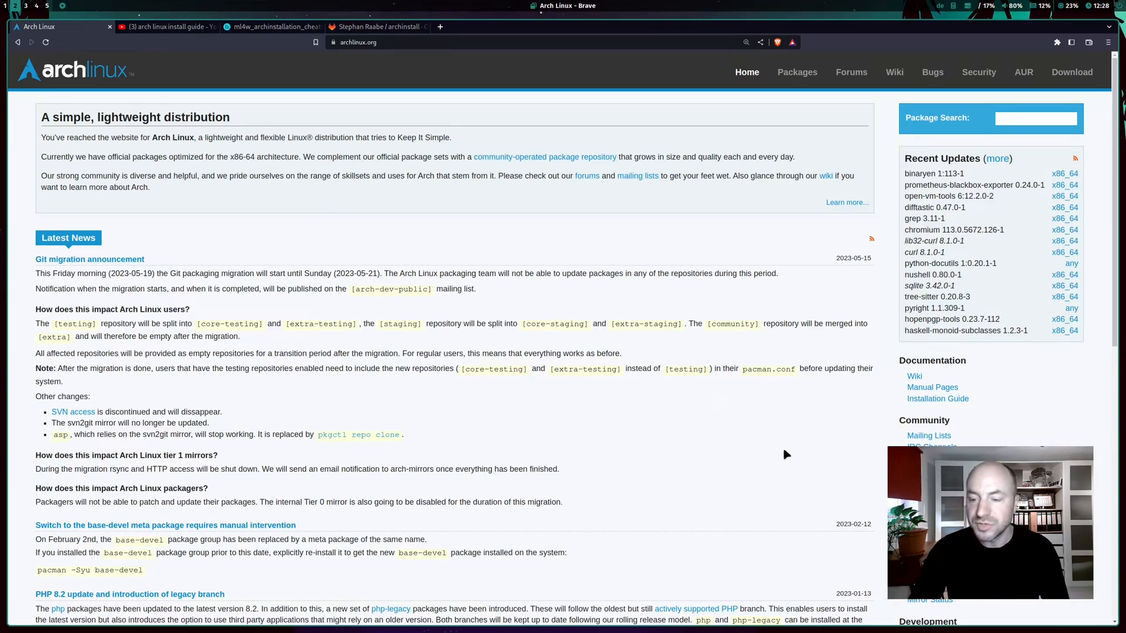
pyautogui.moveTo(937, 399)
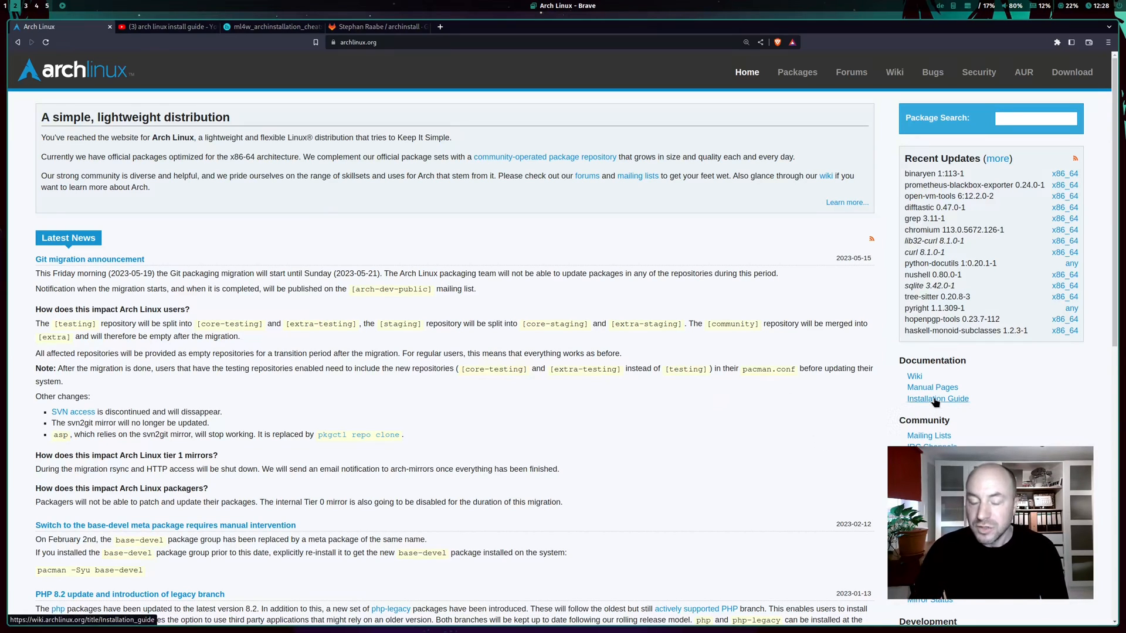
pyautogui.moveTo(937, 399)
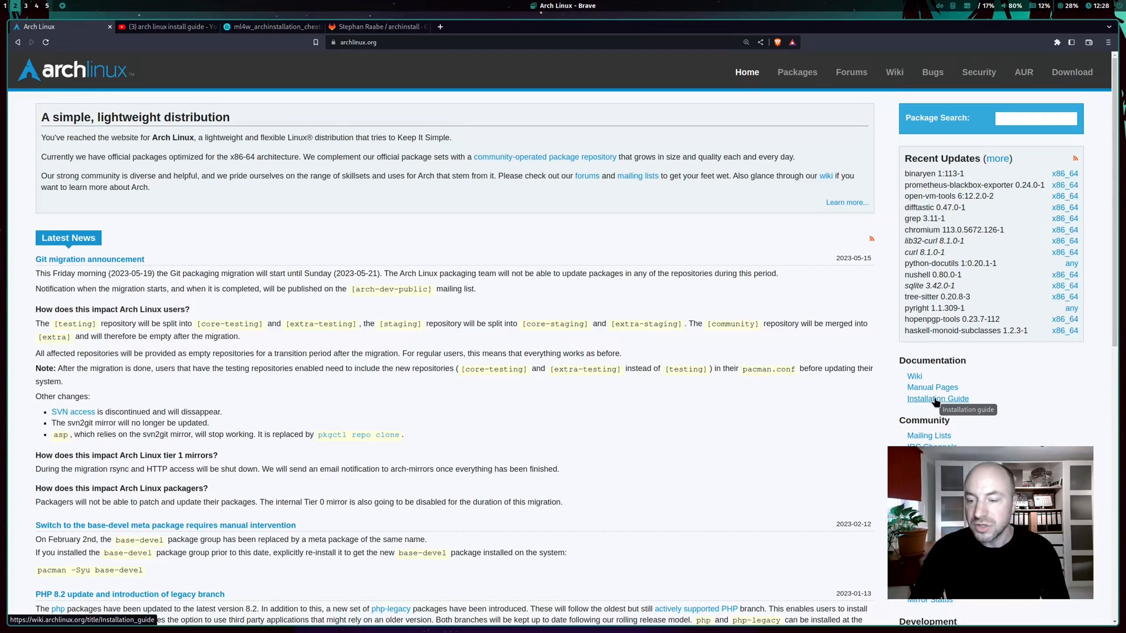
# - Open the ArchWiki Installation guide and read its pre-installation sections on keyboard layout, boot mode and internet
pyautogui.click(937, 398)
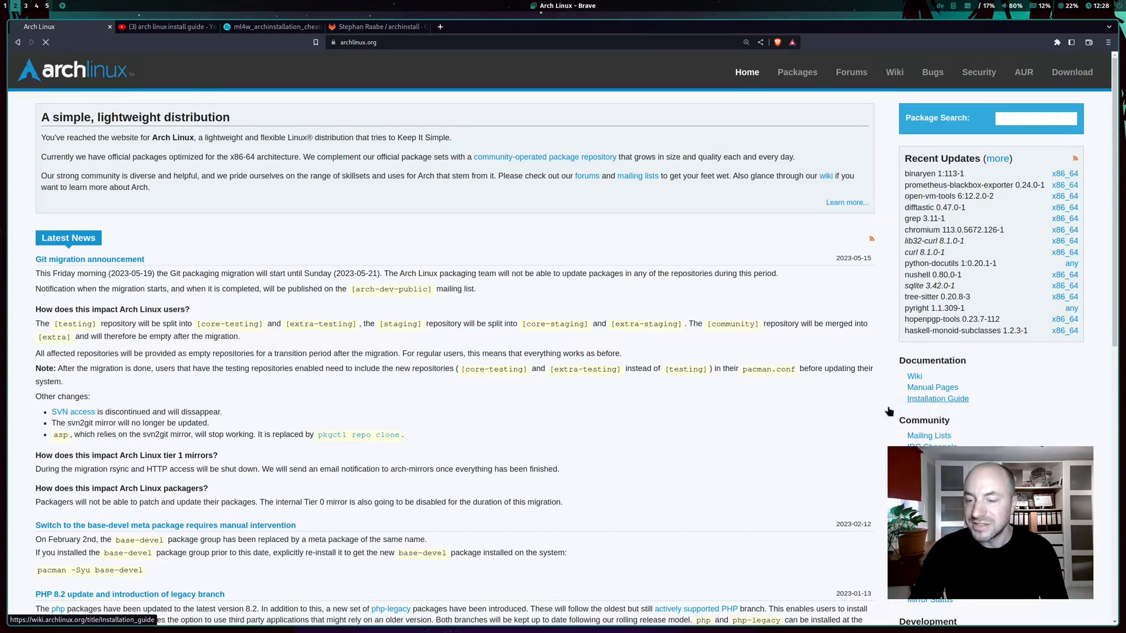
pyautogui.click(937, 399)
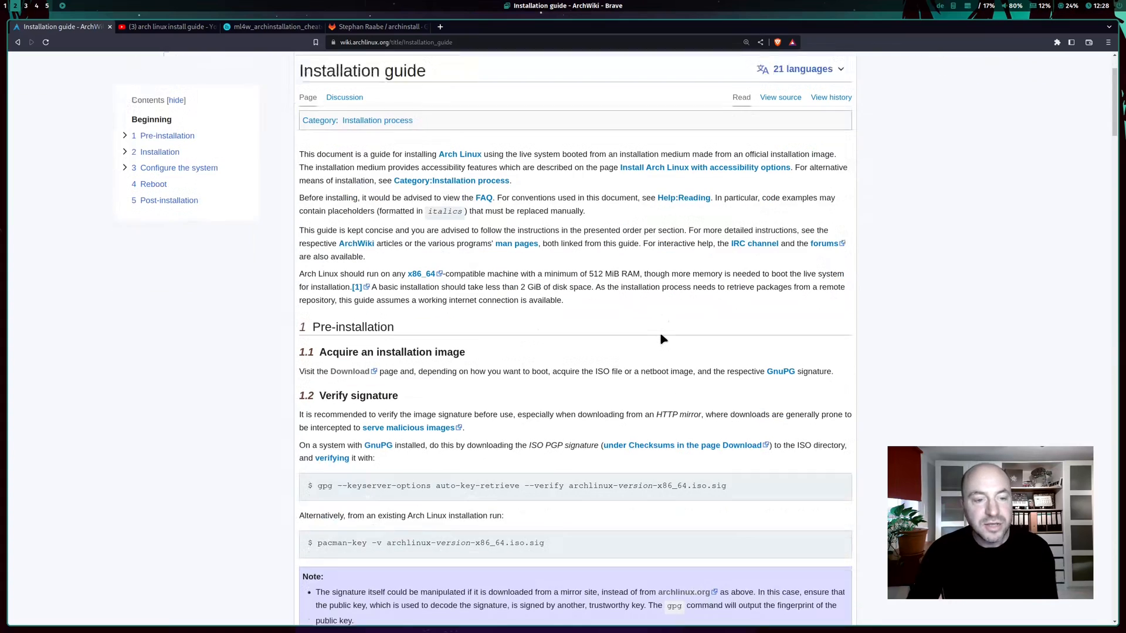
pyautogui.scroll(-3)
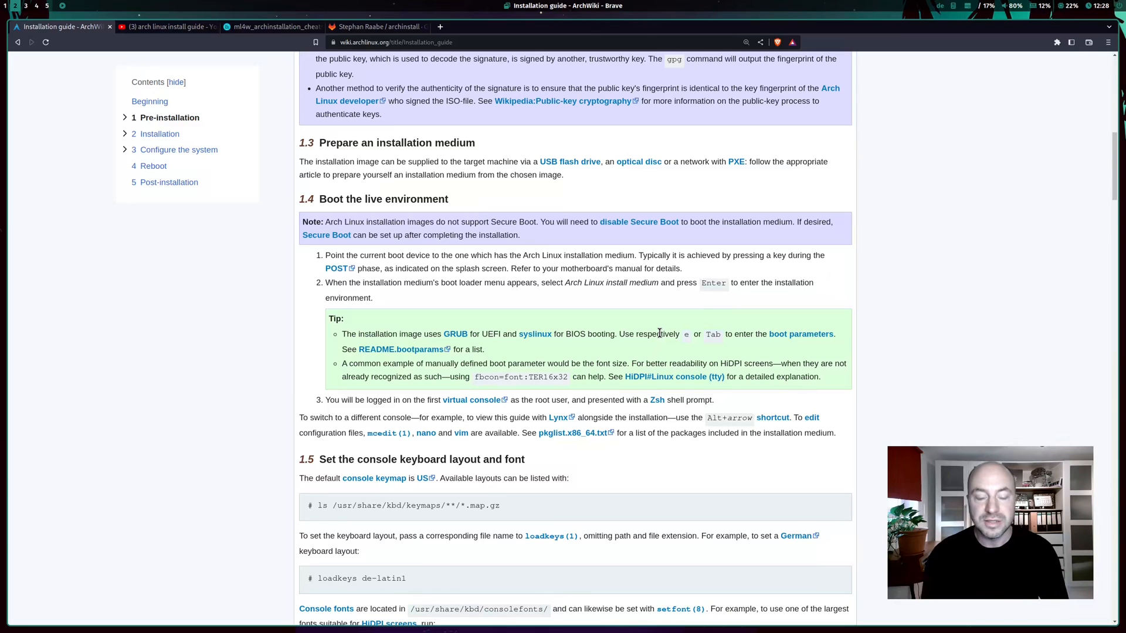
pyautogui.scroll(-3)
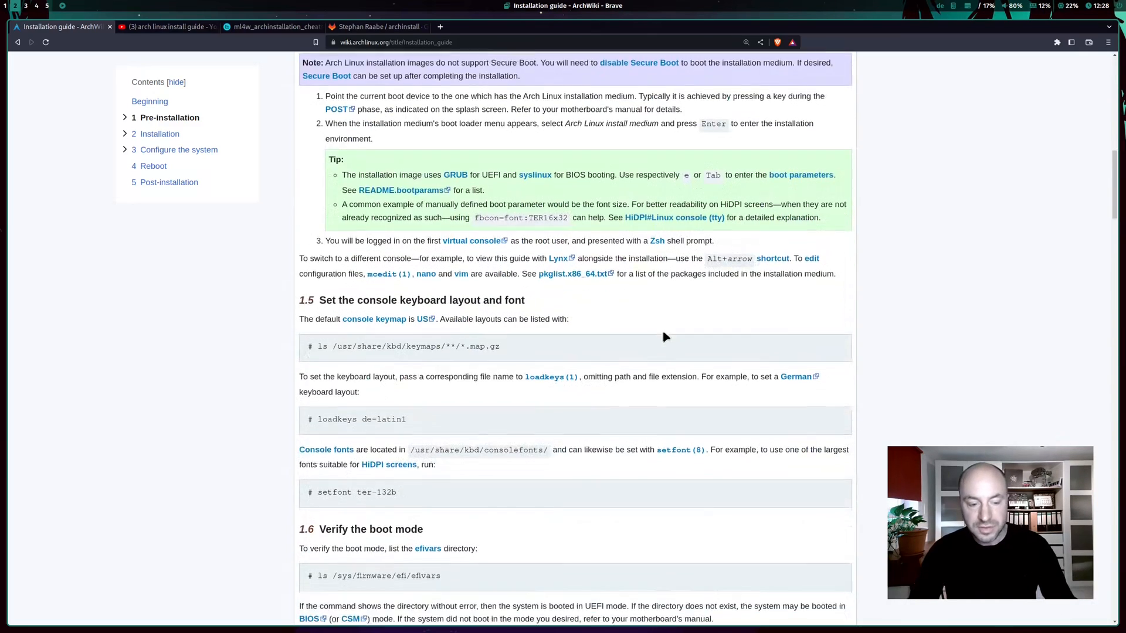
pyautogui.scroll(-3)
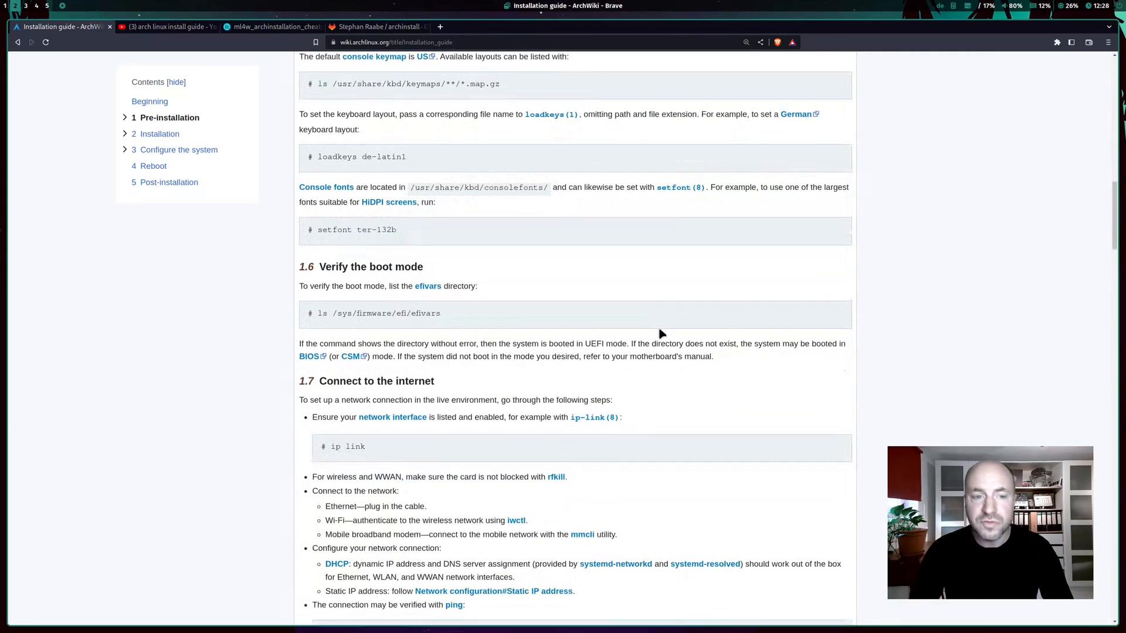
pyautogui.scroll(3)
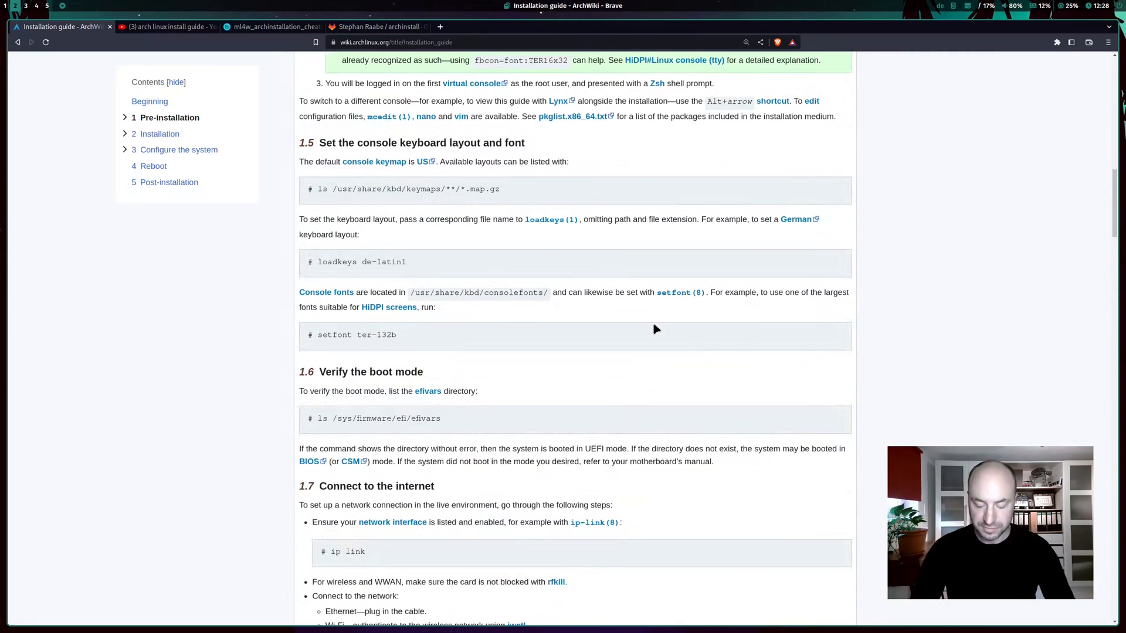
# - Browse the YouTube results for arch linux install guide, then bring up the cheat sheet PDF tab
pyautogui.click(166, 26)
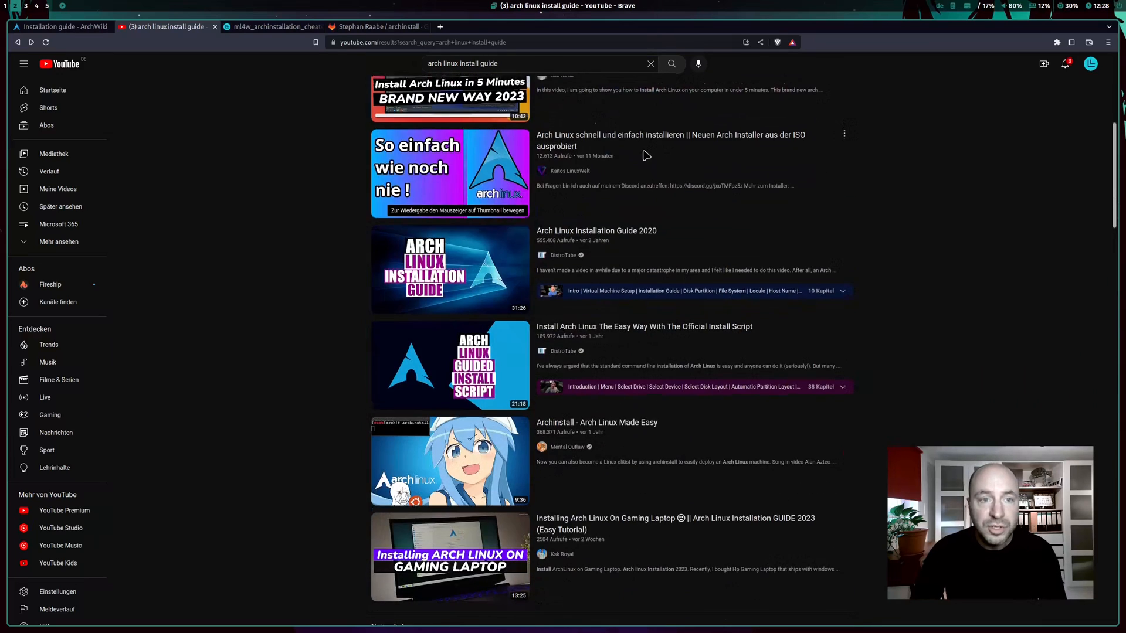
pyautogui.scroll(3)
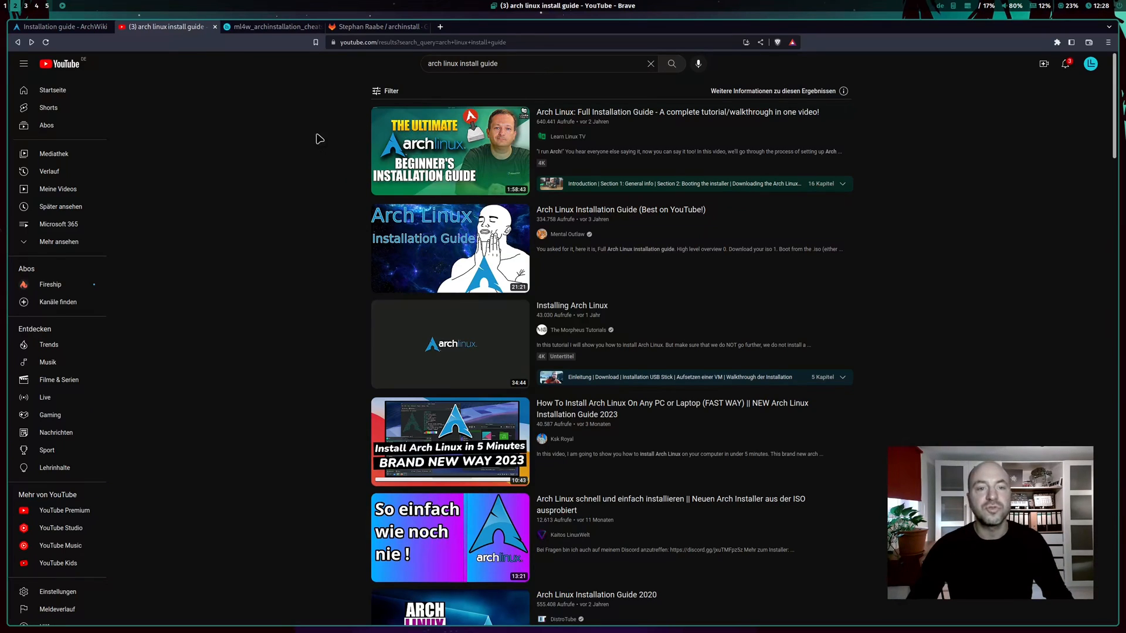
pyautogui.click(271, 27)
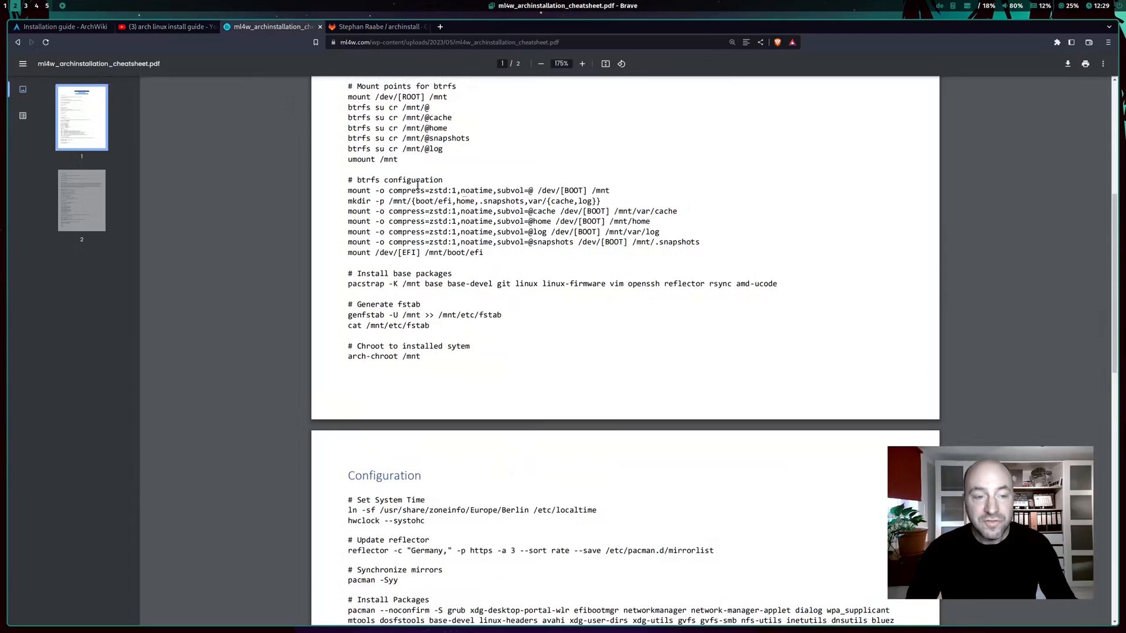
# - Read the cheat sheet's Preparation and Base Installation steps from the top, then return to the archinstall repository
pyautogui.scroll(3)
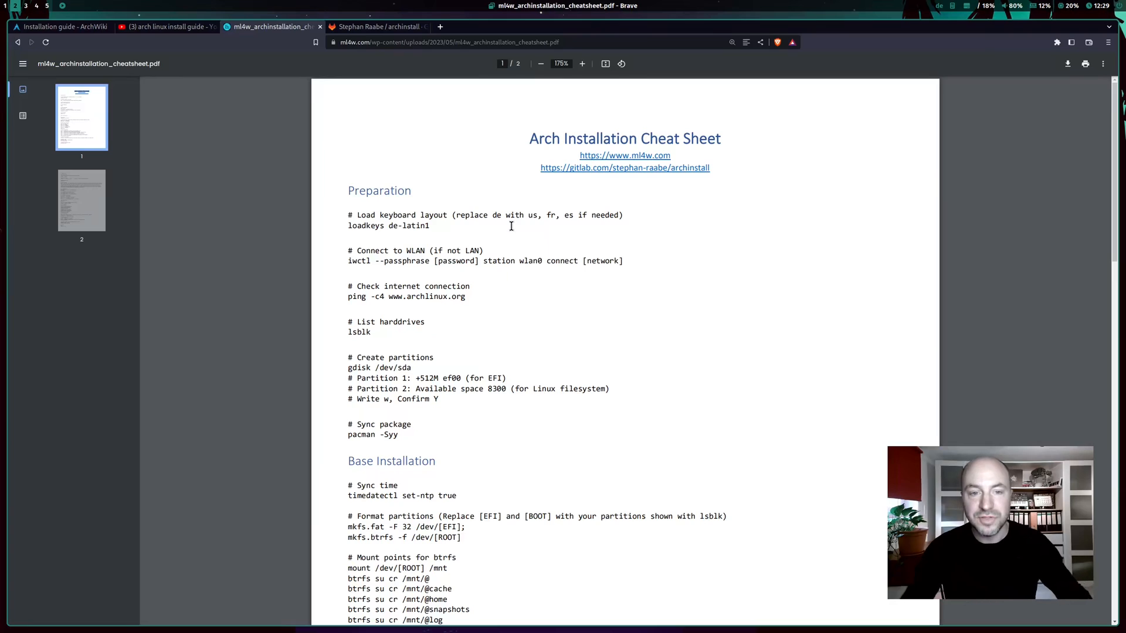
pyautogui.moveTo(541, 252)
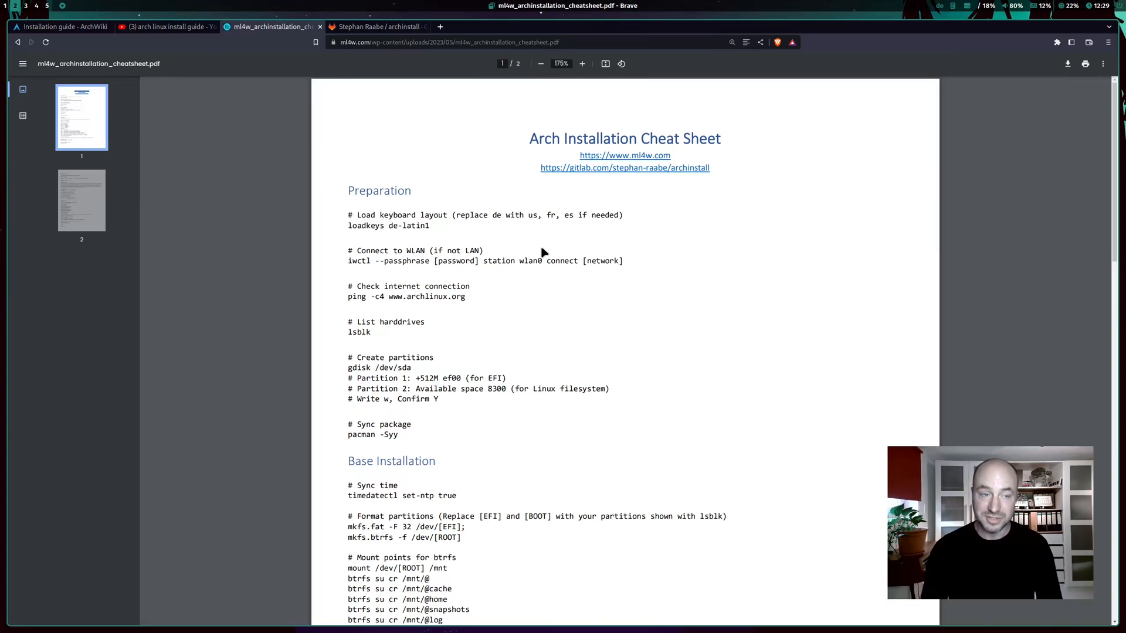
pyautogui.click(376, 26)
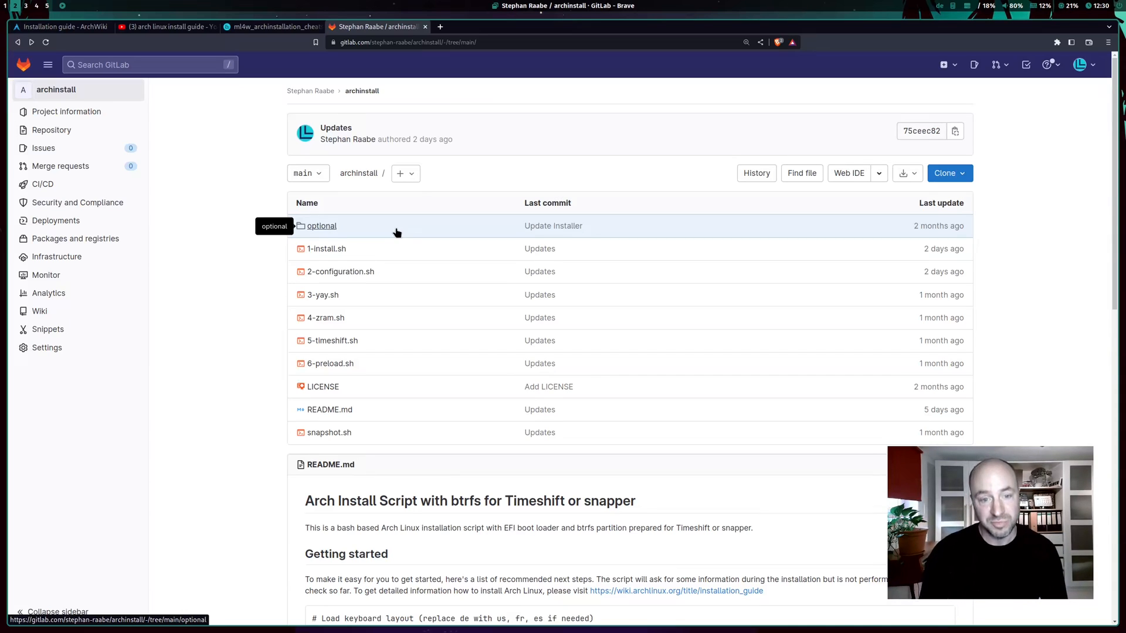
pyautogui.moveTo(327, 248)
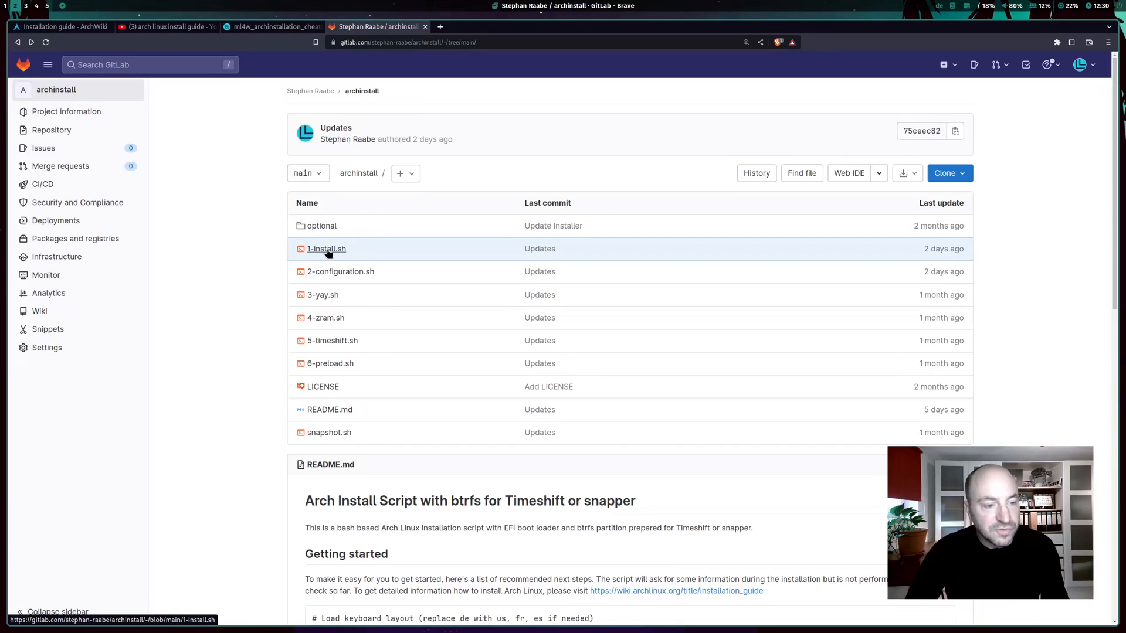
# - Read 1-install.sh through to the chroot step and return to the repository file list
pyautogui.click(326, 249)
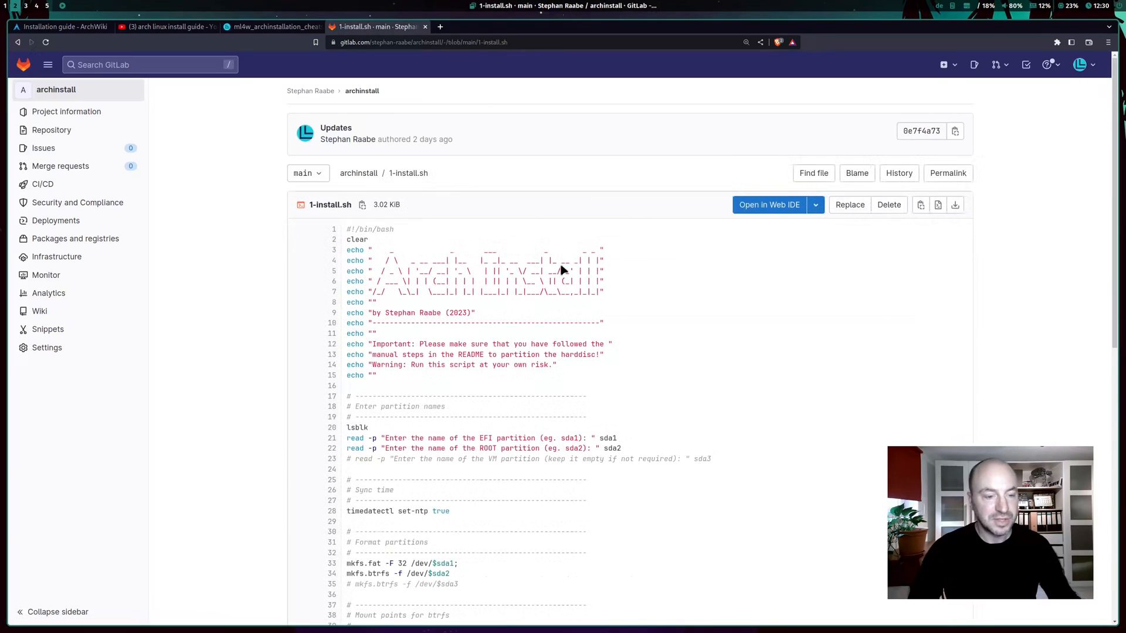
pyautogui.scroll(-3)
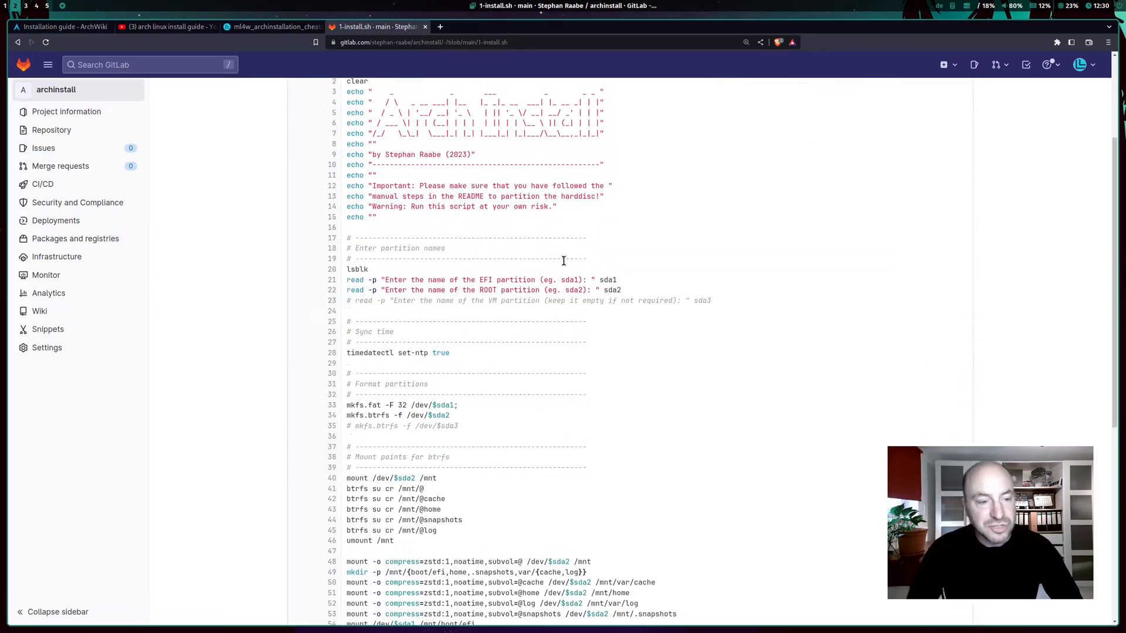
pyautogui.scroll(-3)
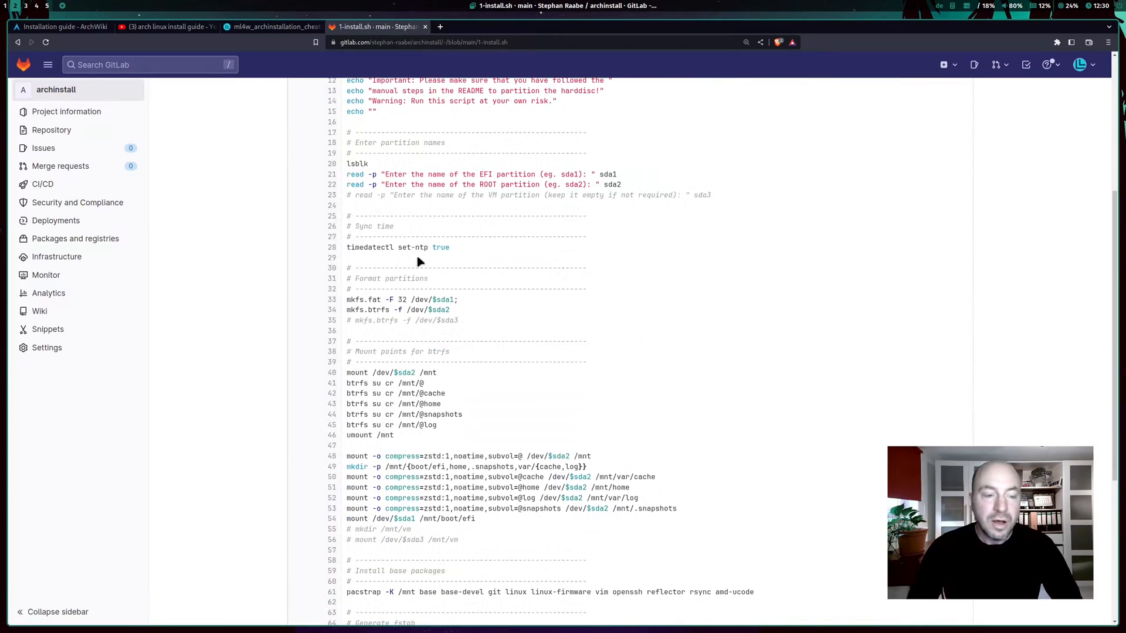
pyautogui.moveTo(460, 266)
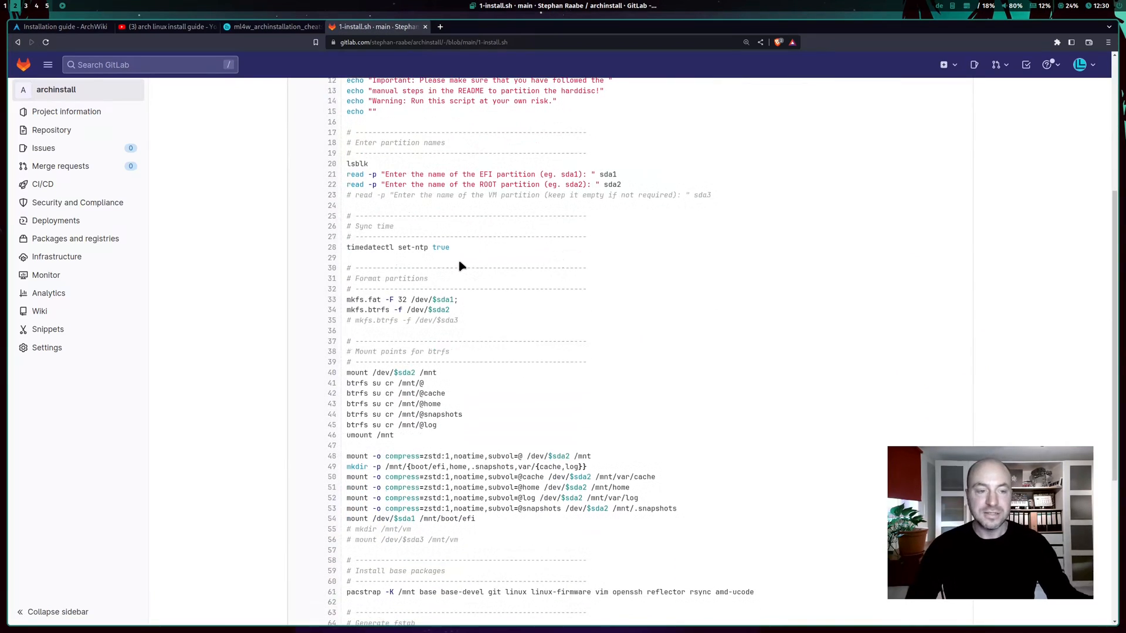
pyautogui.moveTo(517, 268)
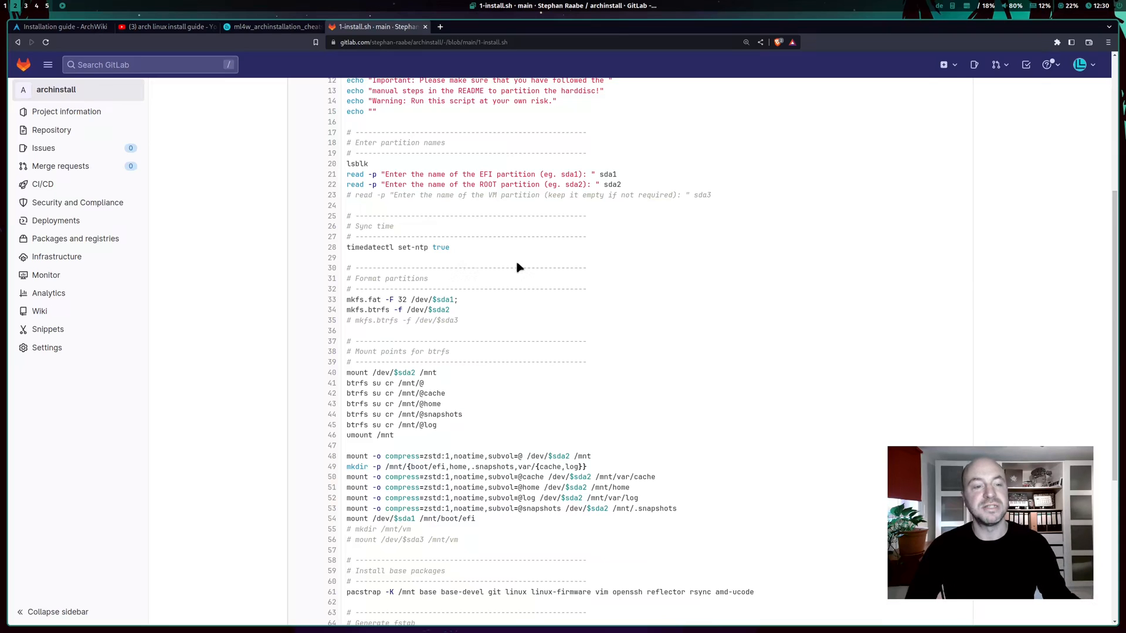
pyautogui.moveTo(509, 263)
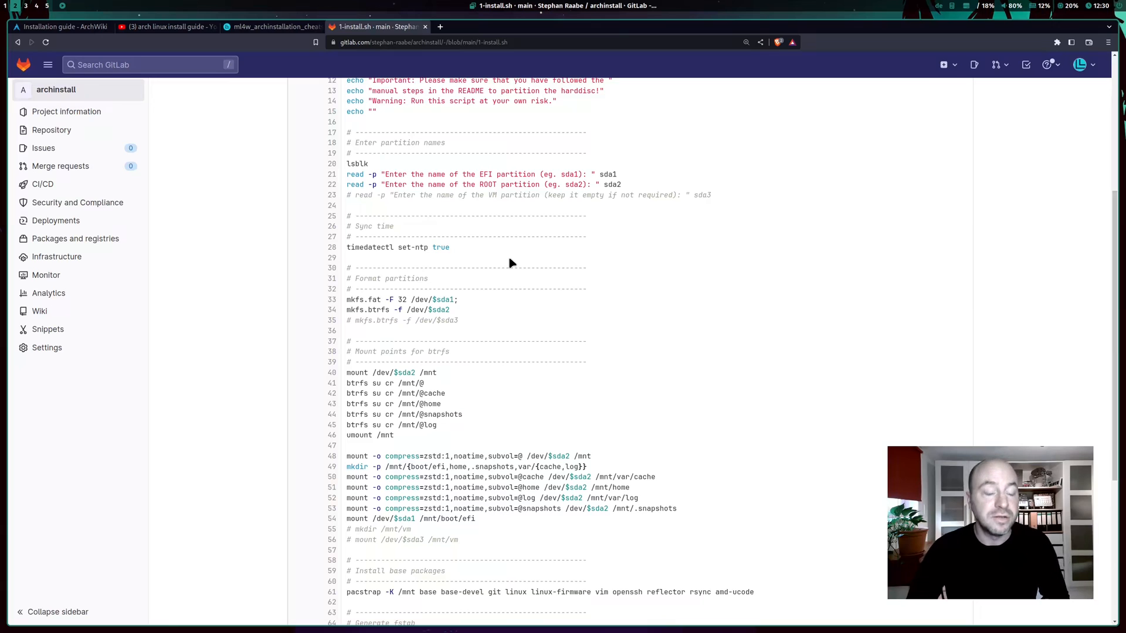
pyautogui.moveTo(371, 217)
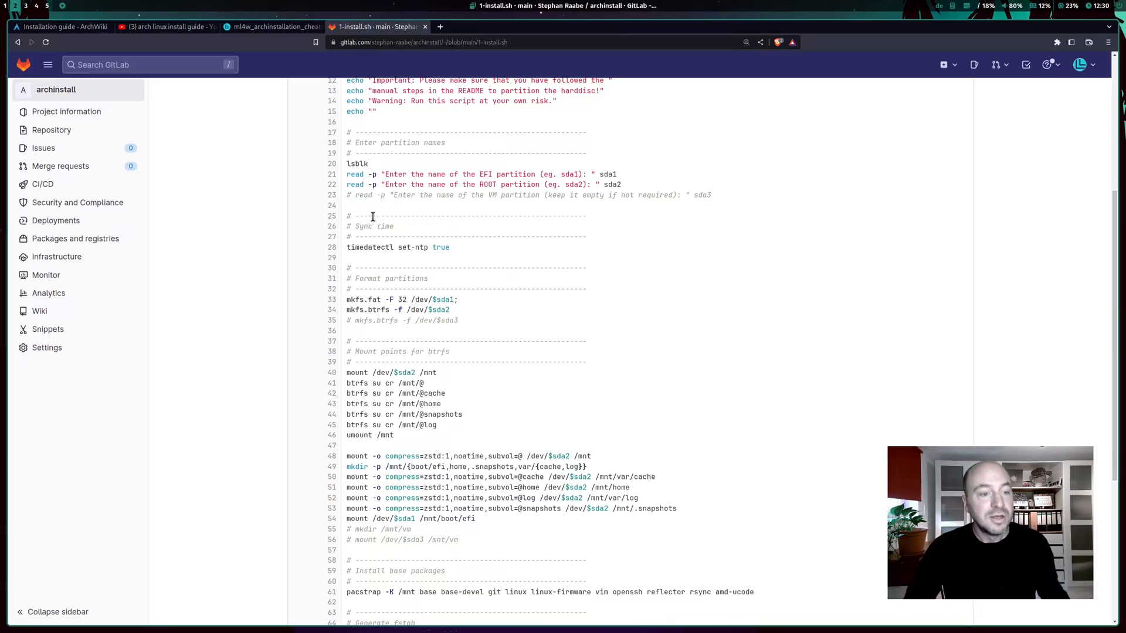
pyautogui.scroll(-3)
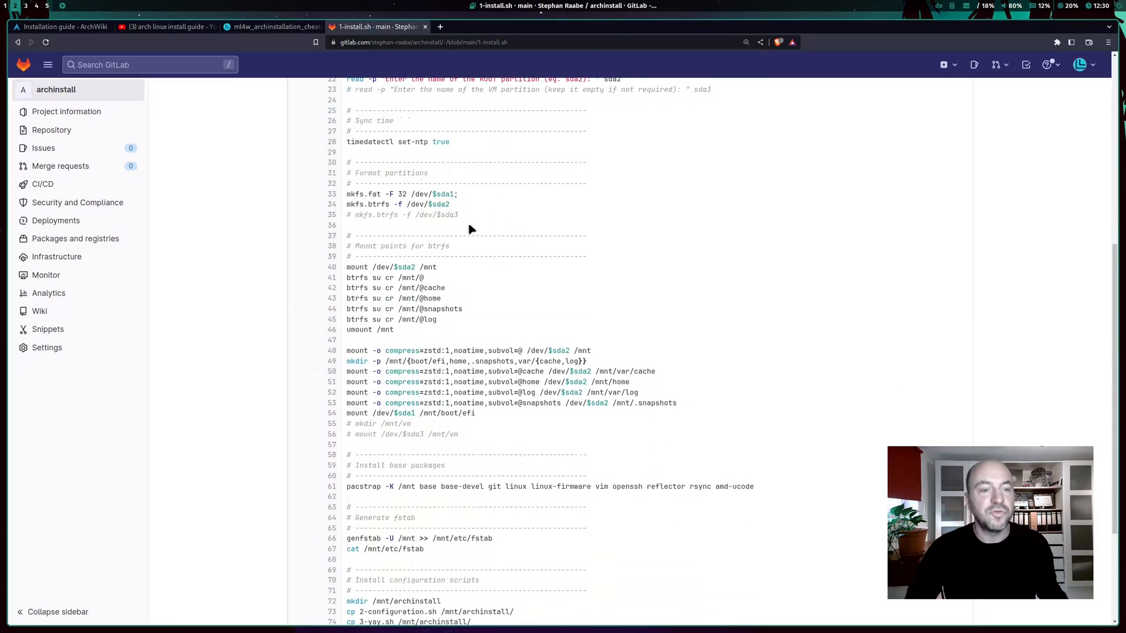
pyautogui.scroll(-3)
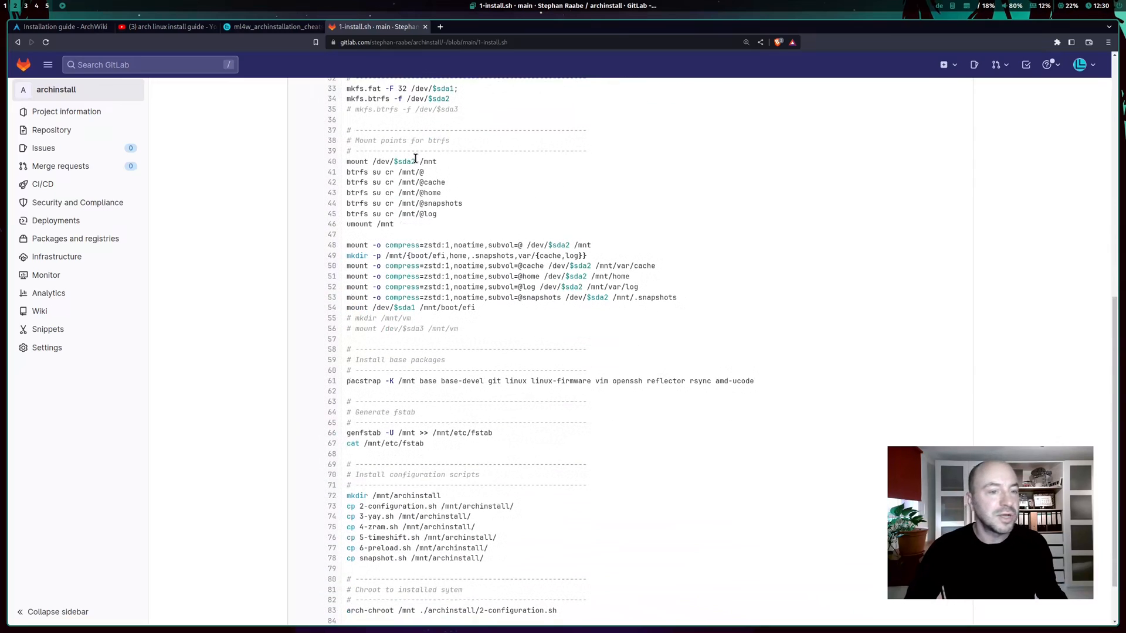
pyautogui.moveTo(486, 218)
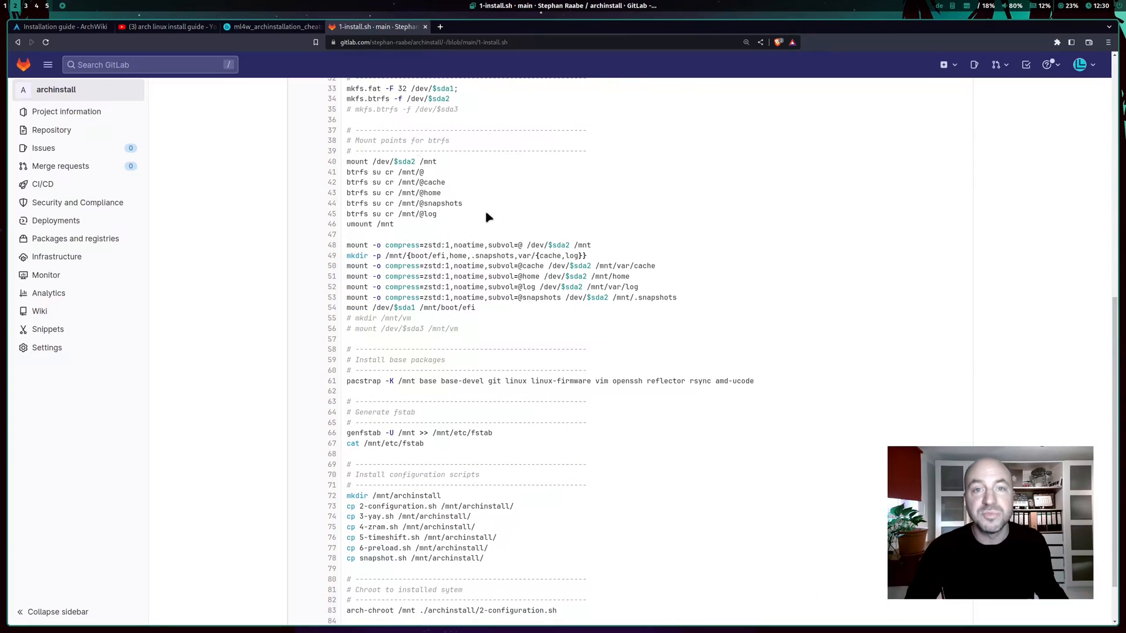
pyautogui.moveTo(477, 201)
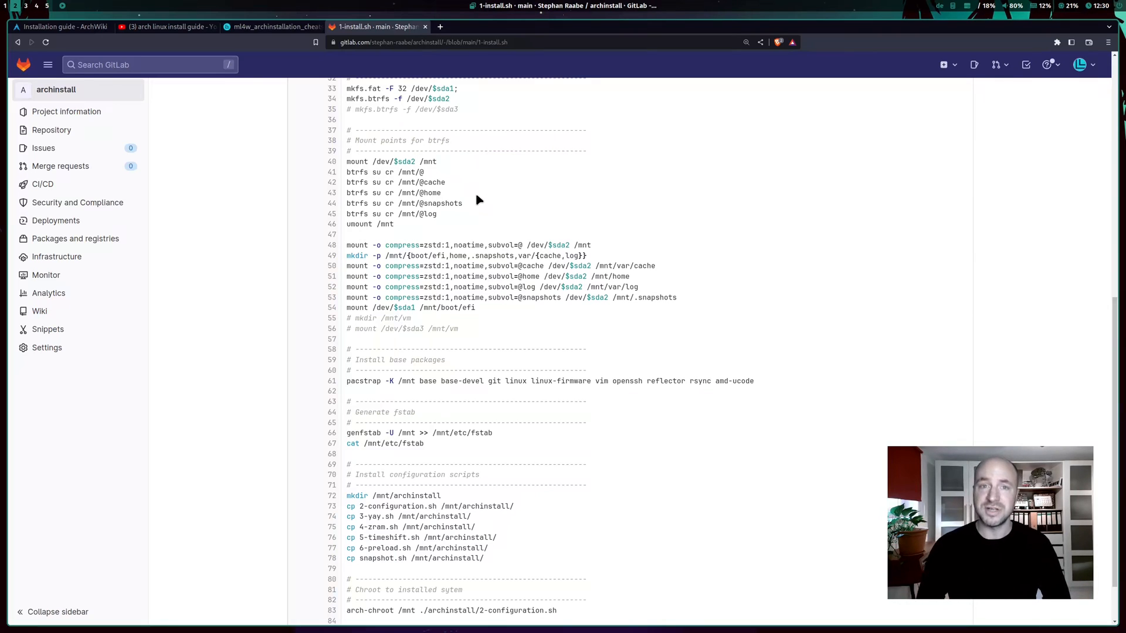
pyautogui.moveTo(502, 217)
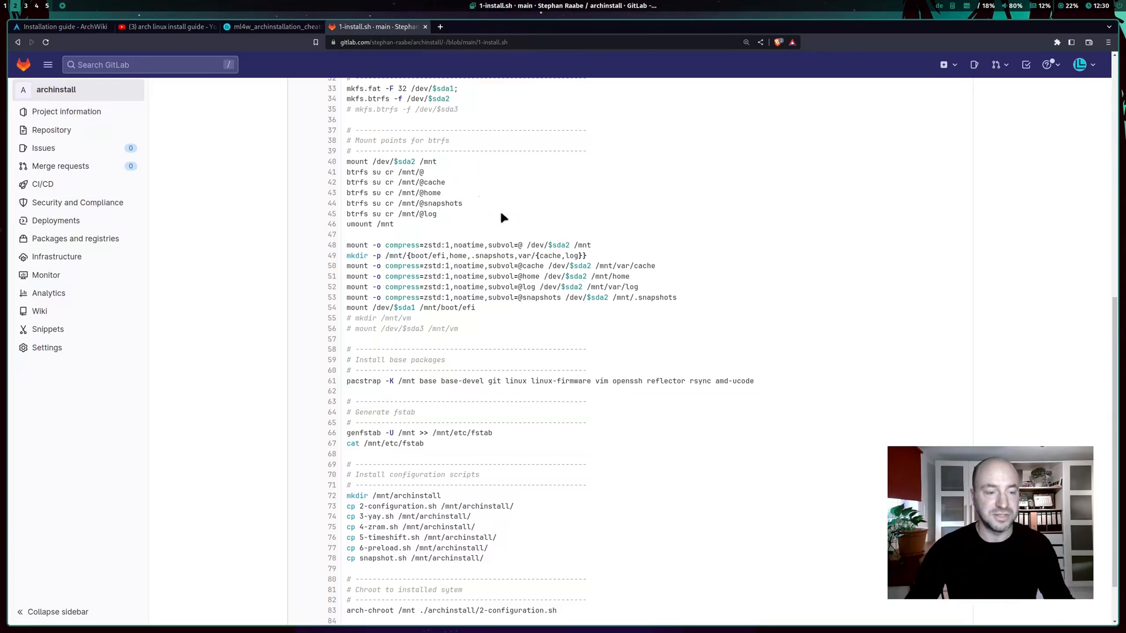
pyautogui.scroll(-3)
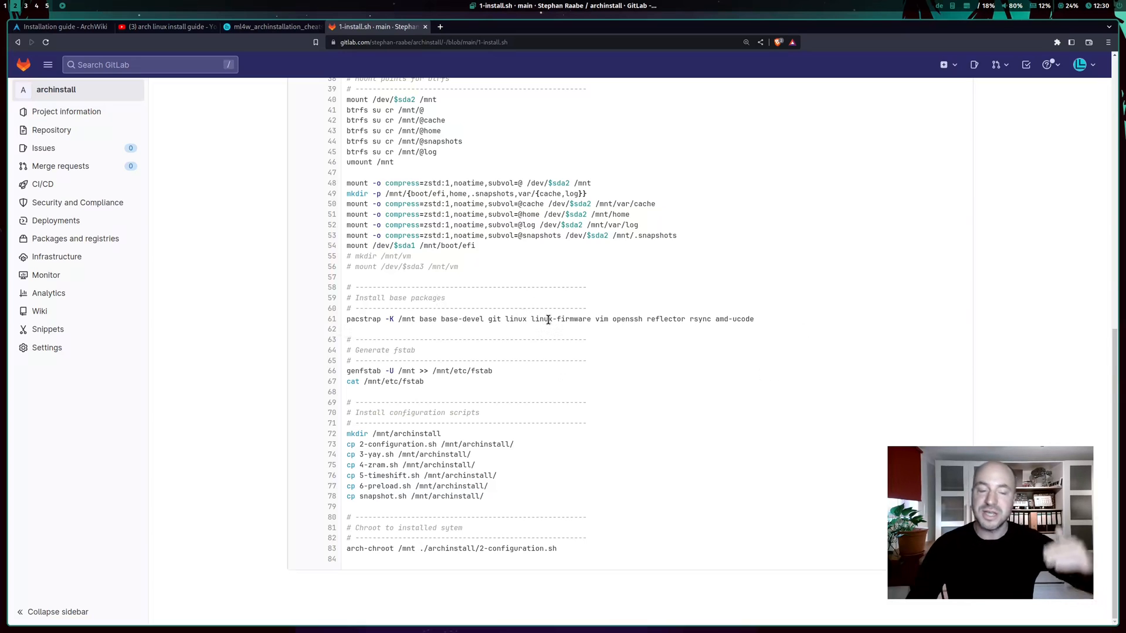
pyautogui.scroll(3)
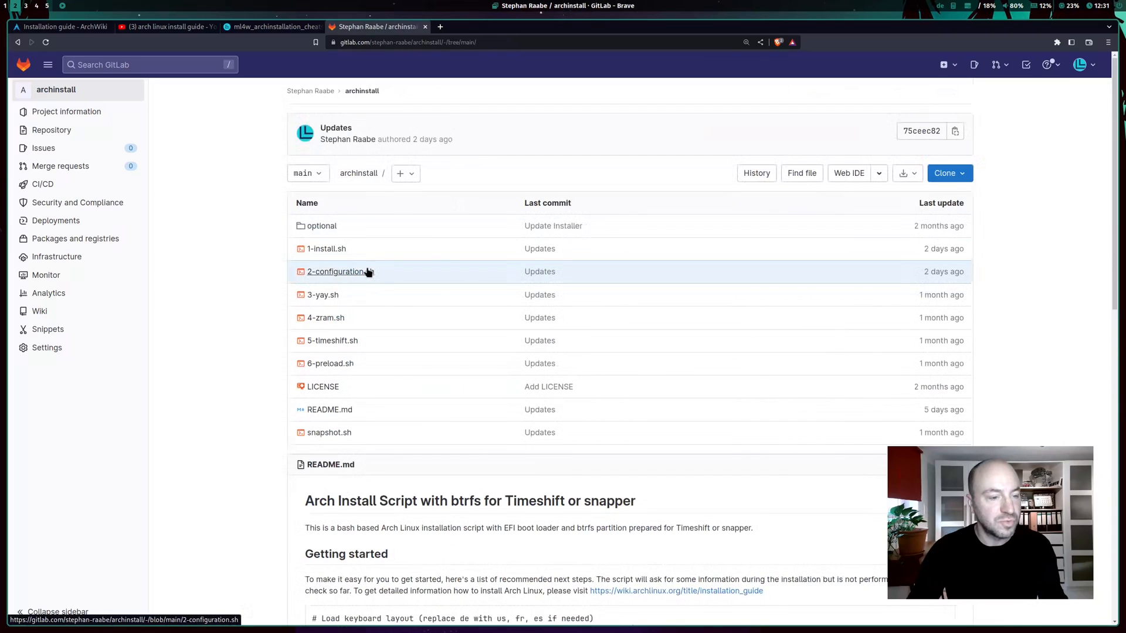
# - Read 2-configuration.sh through to its closing messages
pyautogui.click(337, 272)
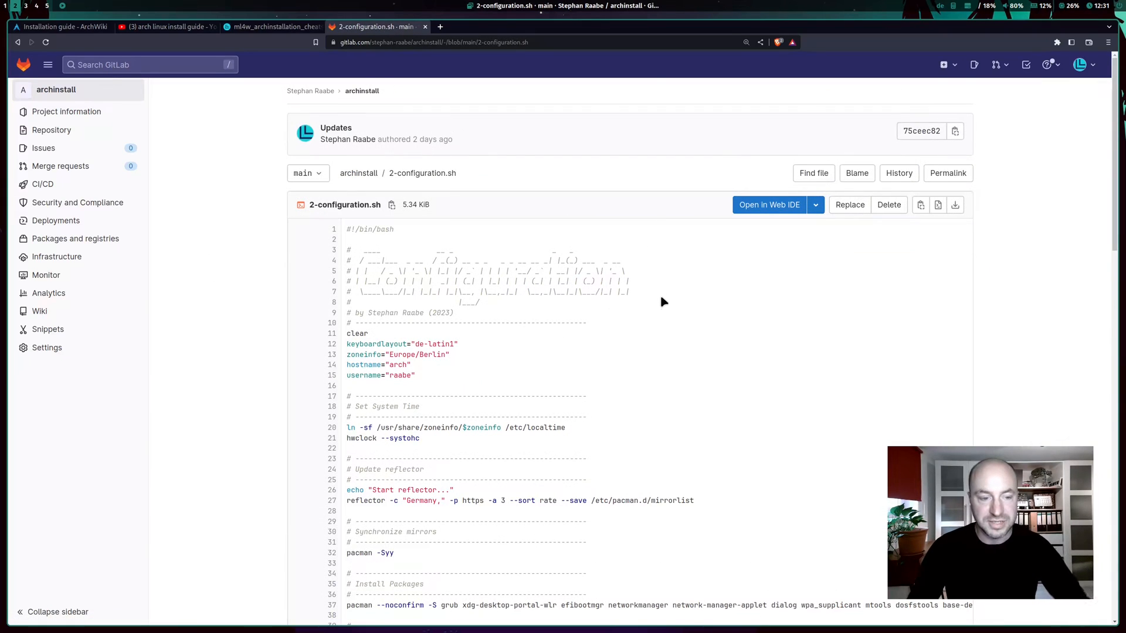
pyautogui.scroll(-3)
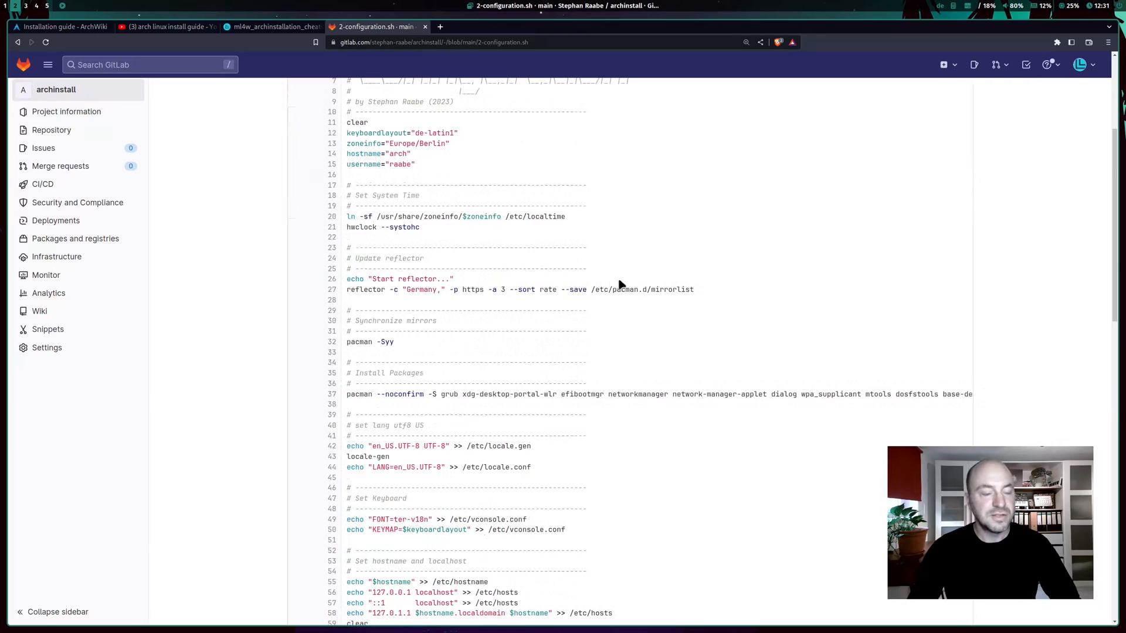
pyautogui.scroll(-3)
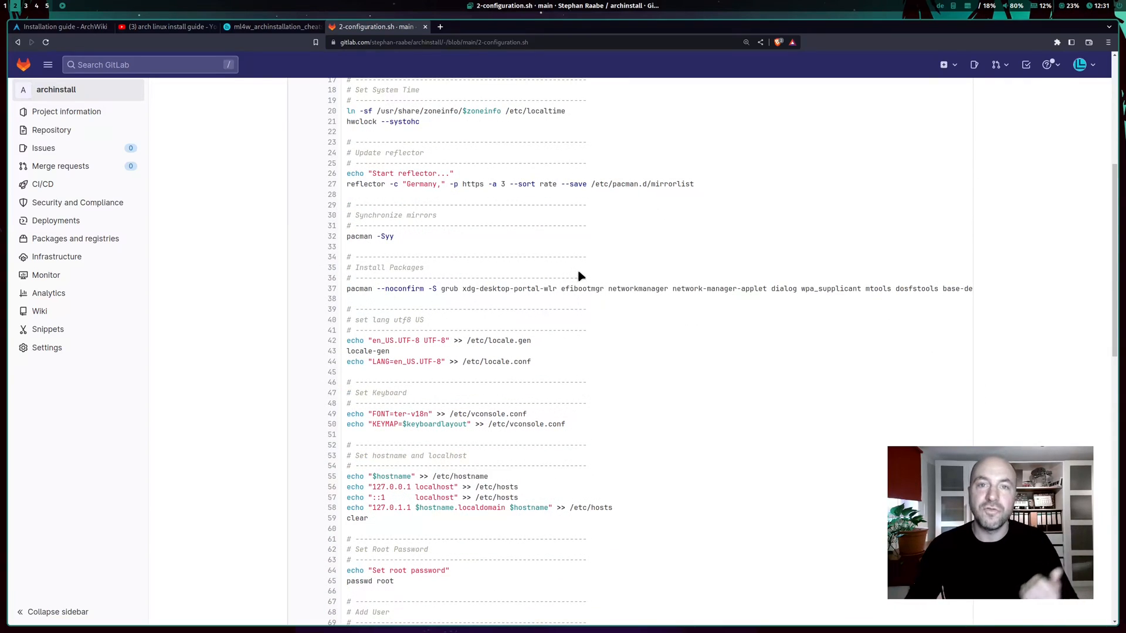
pyautogui.scroll(-3)
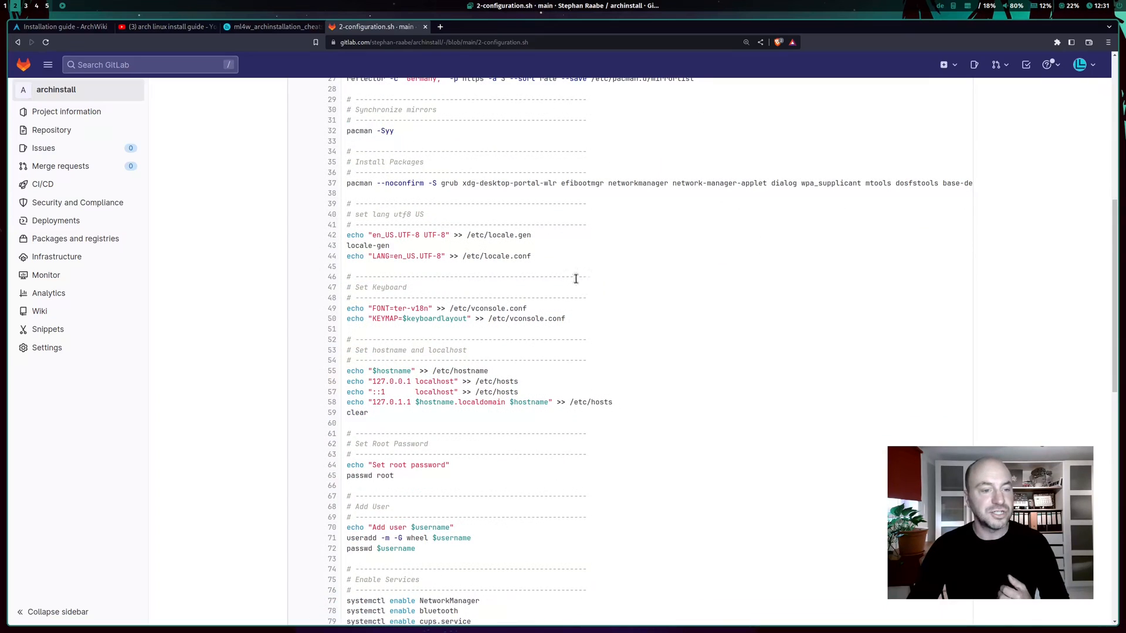
pyautogui.scroll(-3)
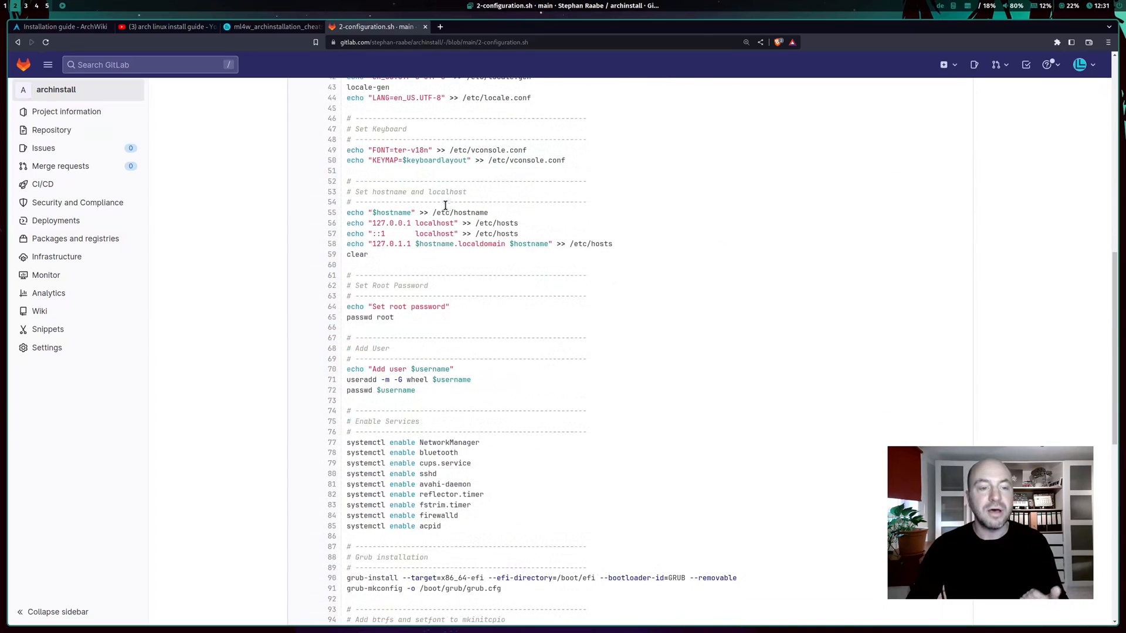
pyautogui.scroll(-3)
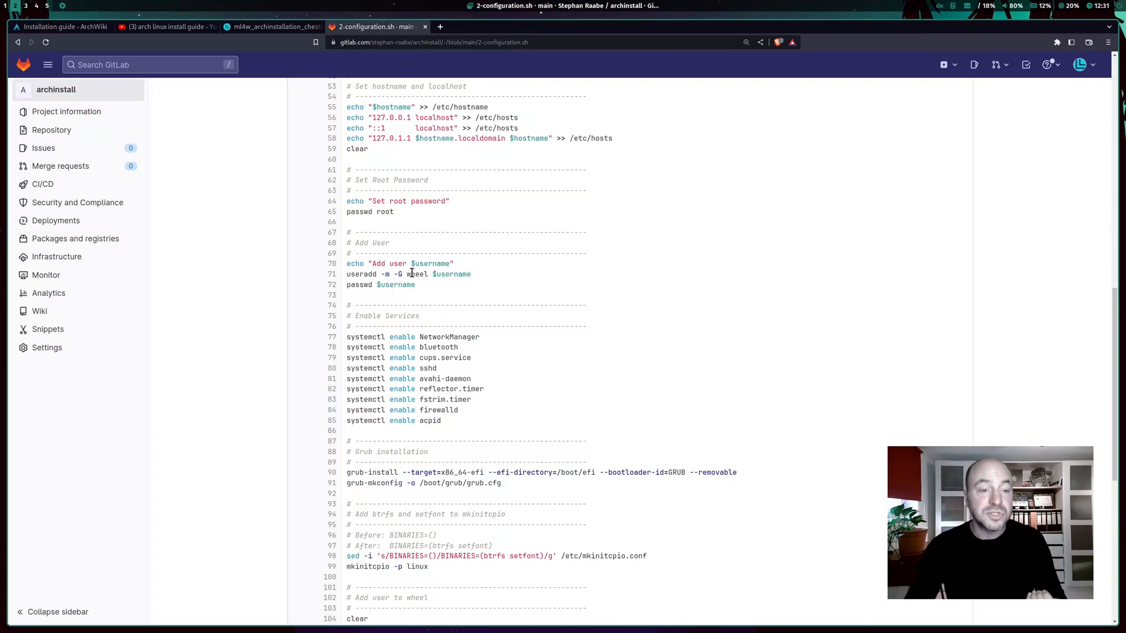
pyautogui.moveTo(296, 316)
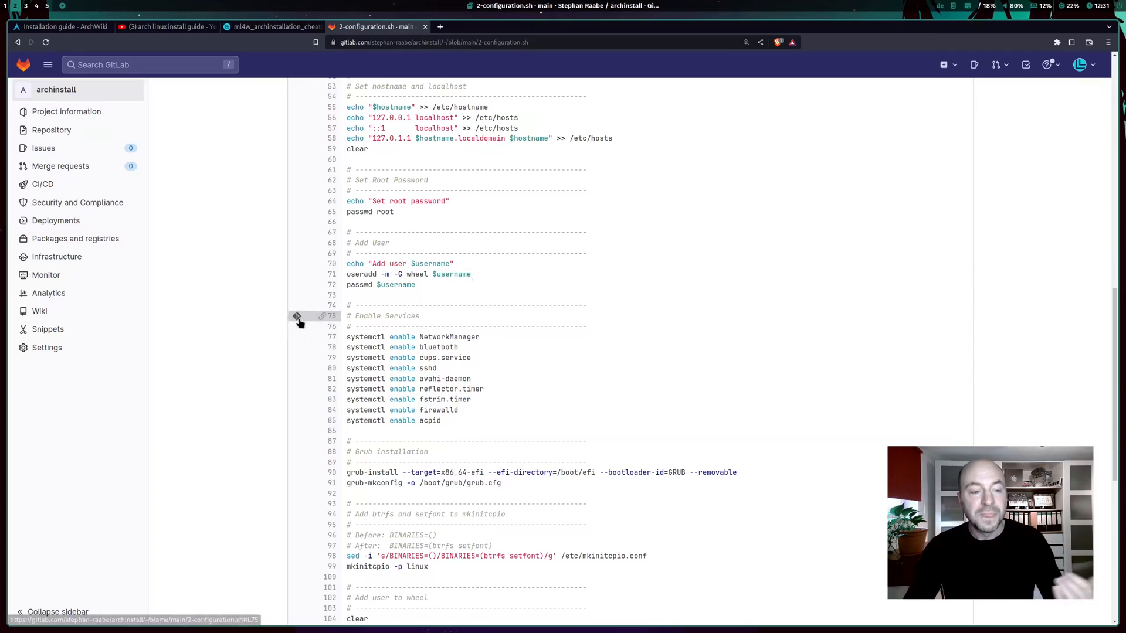
pyautogui.scroll(-3)
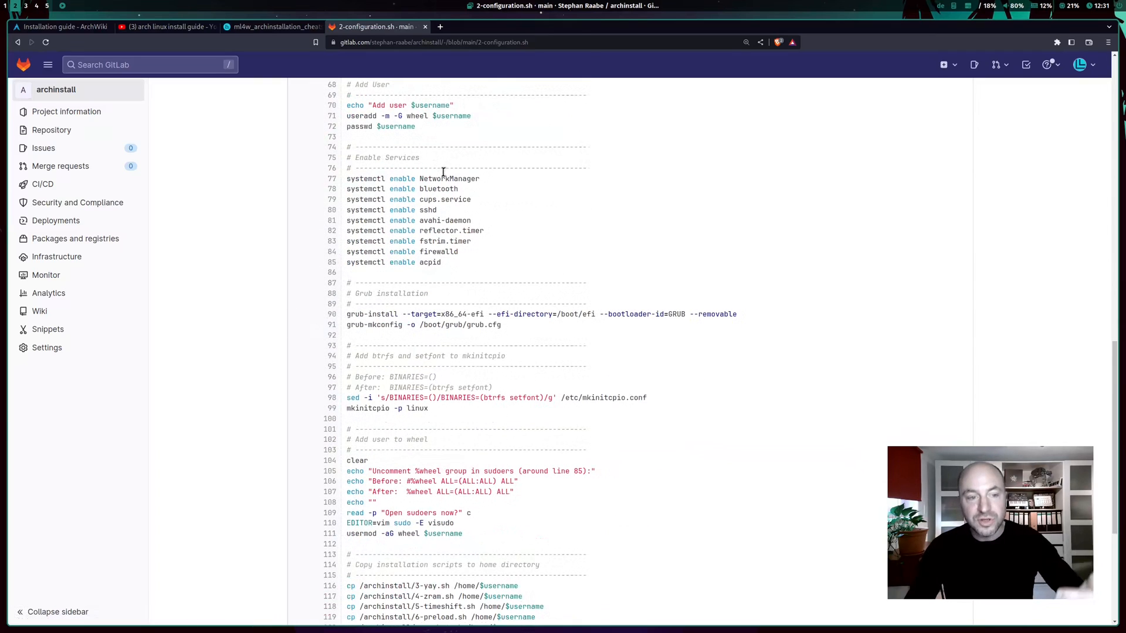
pyautogui.scroll(-3)
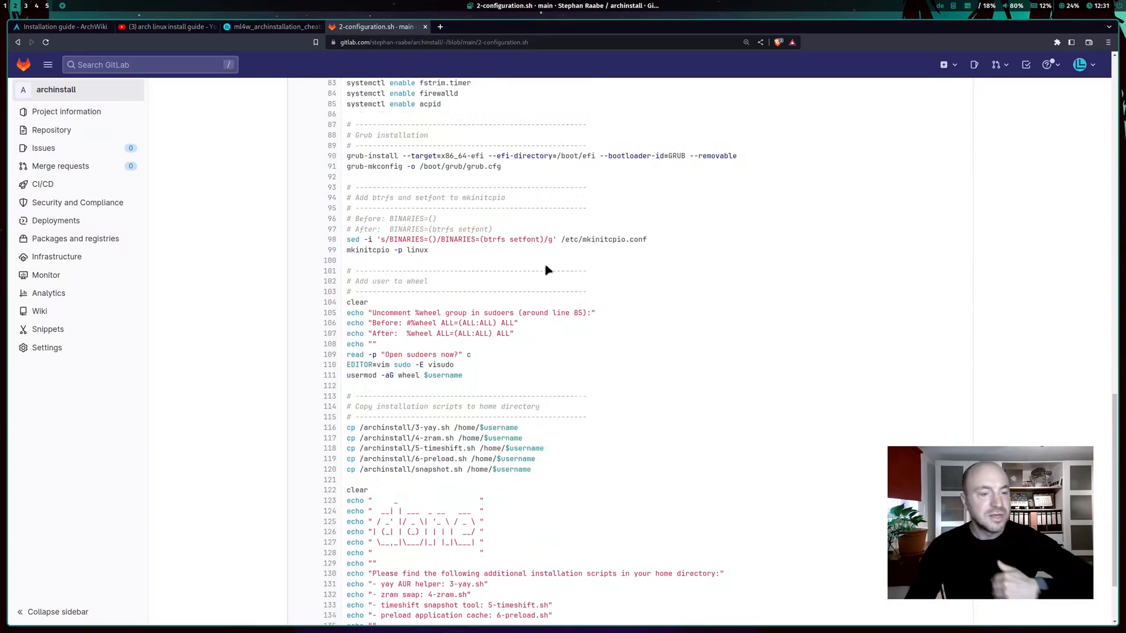
pyautogui.scroll(-3)
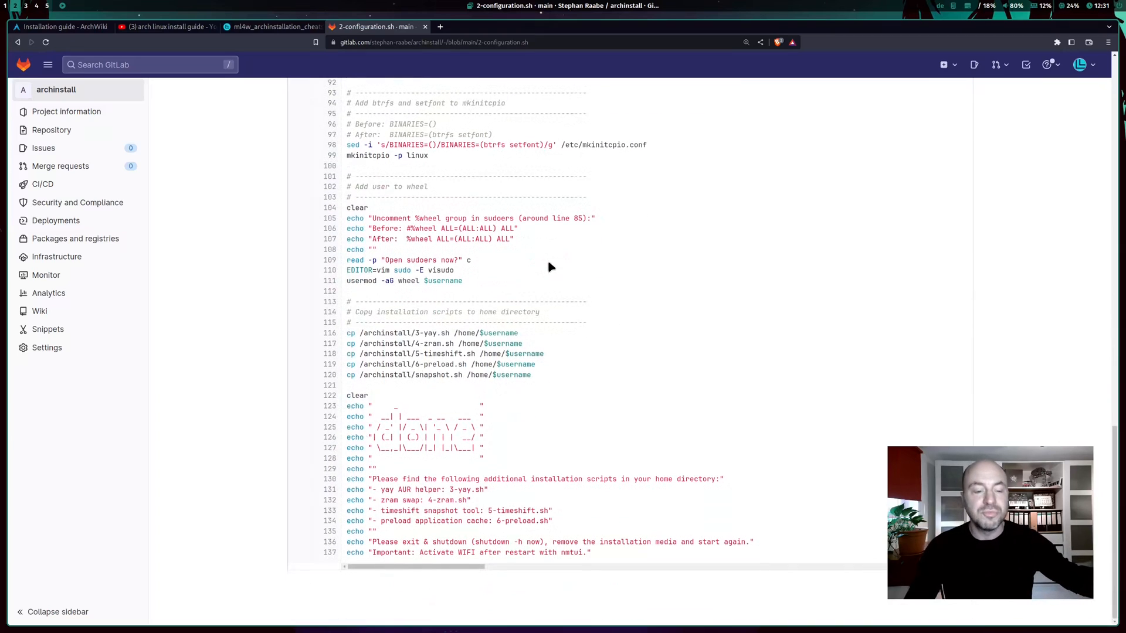
pyautogui.scroll(3)
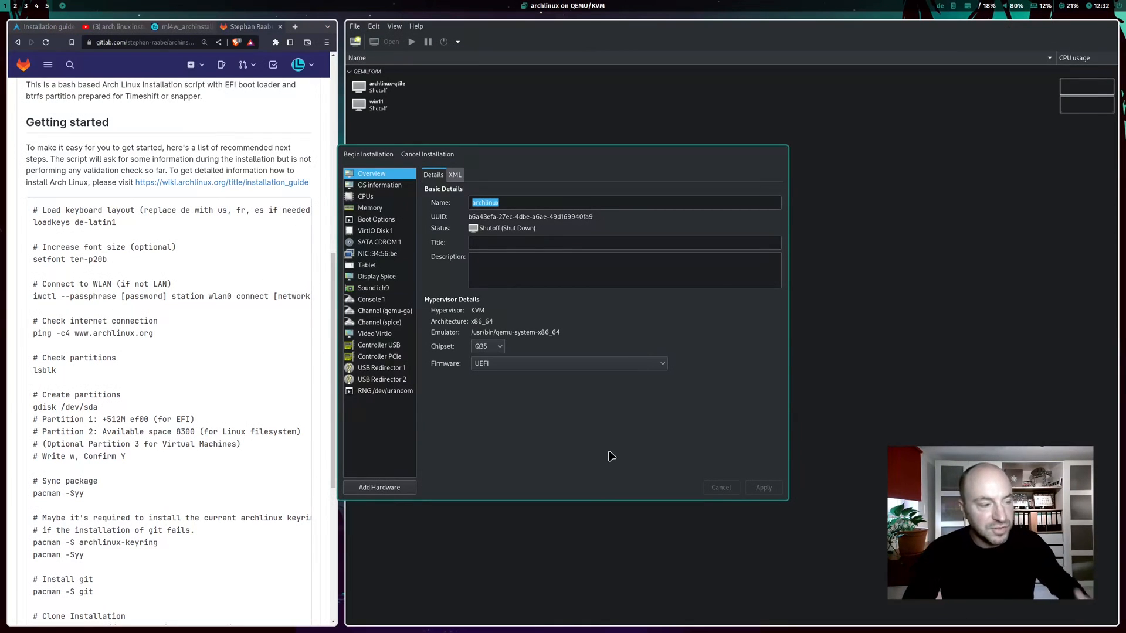
pyautogui.moveTo(367, 153)
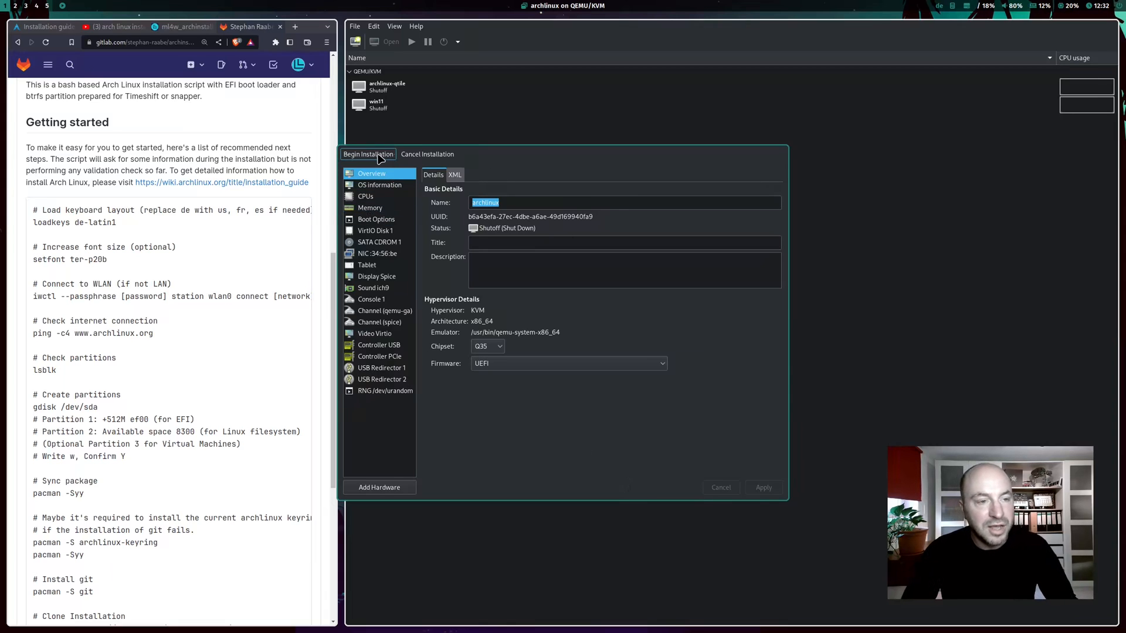
# - Begin installation to launch the new archlinux virtual machine with UEFI firmware
pyautogui.click(368, 154)
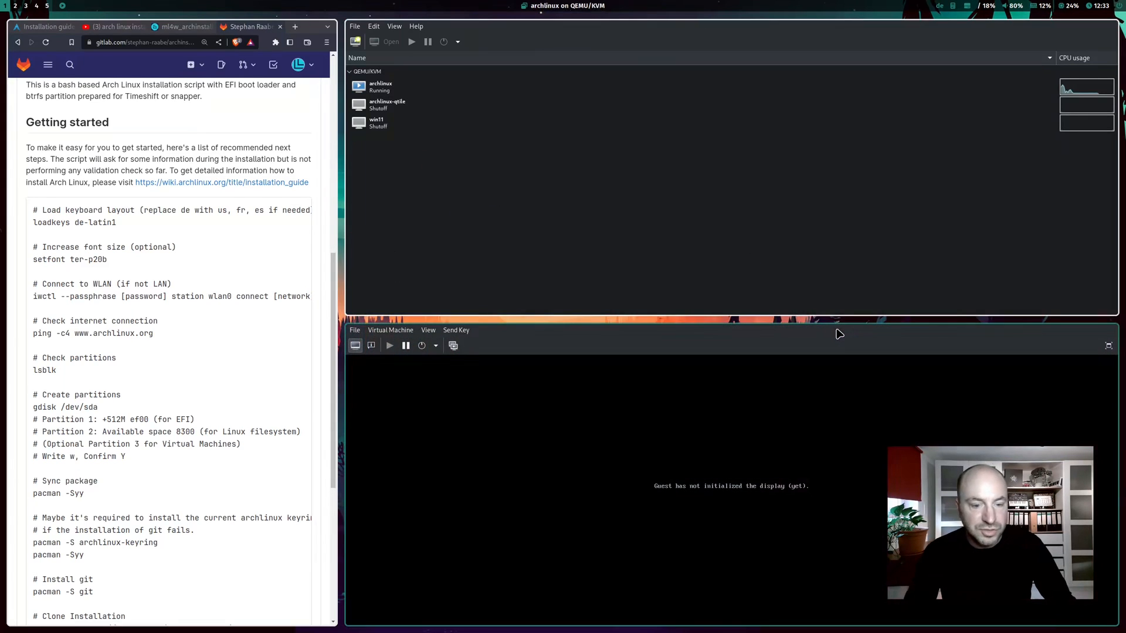
# - Focus the VM console and let the Arch ISO boot to the root shell prompt
pyautogui.click(354, 26)
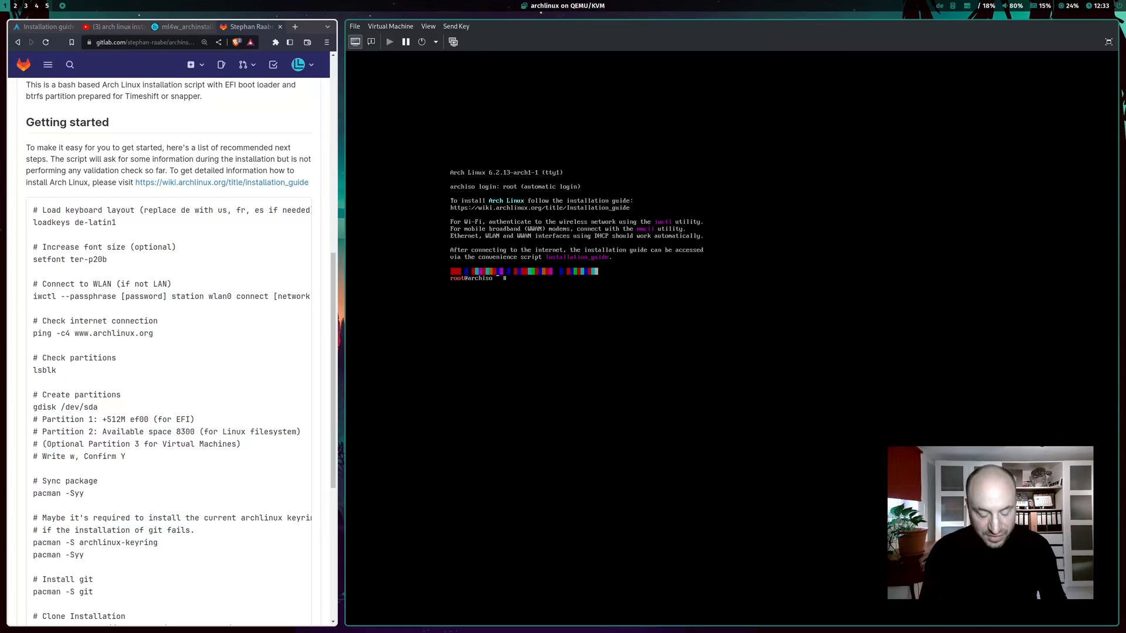
# - Set the live console to the de-latin1 keymap and the ter-p20b font
pyautogui.write('loa')
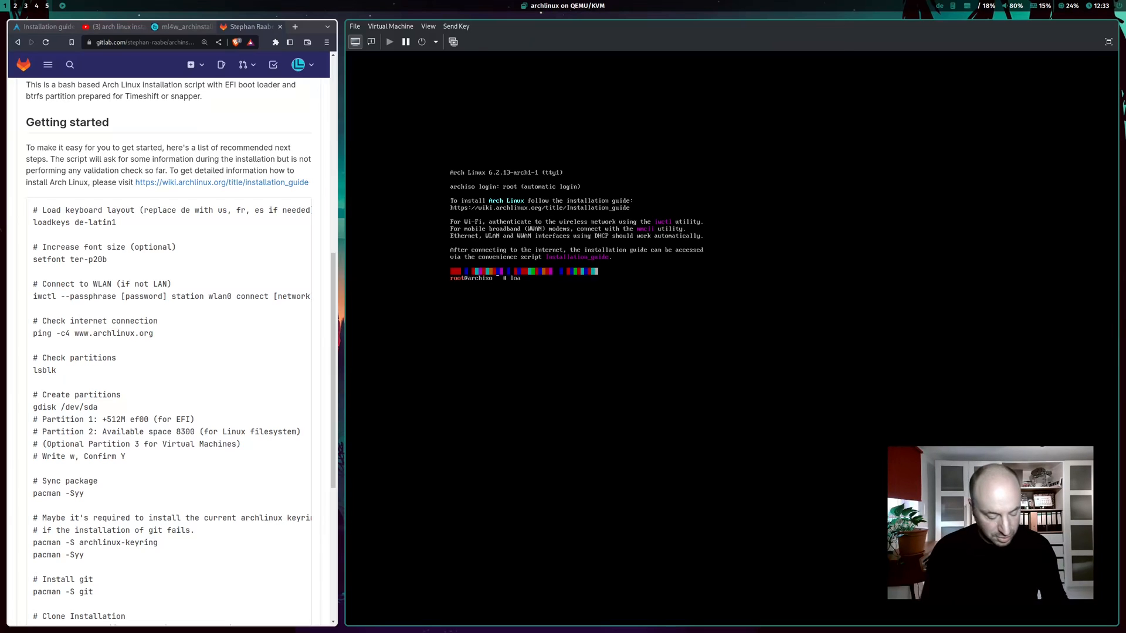
pyautogui.write('loadkeys')
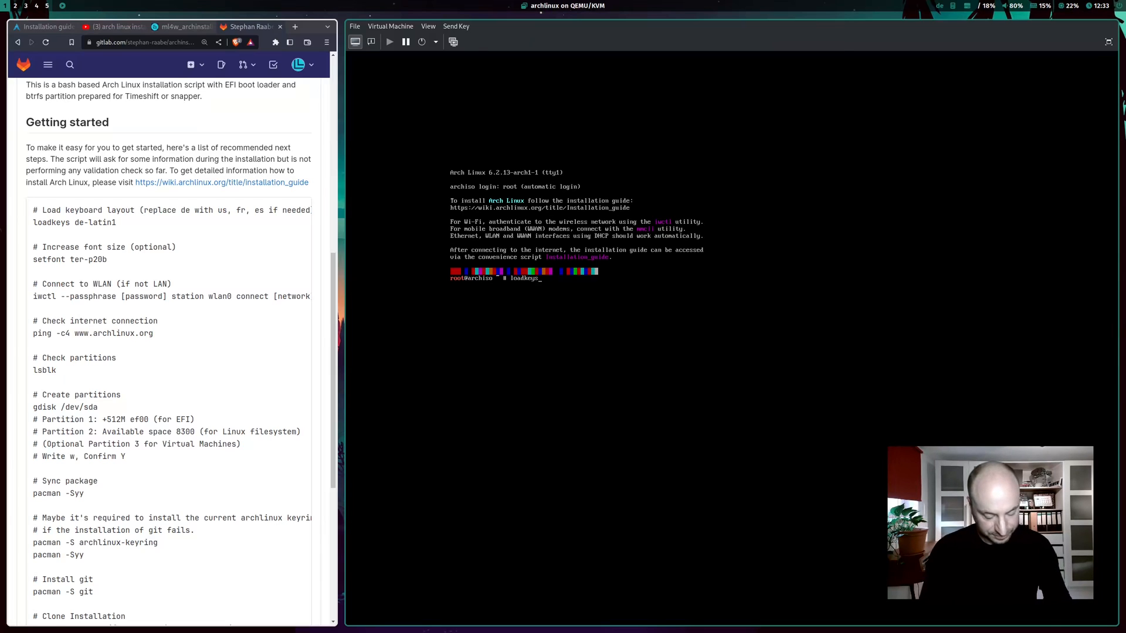
pyautogui.write('de')
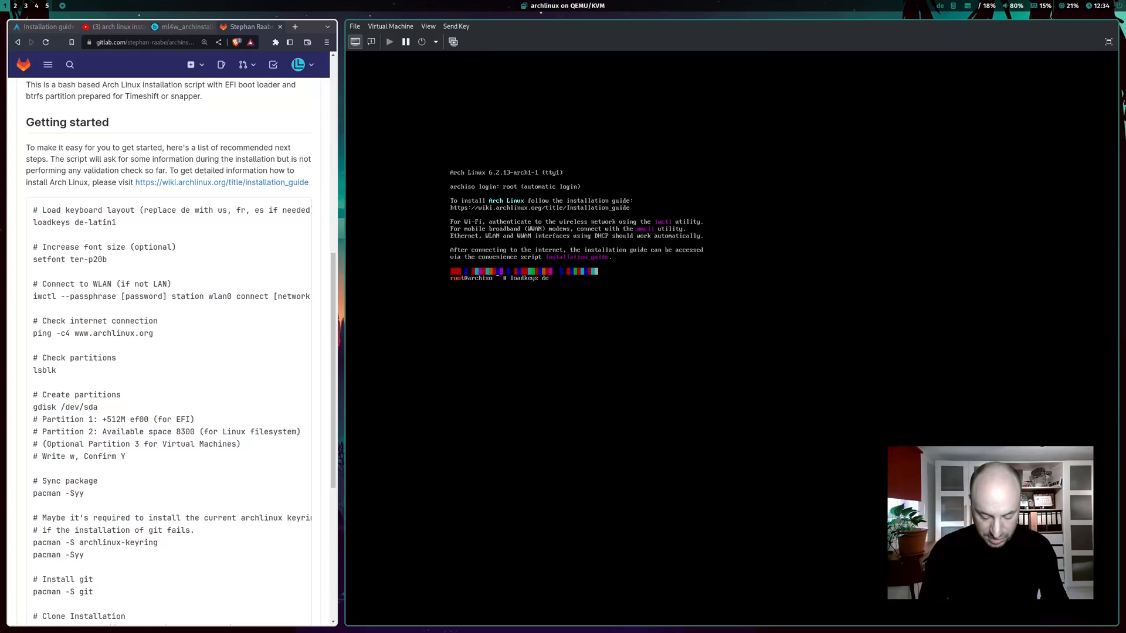
pyautogui.write('-latin')
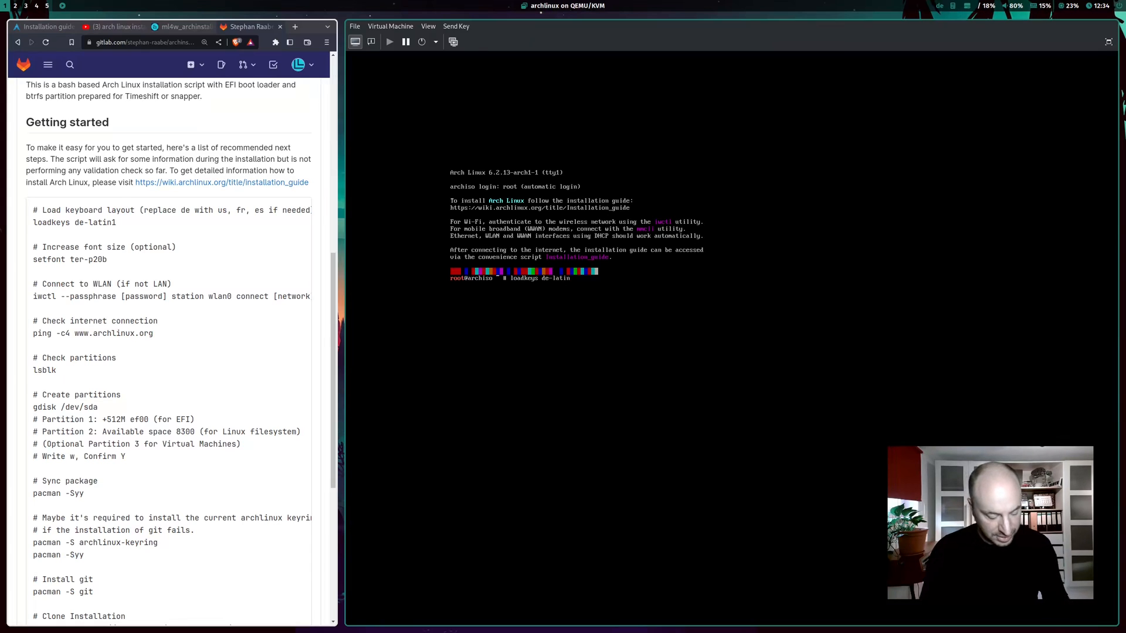
pyautogui.press('Return')
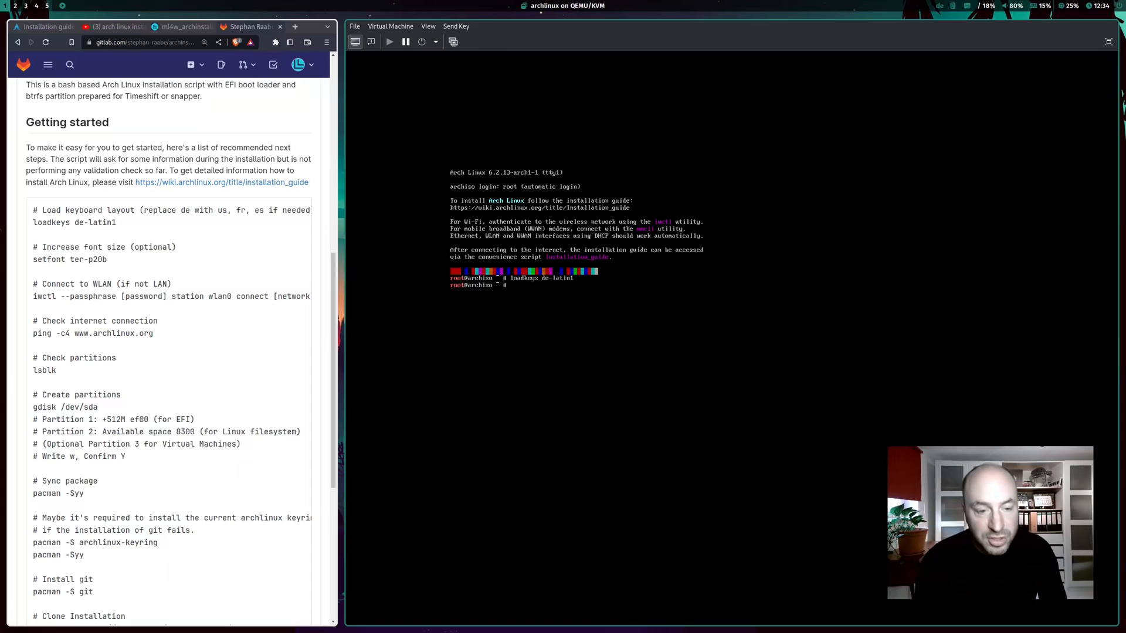
pyautogui.write('set')
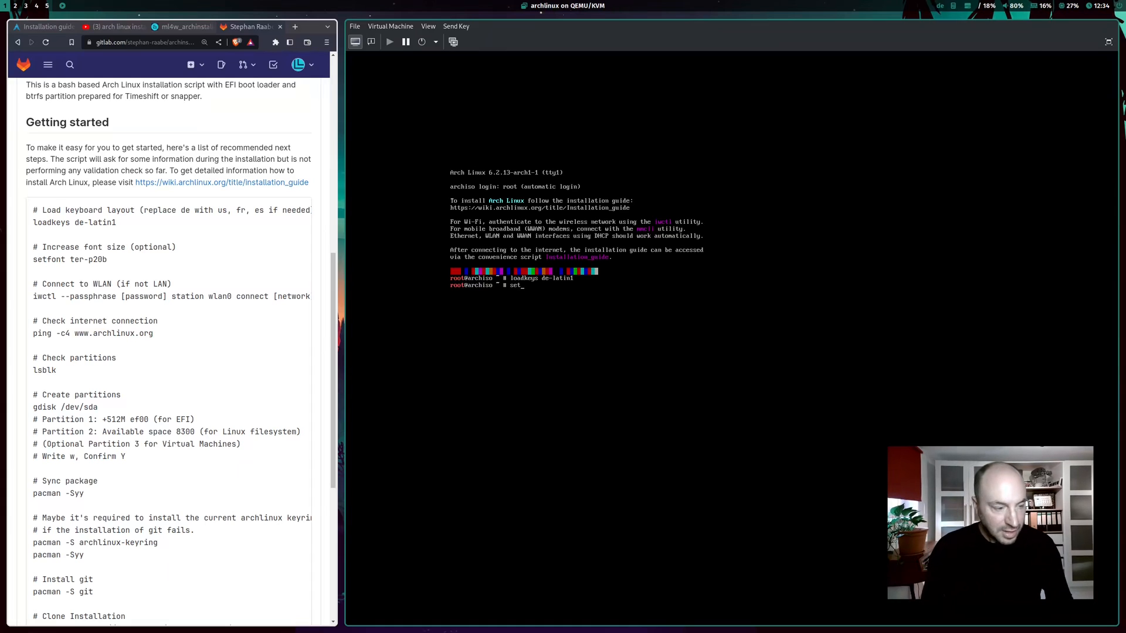
pyautogui.write('fonr')
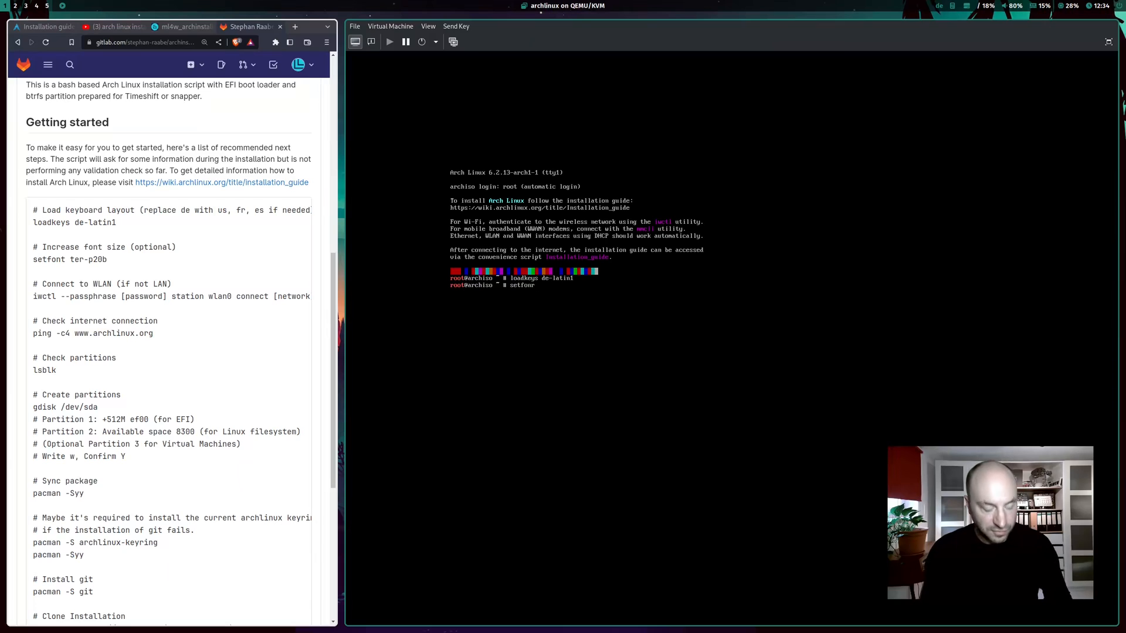
pyautogui.write('ter')
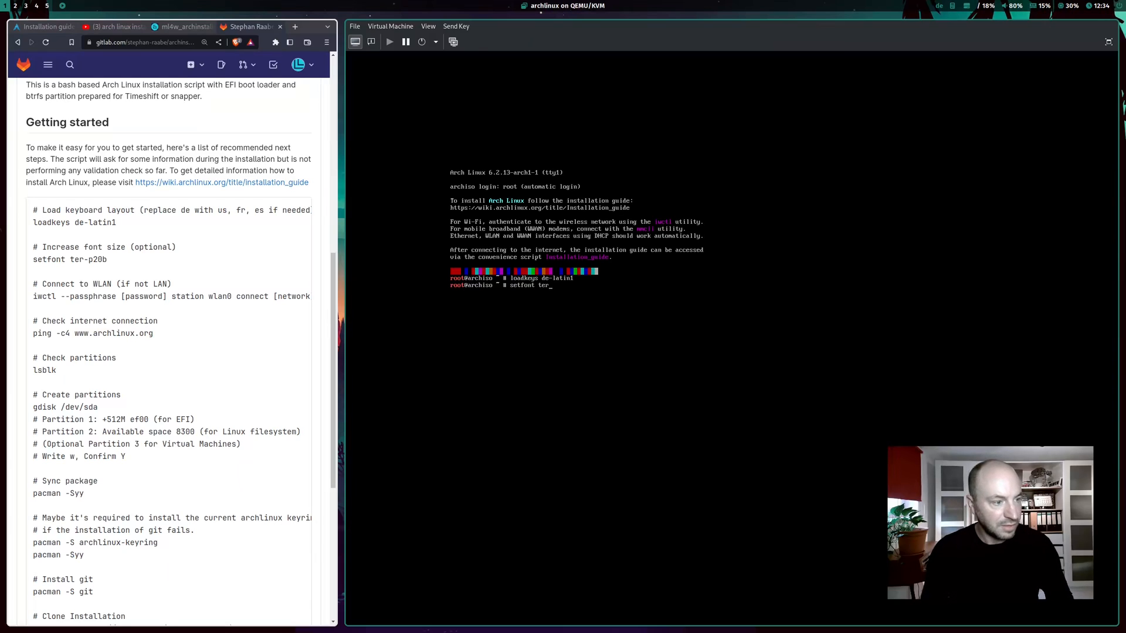
pyautogui.write('-p')
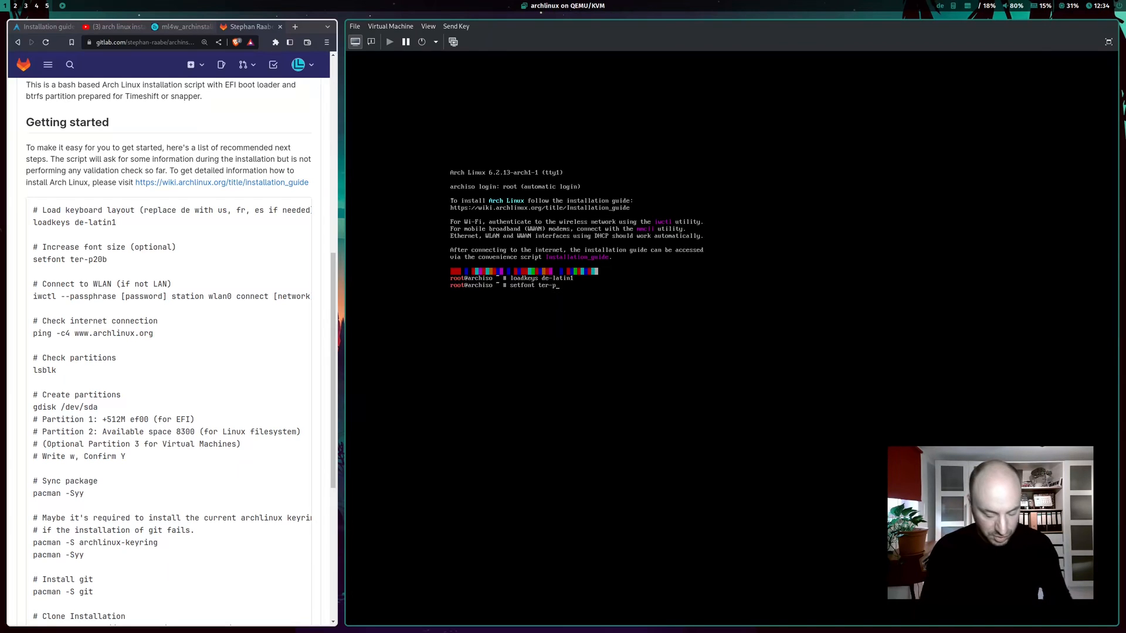
pyautogui.write('20b')
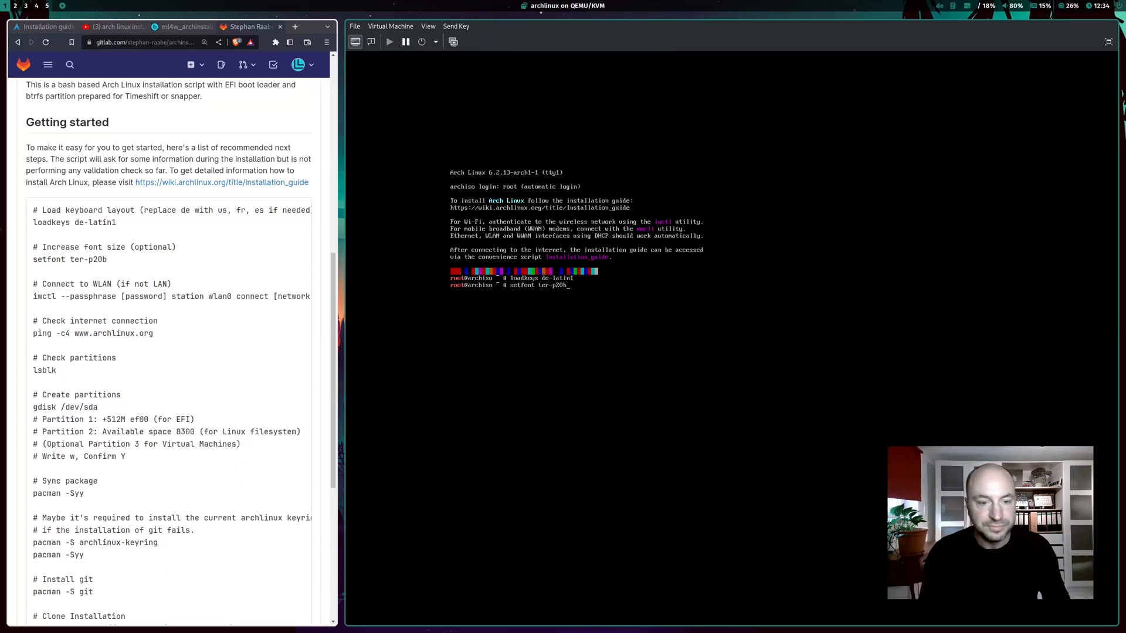
pyautogui.press('Return')
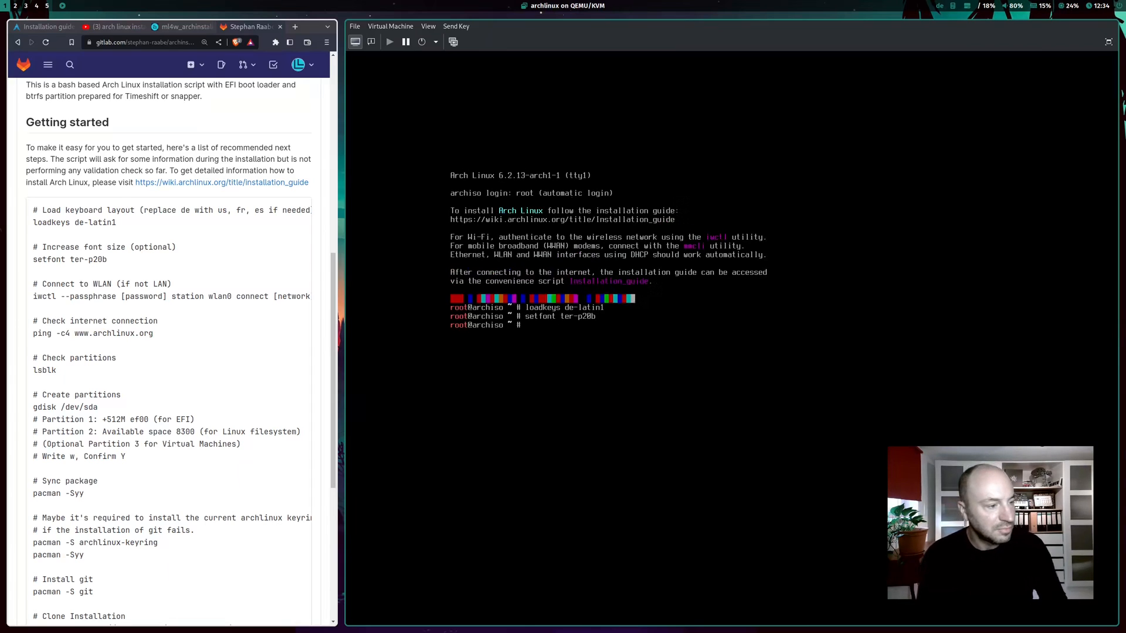
pyautogui.write('ping -c4')
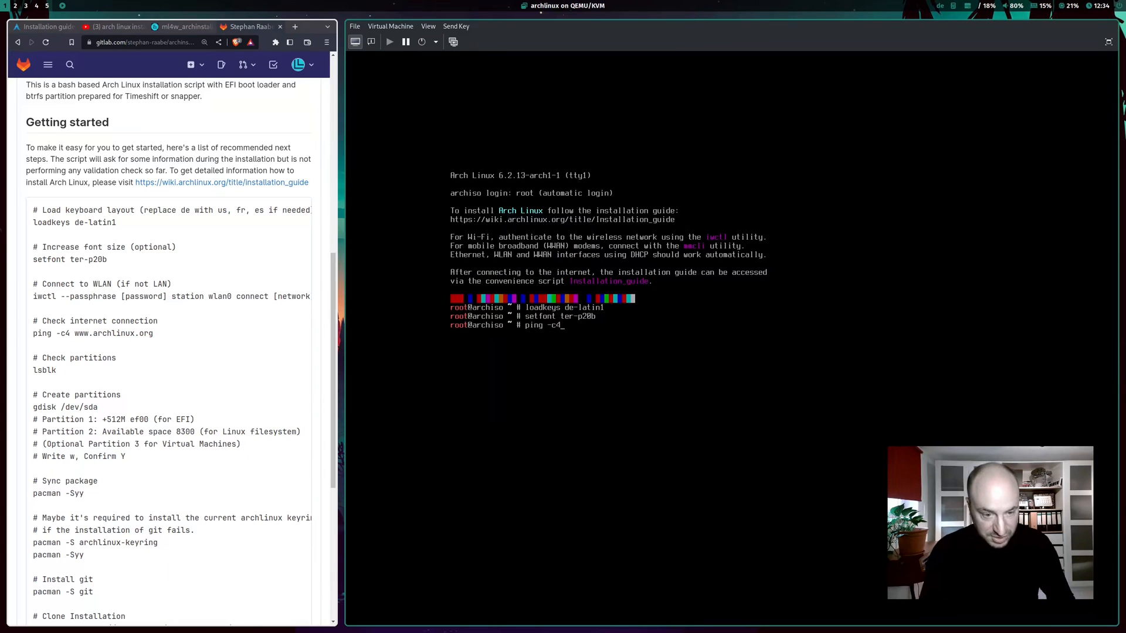
pyautogui.write('www.a')
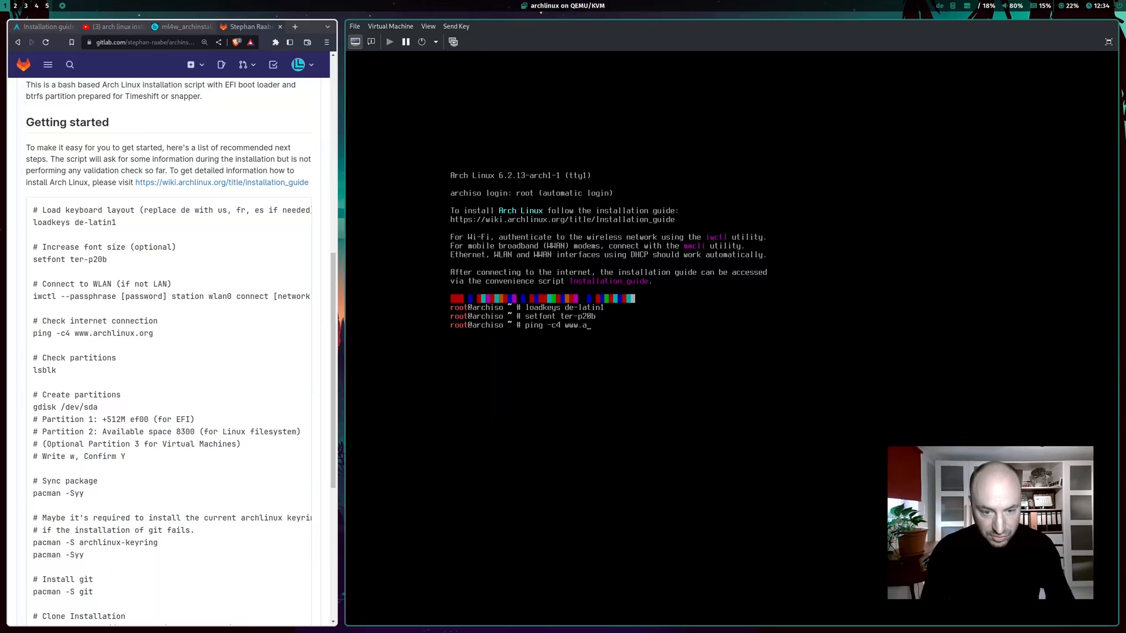
pyautogui.write('rchlinux.org')
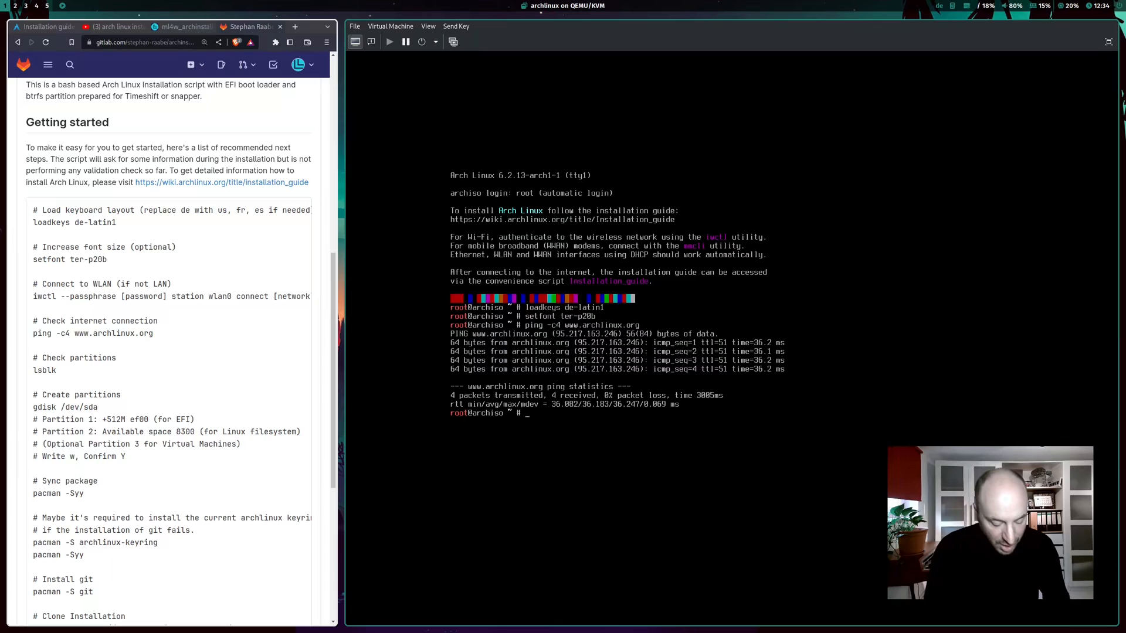
# - List the disks and create a 512M EFI system partition (ef00) on /dev/vda in gdisk
pyautogui.write('ls')
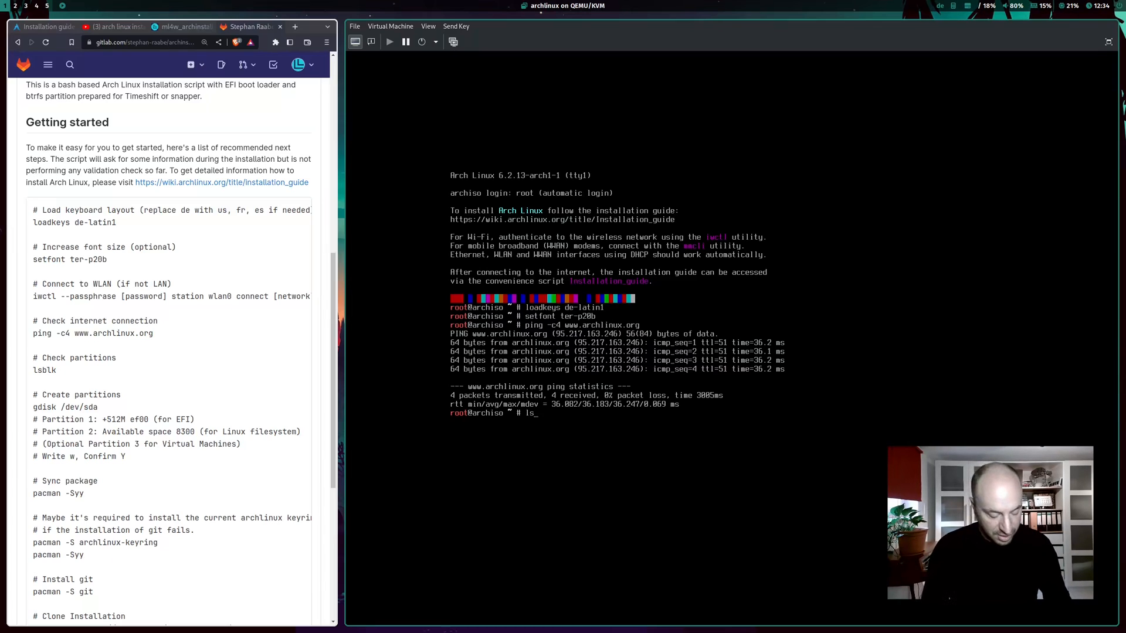
pyautogui.press('Return')
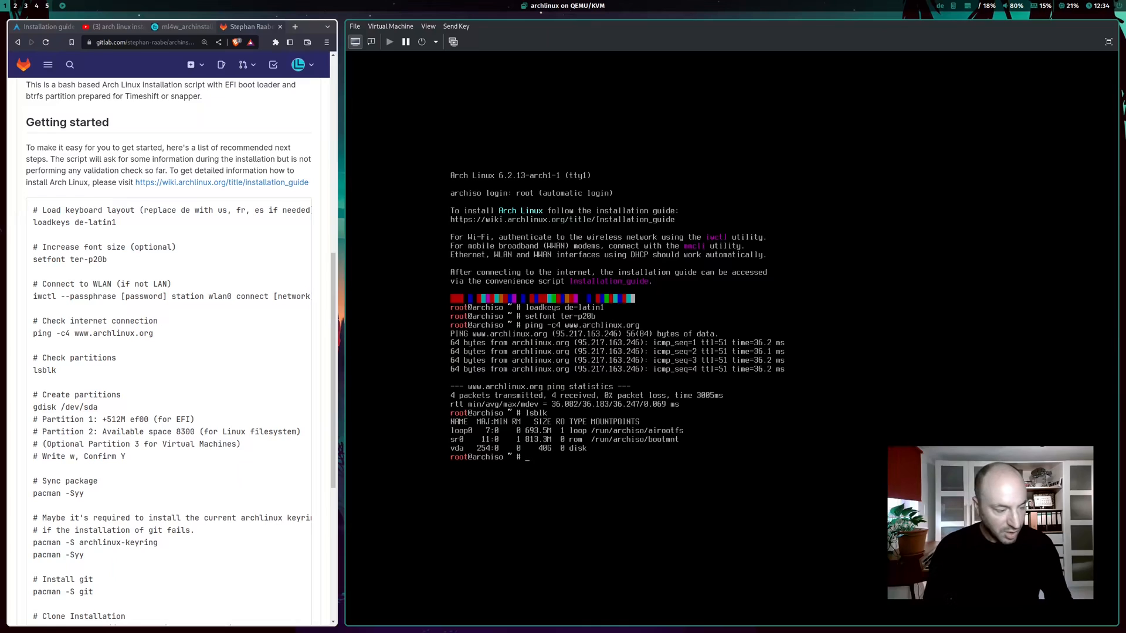
pyautogui.write('gdisk')
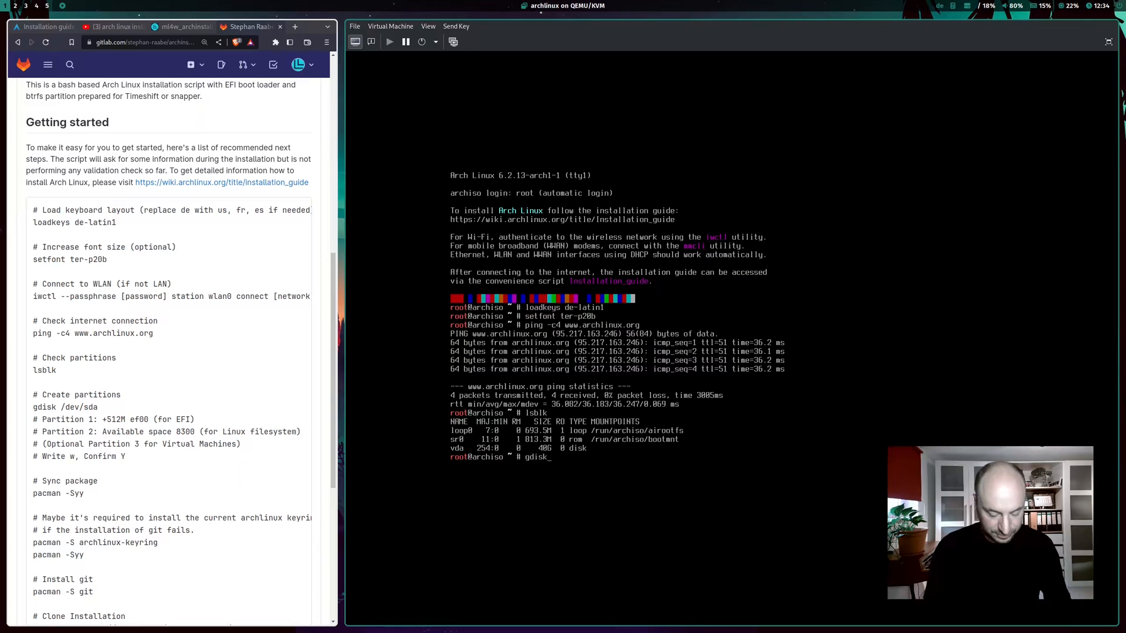
pyautogui.write('/dev/vda')
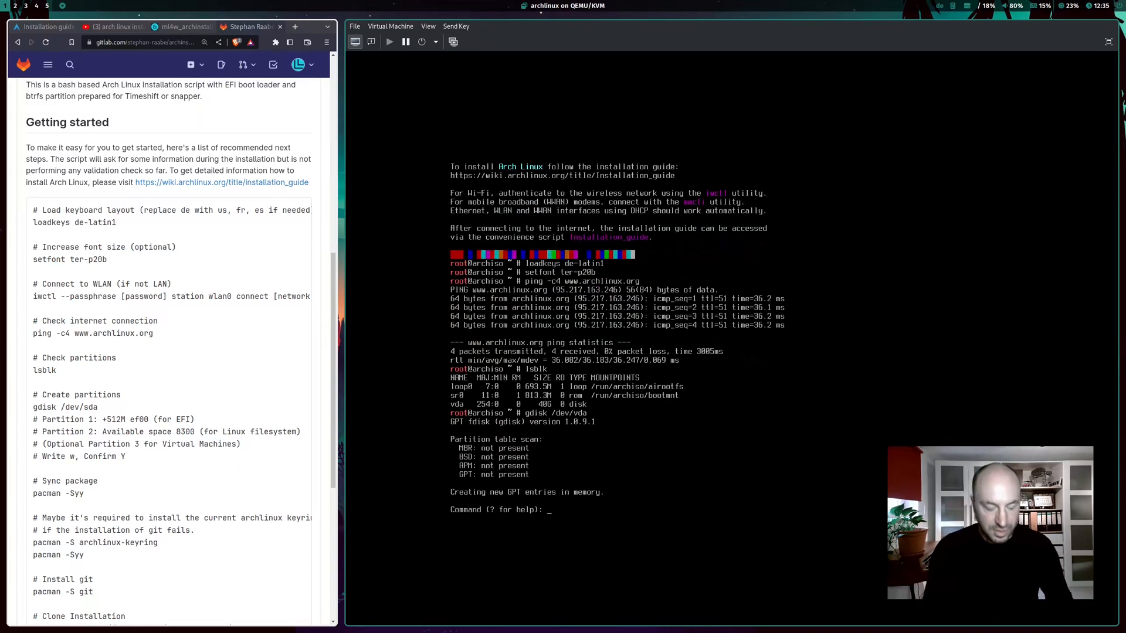
pyautogui.write('n')
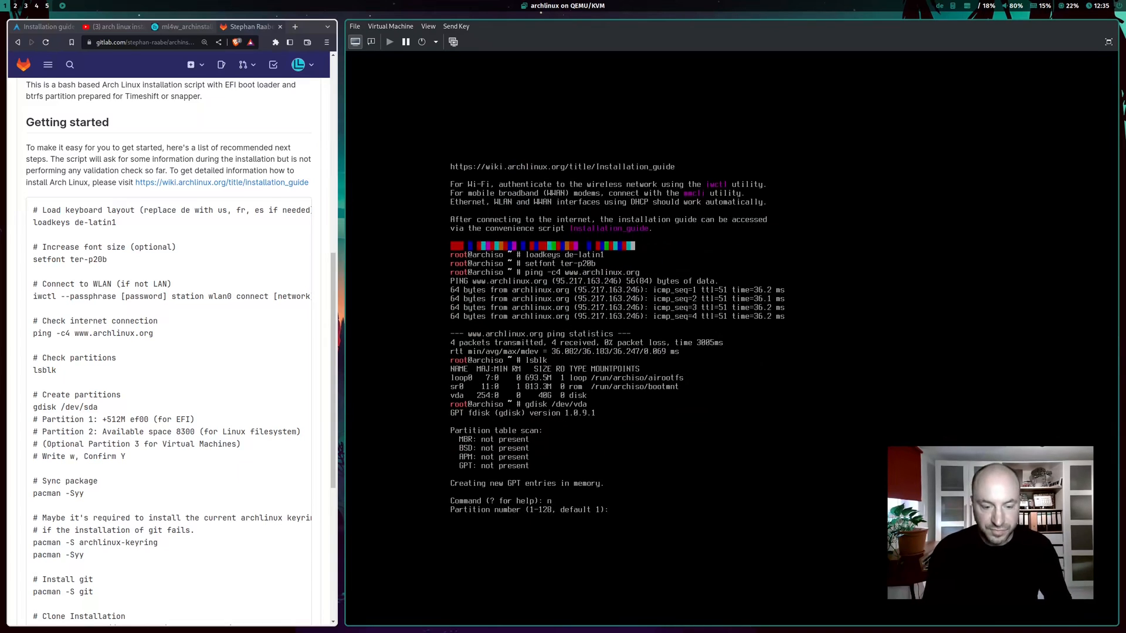
pyautogui.press('Return')
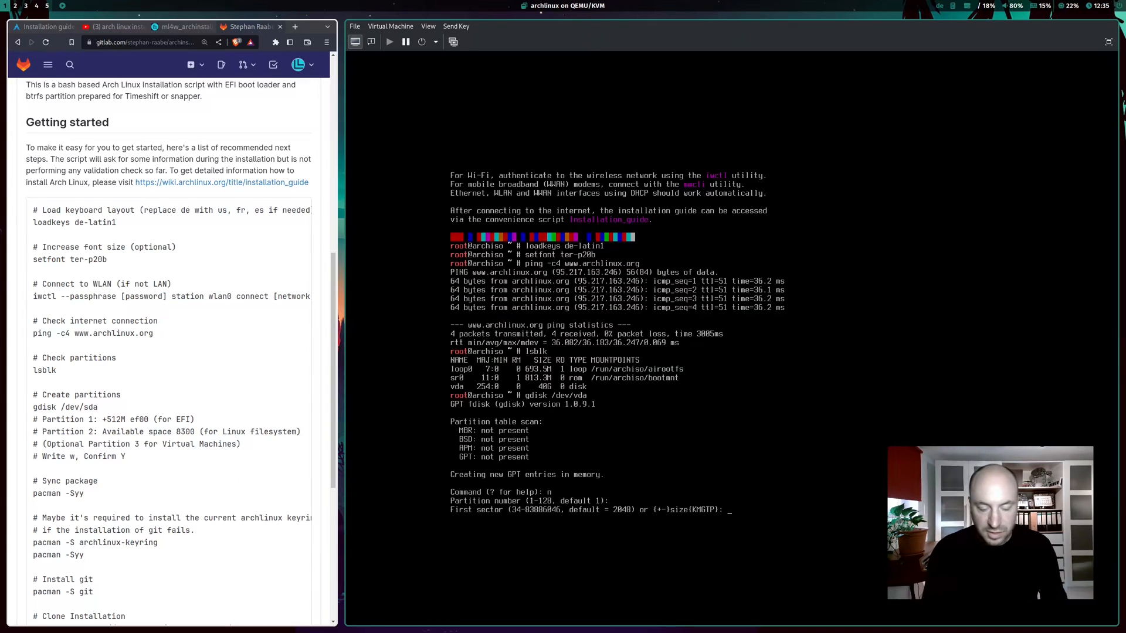
pyautogui.press('Return')
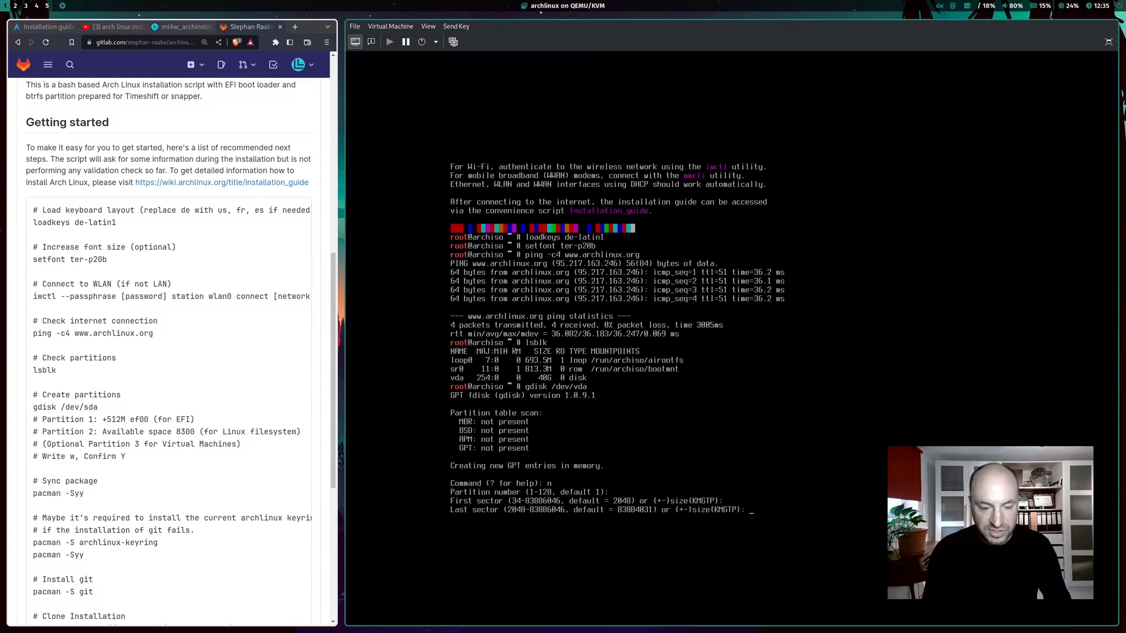
pyautogui.write('+5')
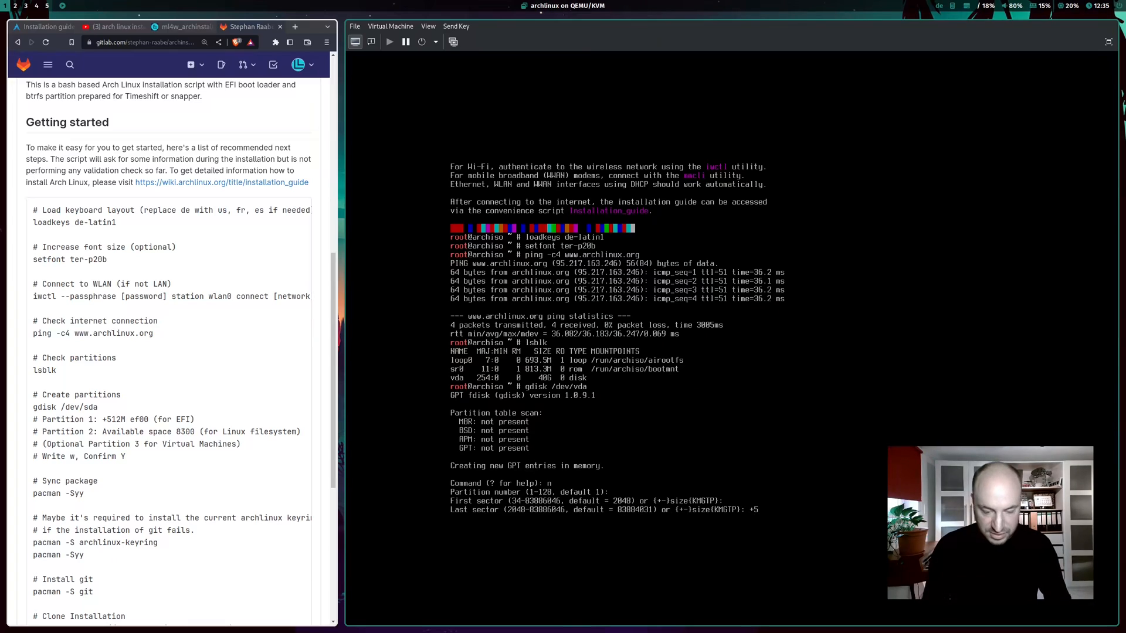
pyautogui.write('+512')
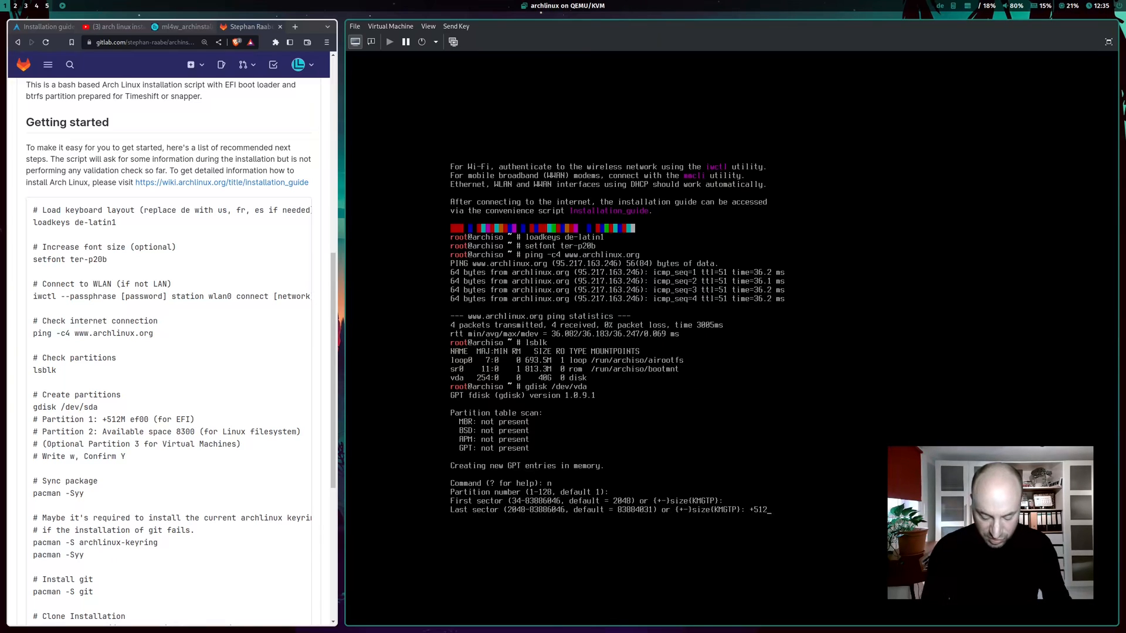
pyautogui.press('Return')
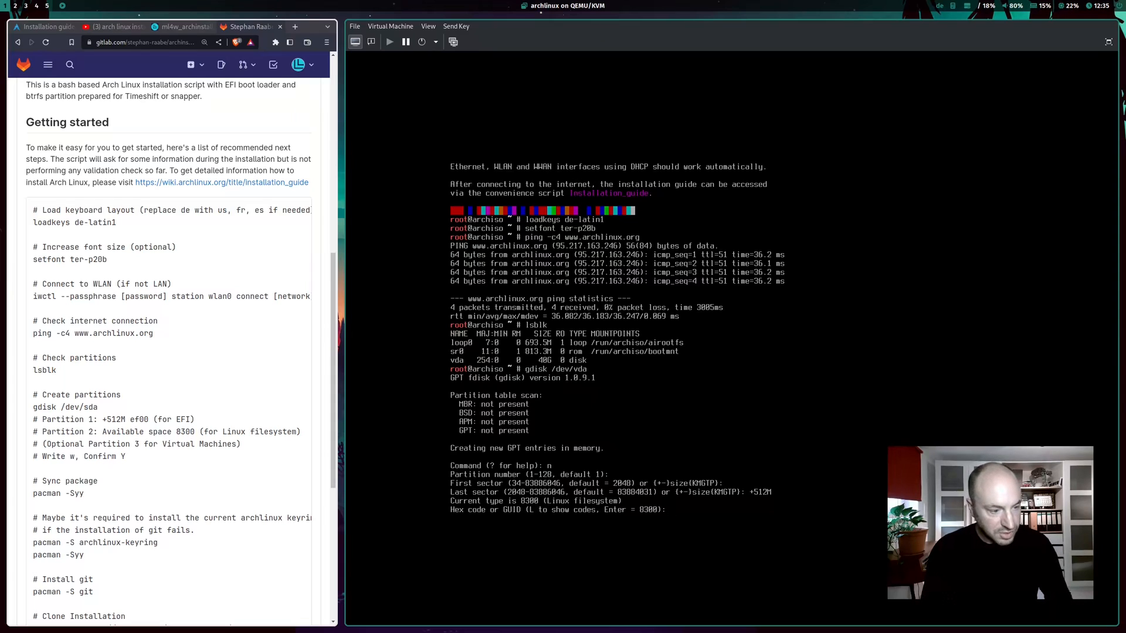
pyautogui.write('ef00')
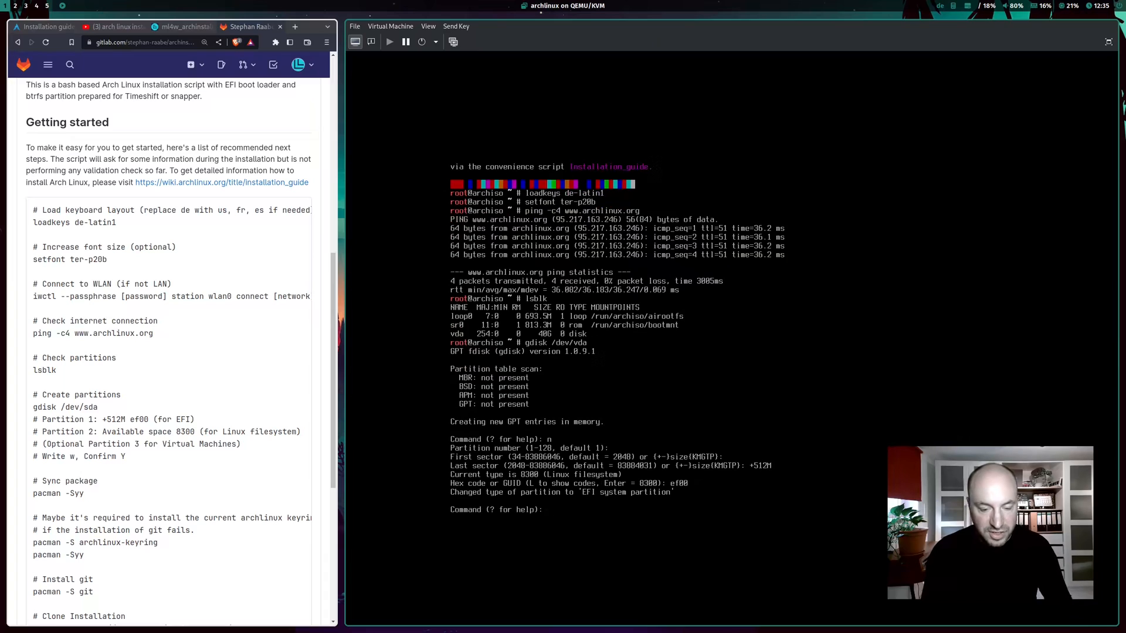
# - Add a Linux filesystem partition (8300) on the remaining space and write the GPT table
pyautogui.write('n')
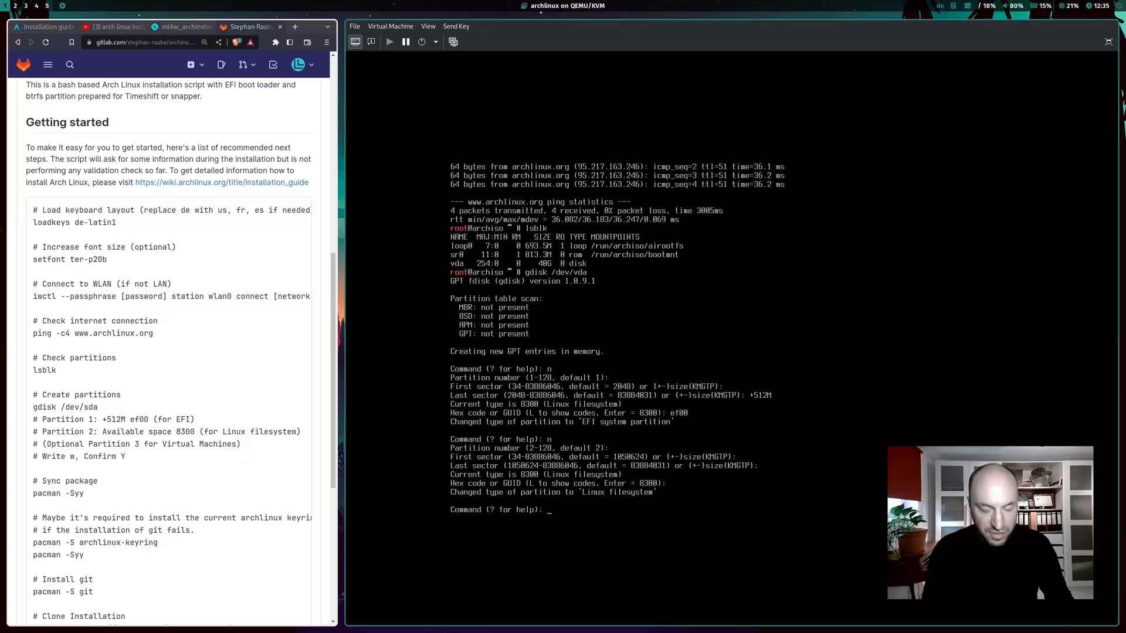
pyautogui.write('w')
pyautogui.write('Y')
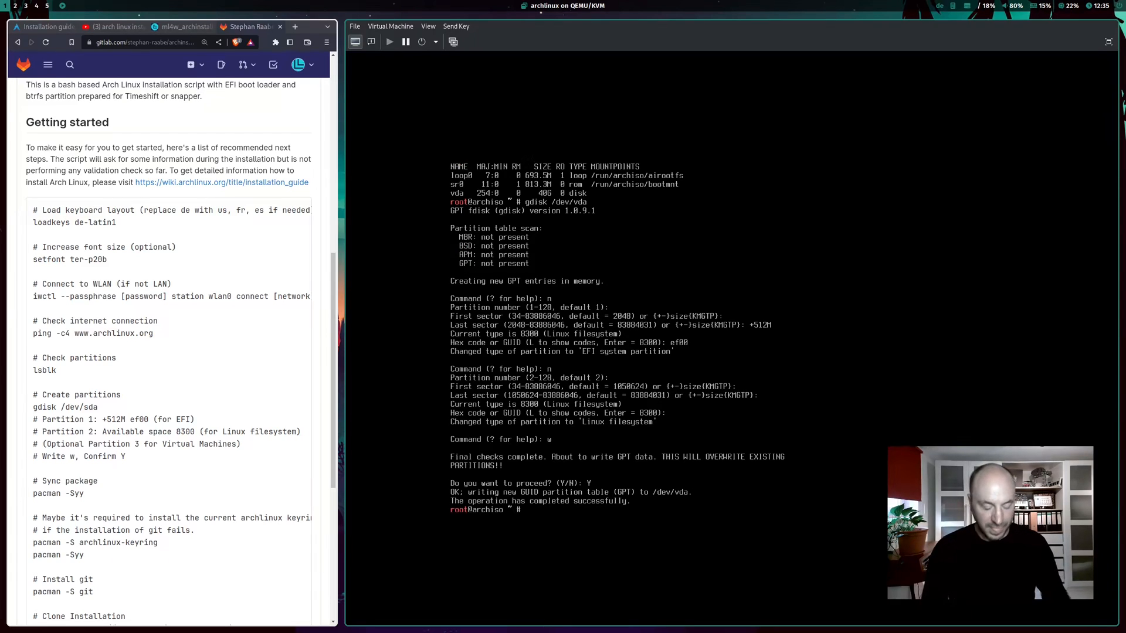
# - Install git in the live system with pacman, confirming with Y
pyautogui.write('lsblk')
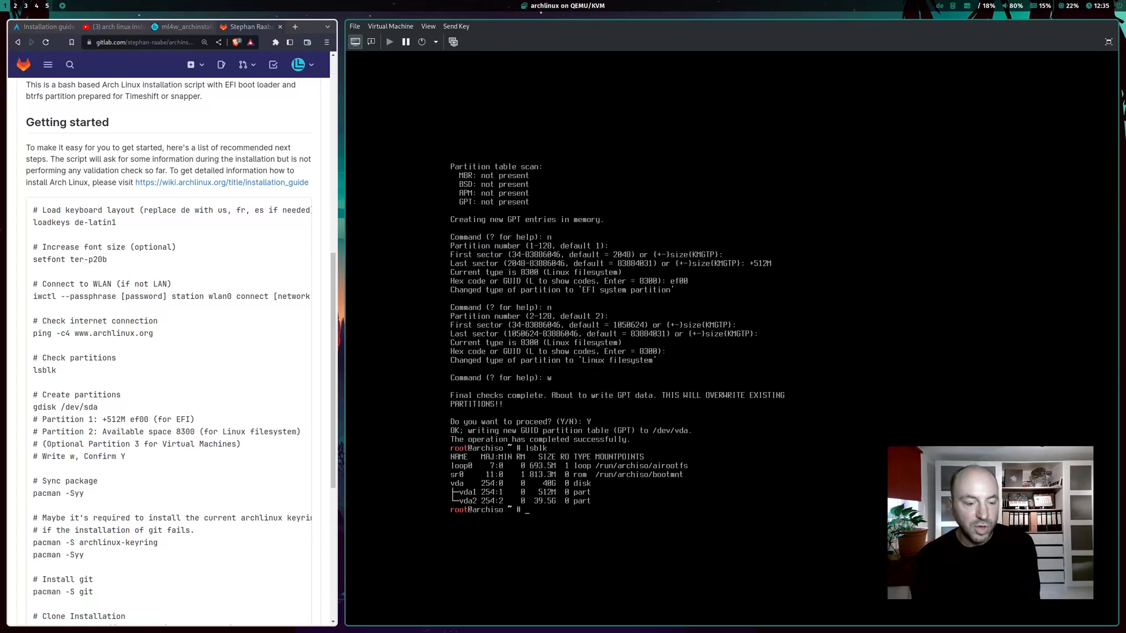
pyautogui.write('pacman -Syu')
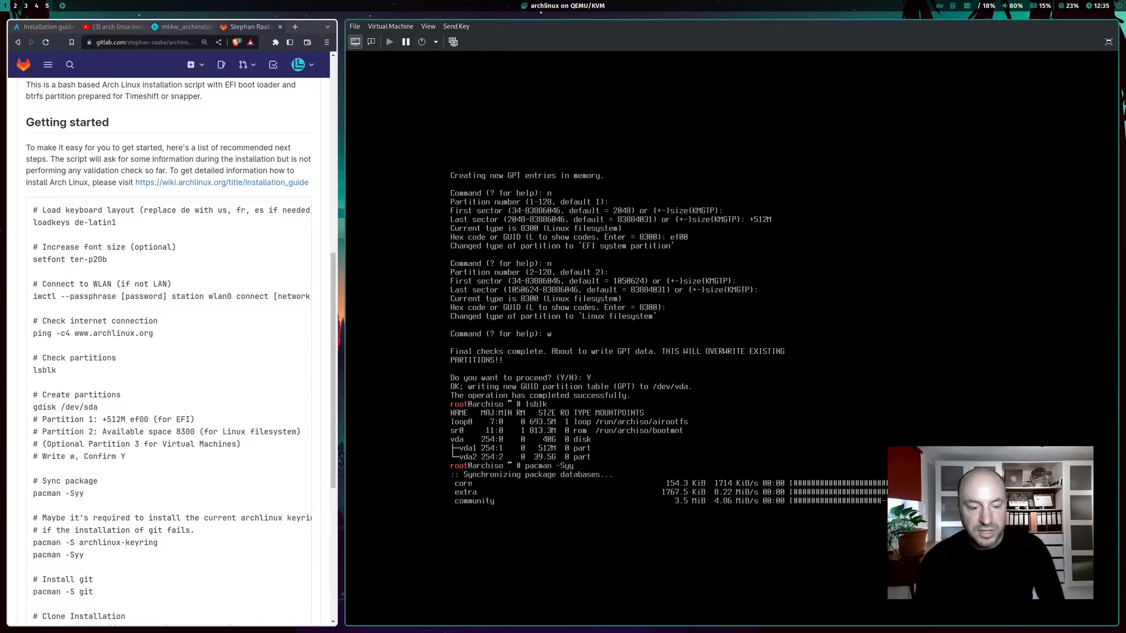
pyautogui.write('pacman -S git')
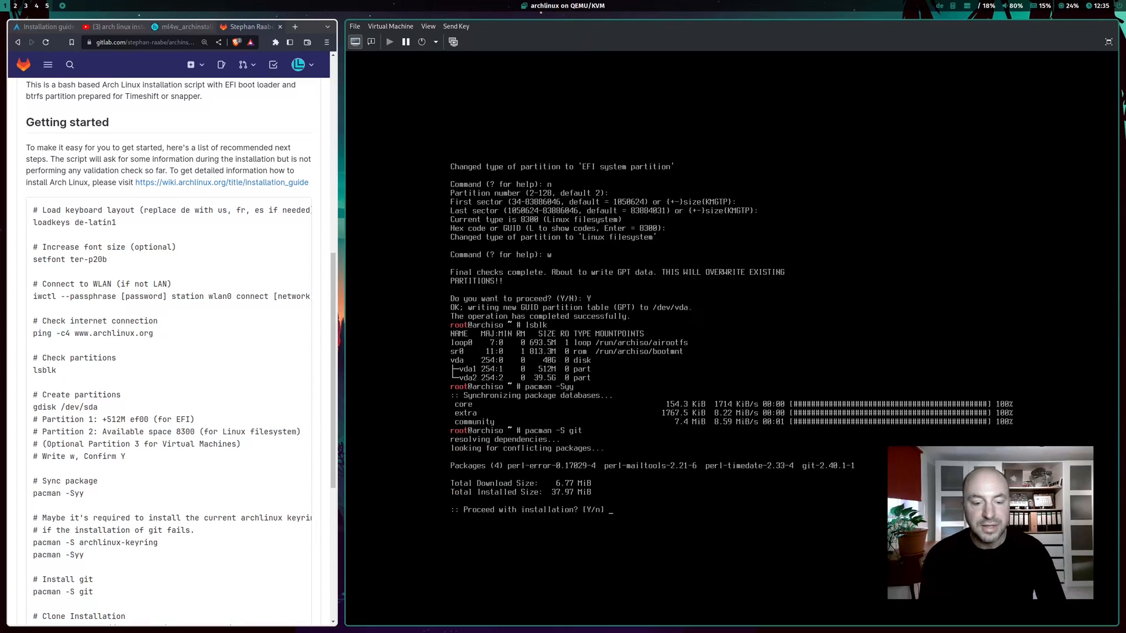
pyautogui.write('Y')
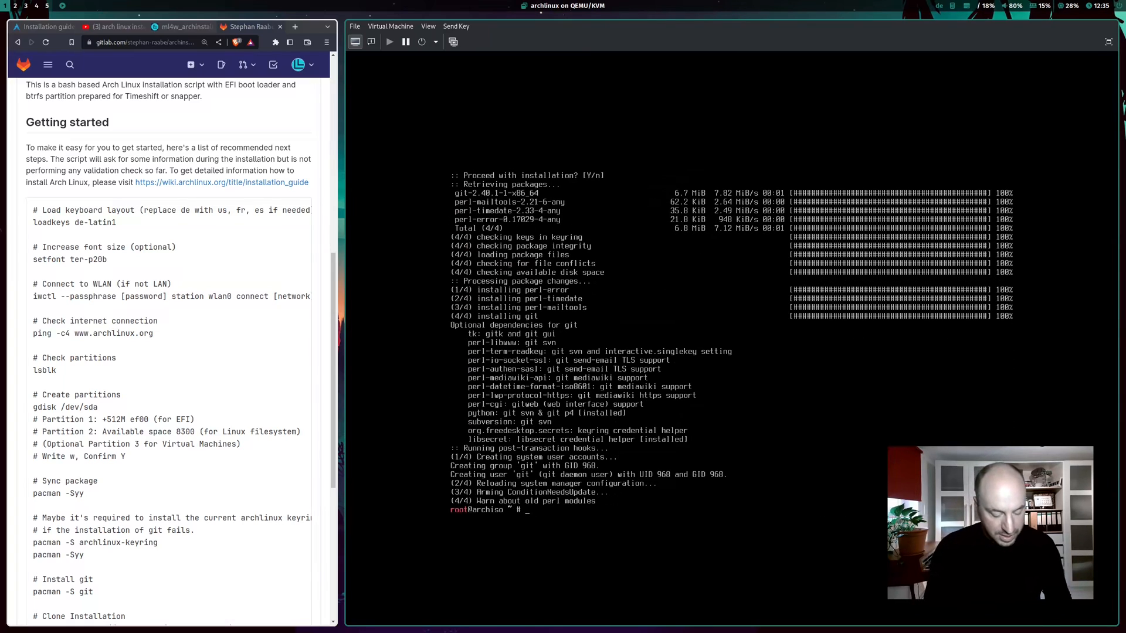
# - Clone the archinstall repository and list its numbered install scripts
pyautogui.write('clonme')
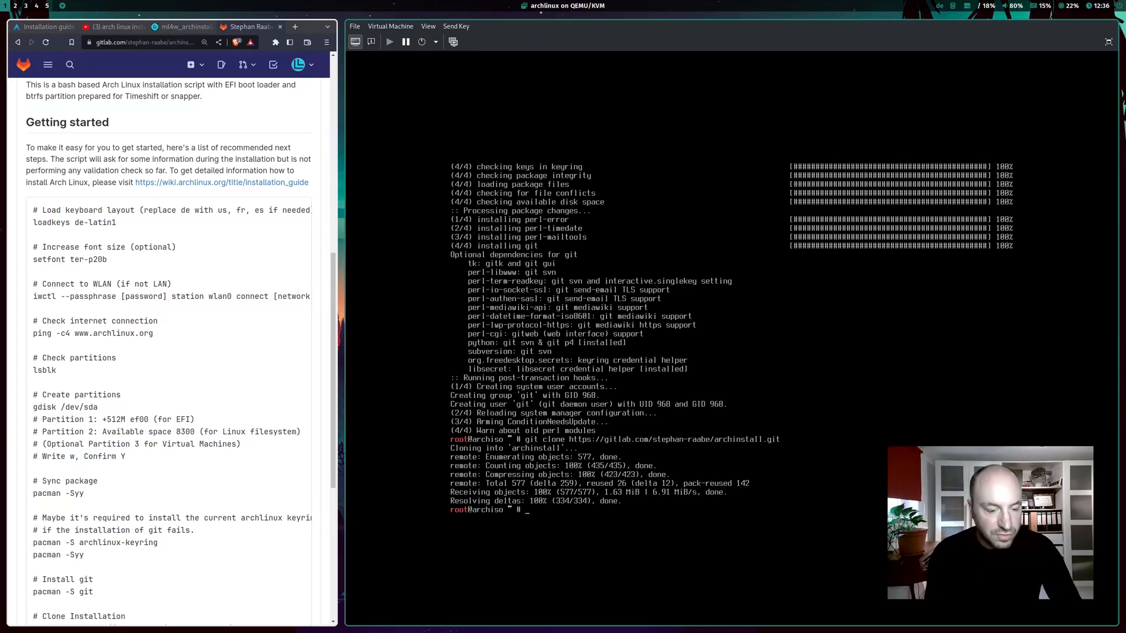
pyautogui.write('cd archinstall')
pyautogui.write('ls')
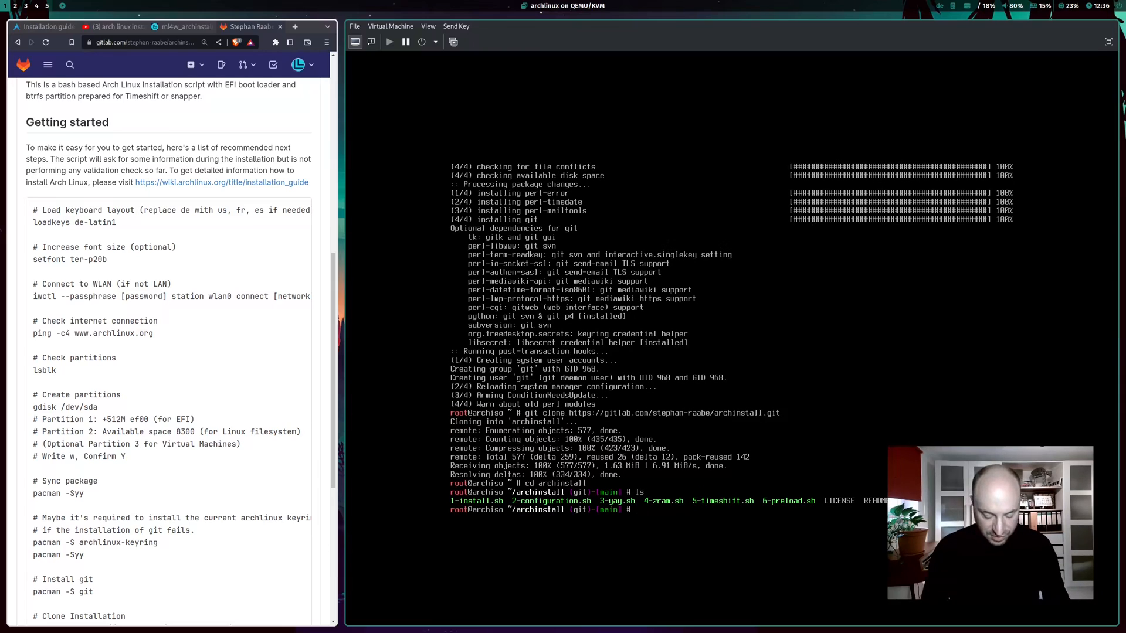
# - Run ./1-install.sh with vda1 as the EFI partition and vda2 as root
pyautogui.write('./1')
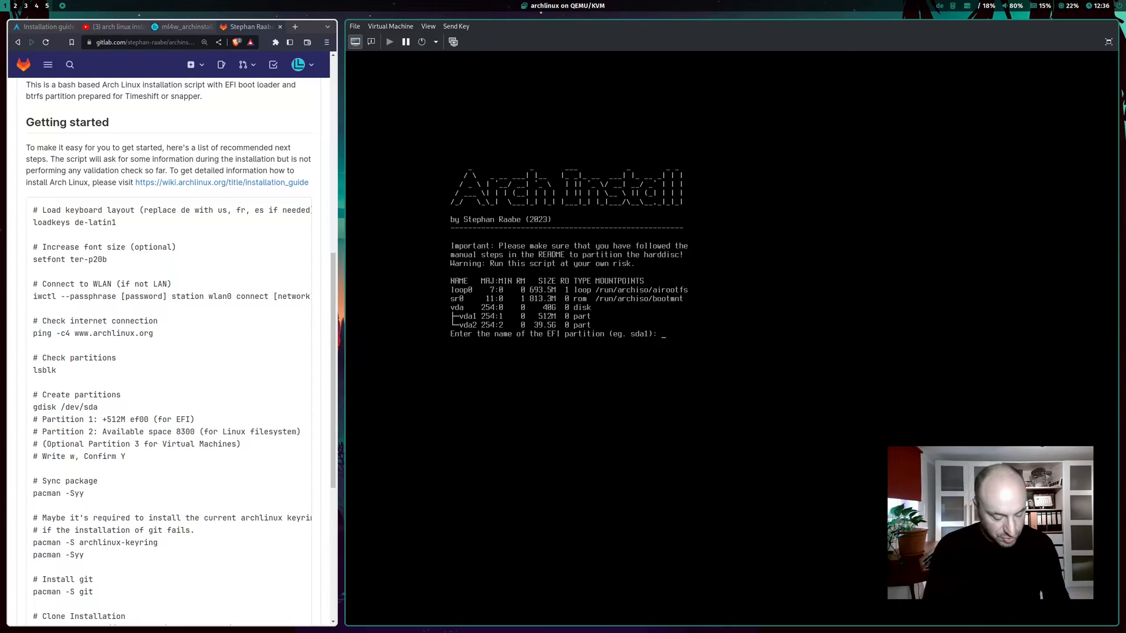
pyautogui.write('vda1')
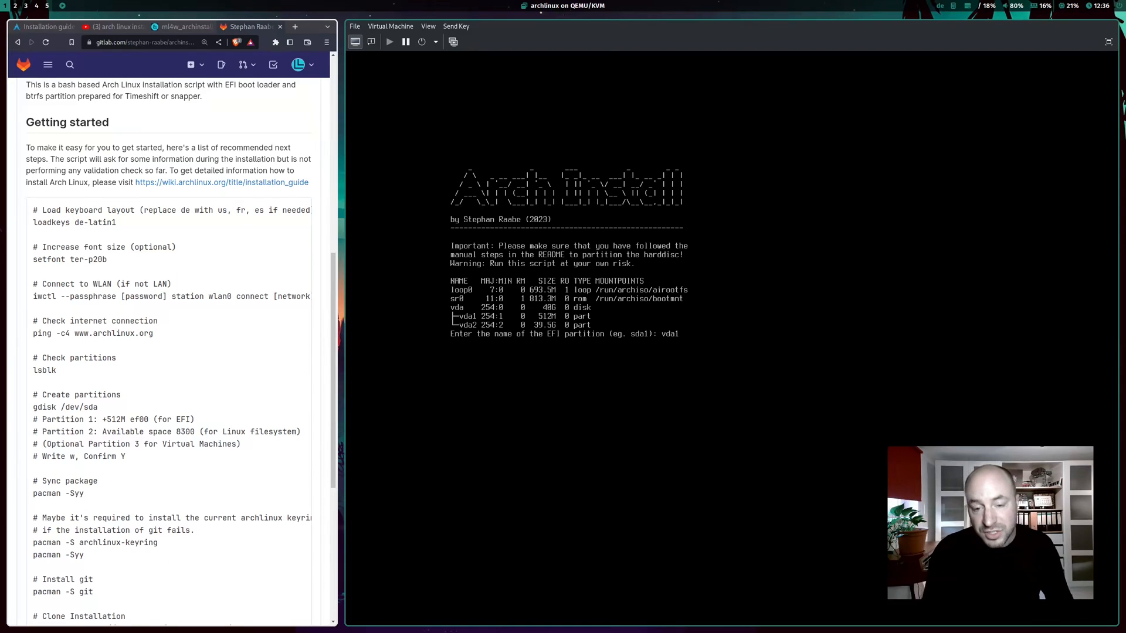
pyautogui.press('Return')
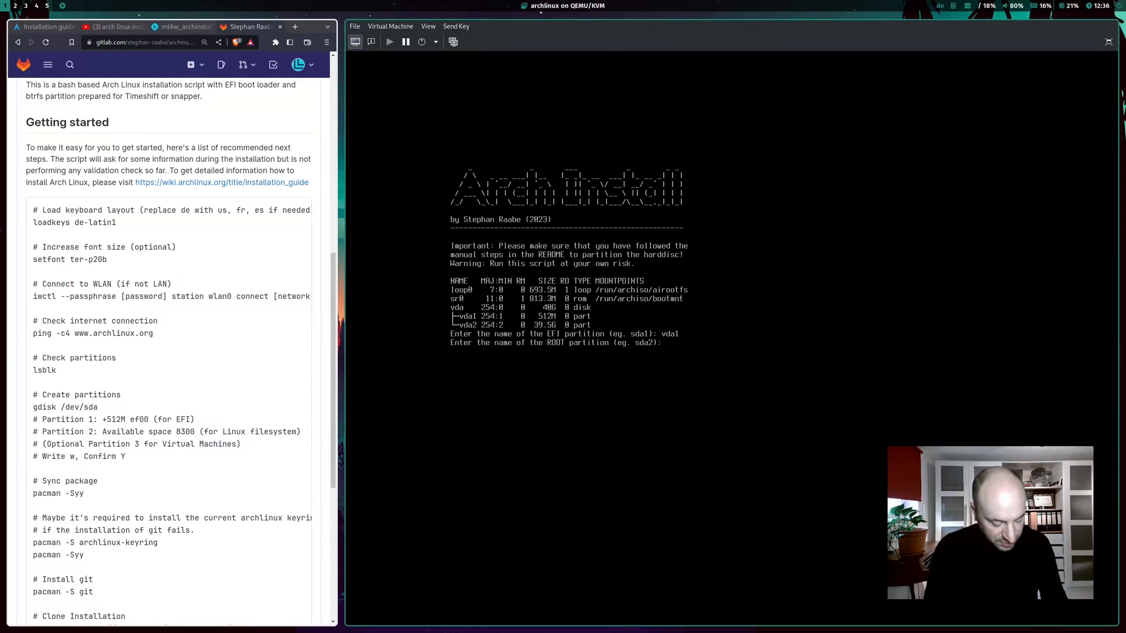
pyautogui.write('vda2')
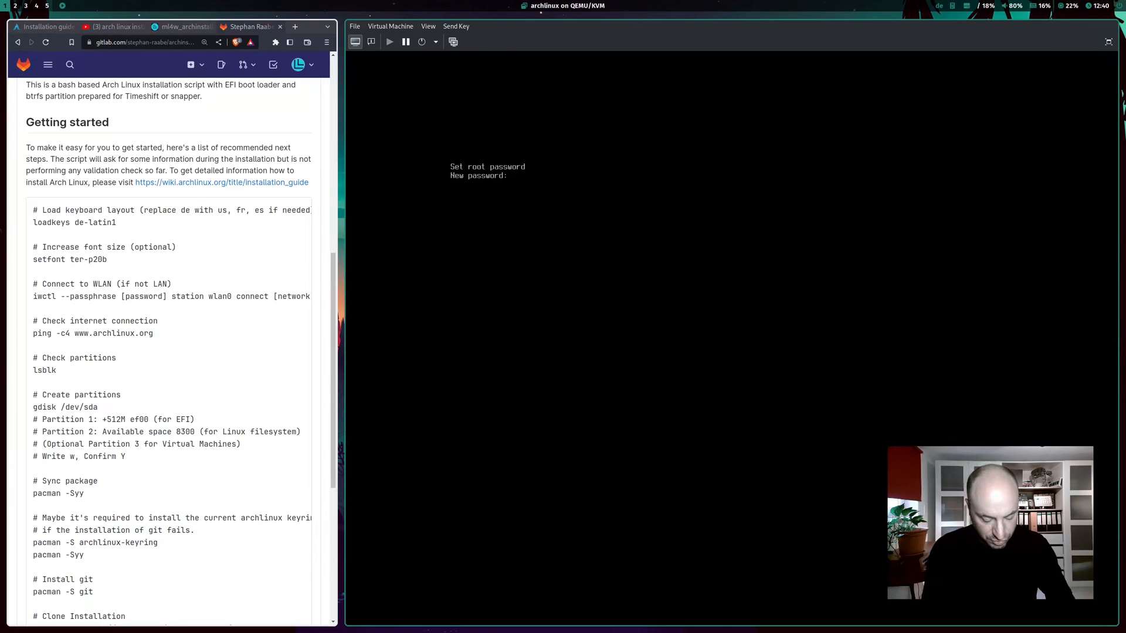
# - Set the root password, confirm it, and give the new user a password
pyautogui.press('Return')
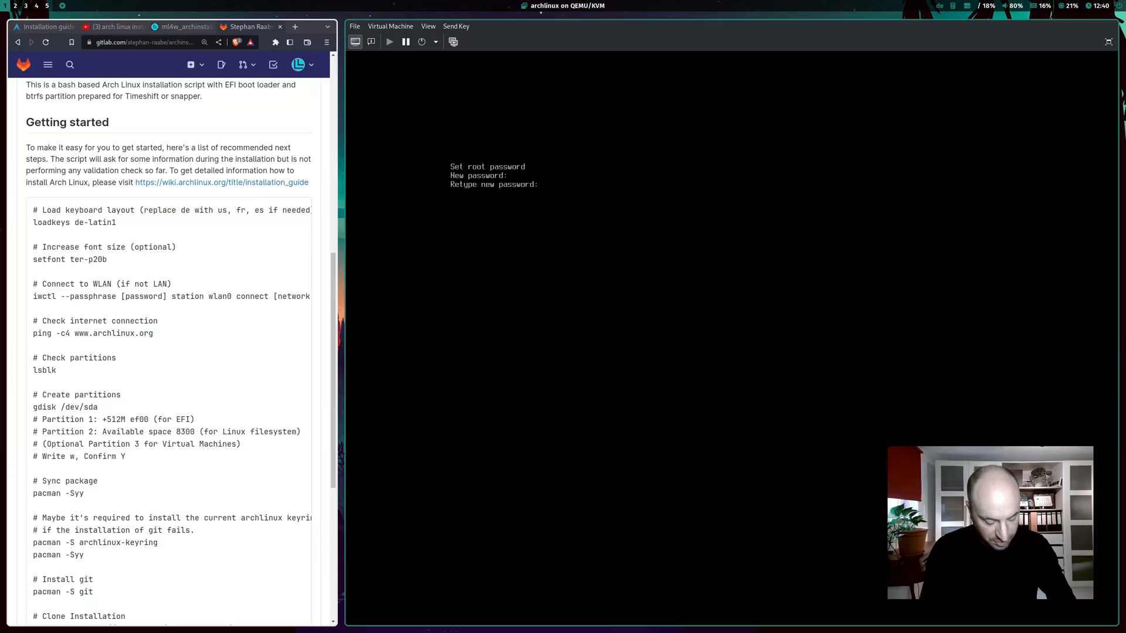
pyautogui.press('Return')
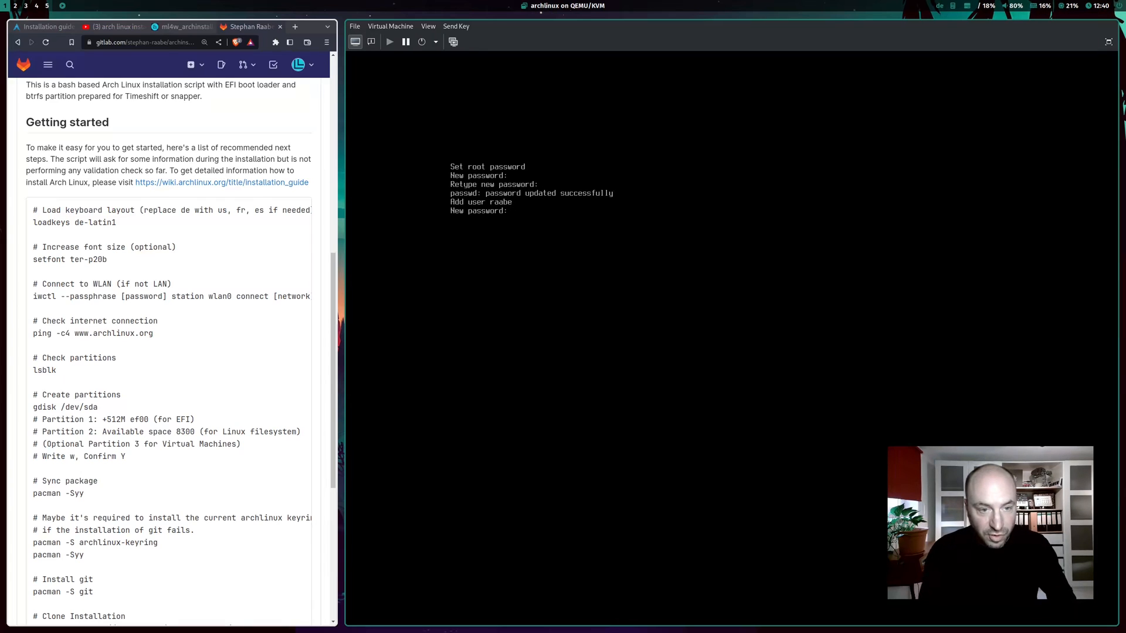
pyautogui.press('Return')
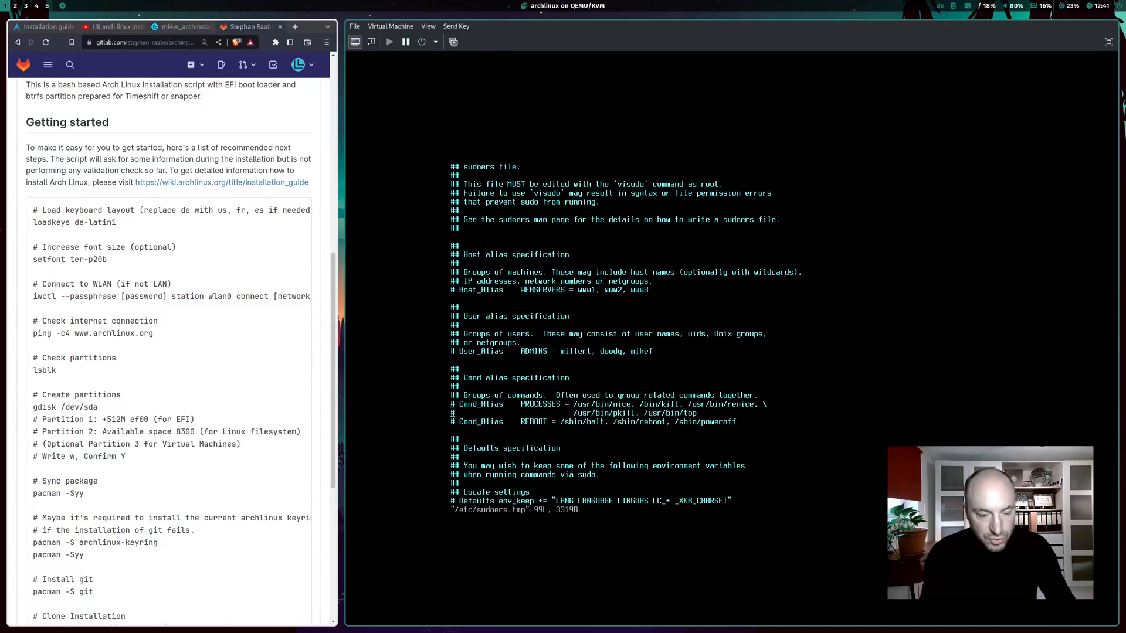
# - Uncomment %wheel ALL=(ALL:ALL) ALL in sudoers and save with :wq
pyautogui.scroll(-3)
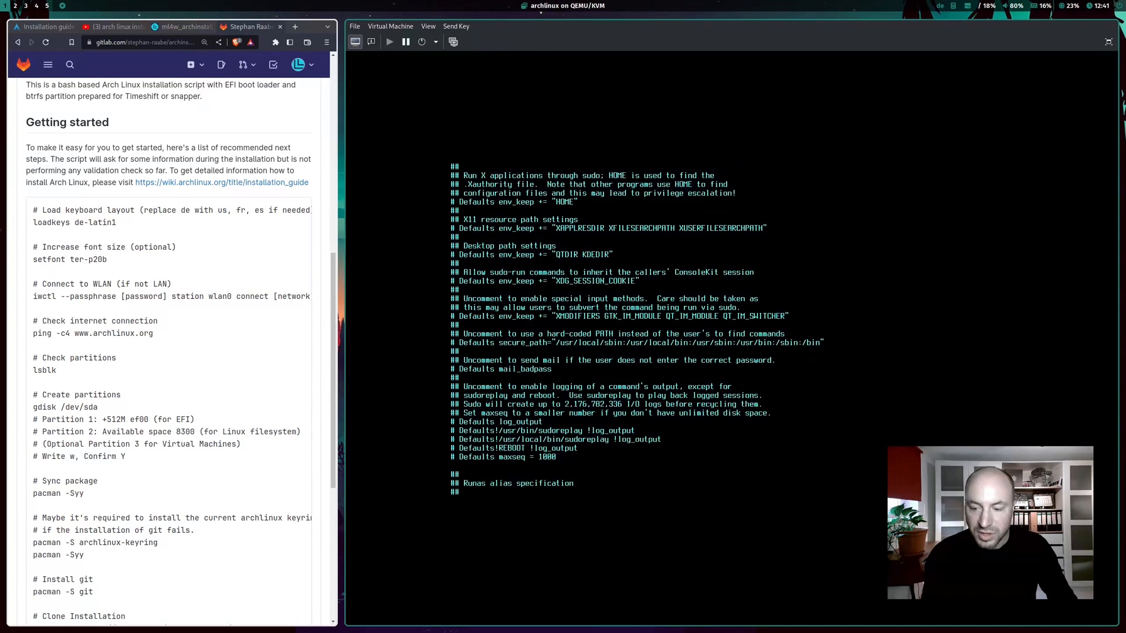
pyautogui.scroll(-3)
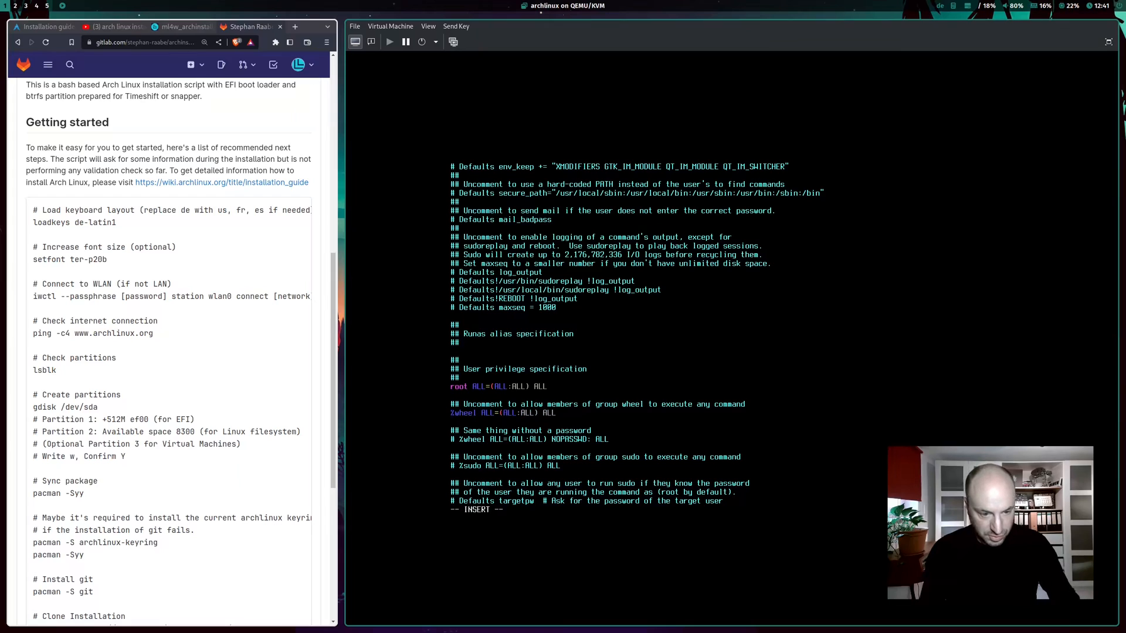
pyautogui.press('Escape')
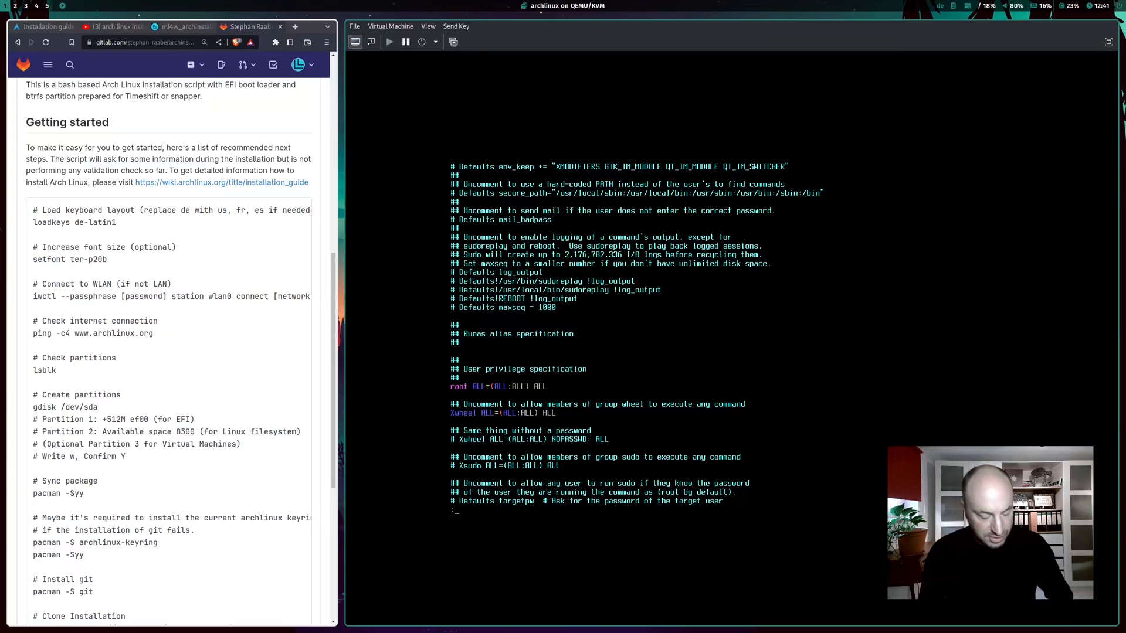
pyautogui.write(':wq')
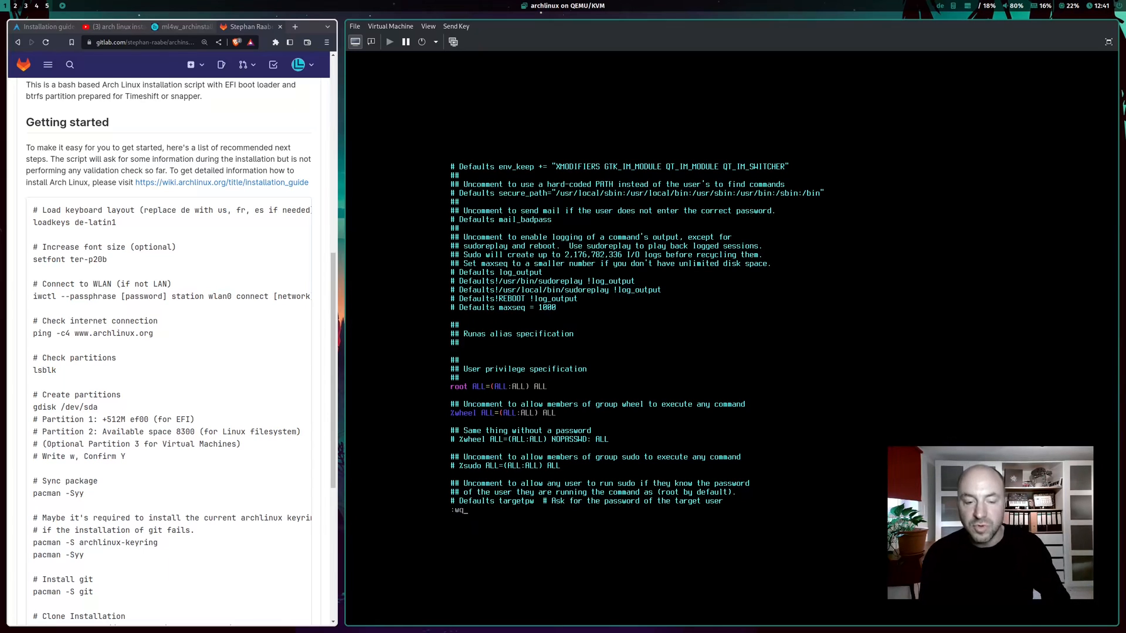
pyautogui.press('Return')
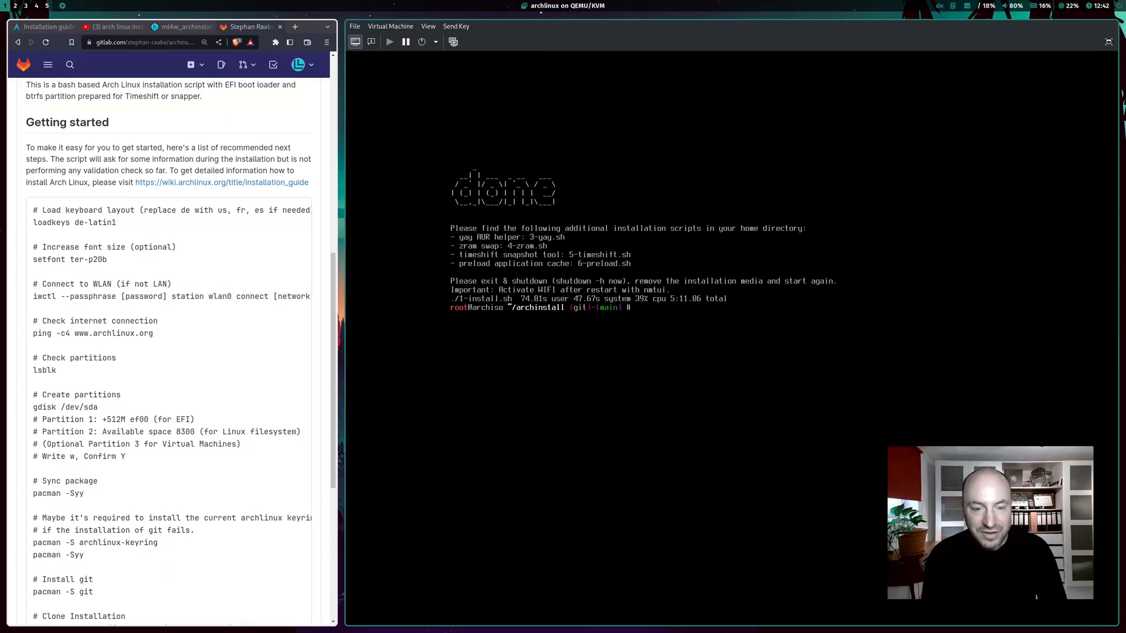
# - Exit the chroot and power off the VM with shutdown -h now
pyautogui.write('exi')
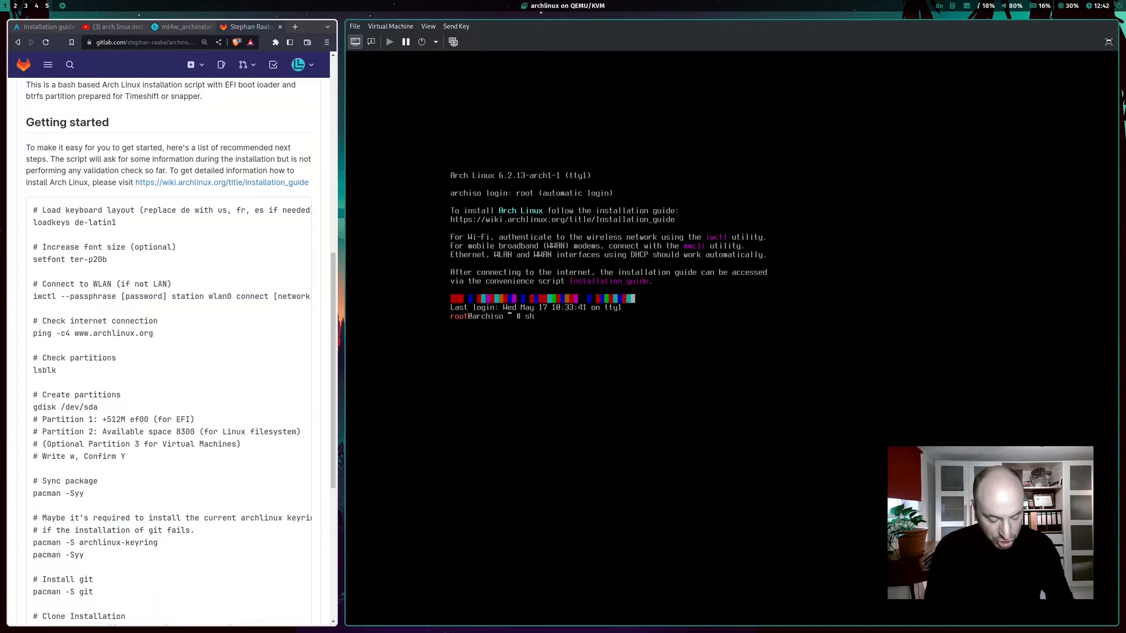
pyautogui.write('shutdown')
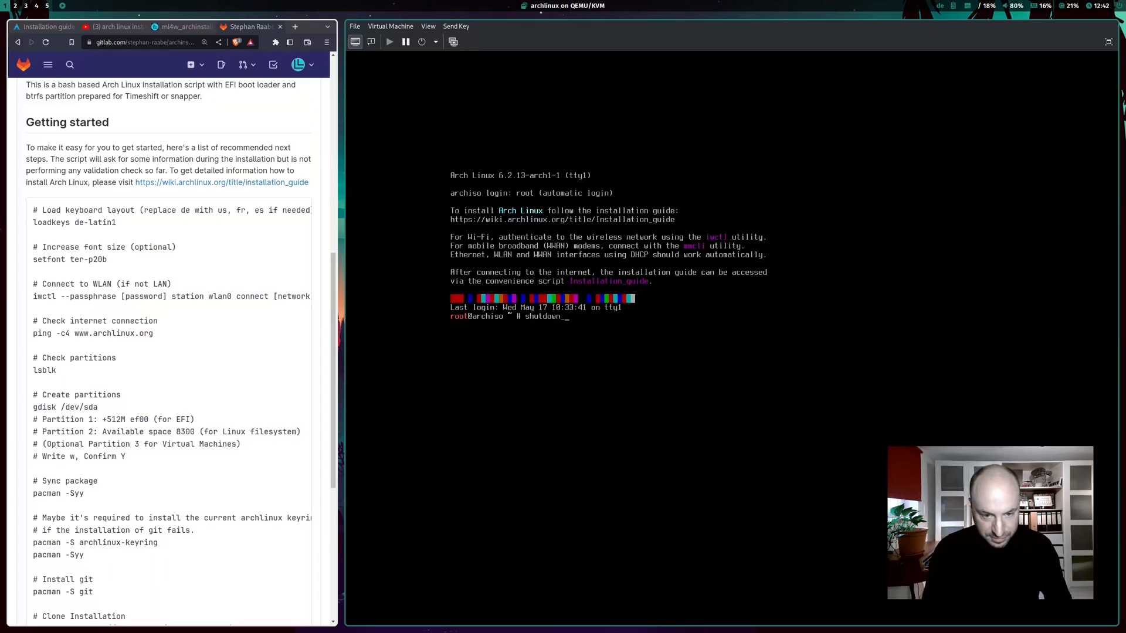
pyautogui.write('-h now')
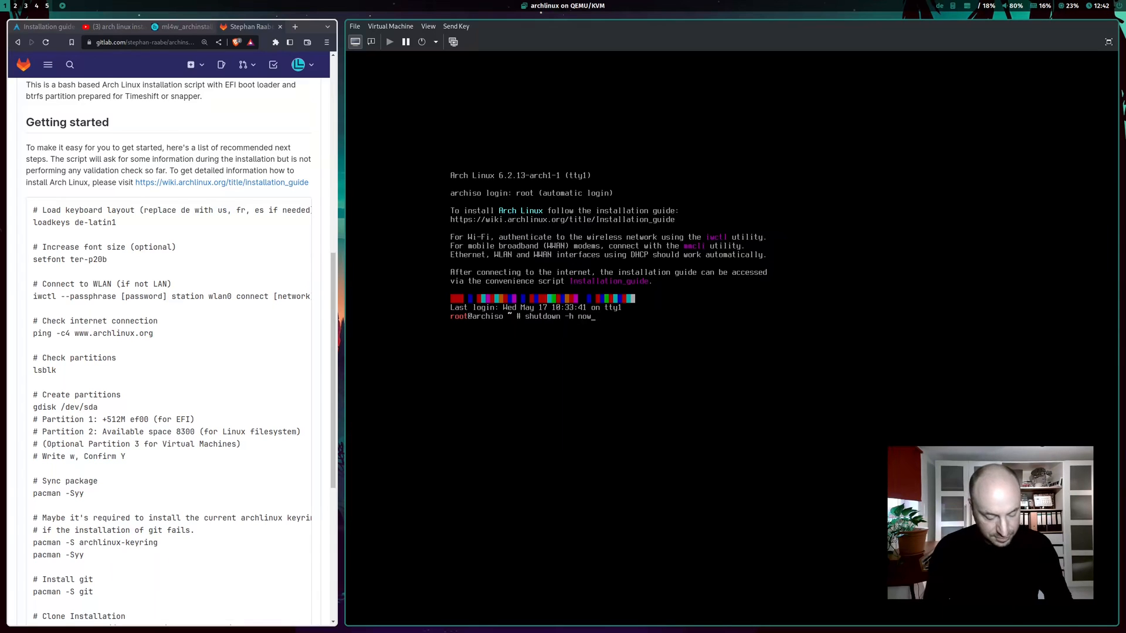
pyautogui.press('Return')
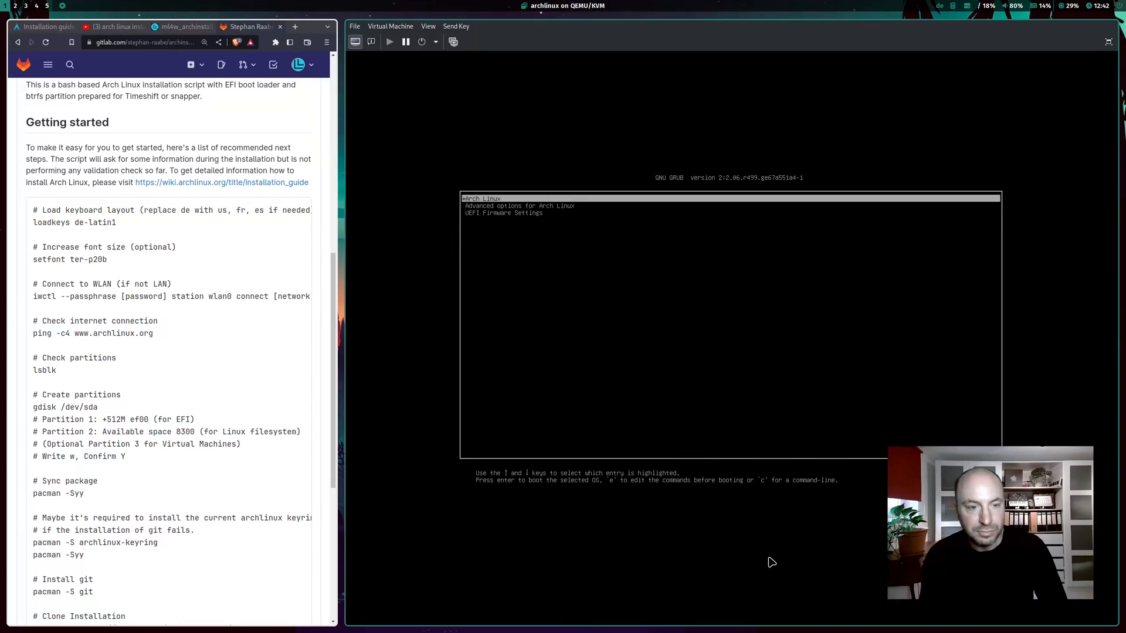
# - Boot Arch Linux from GRUB, log in as raabe and list the home directory
pyautogui.press('Return')
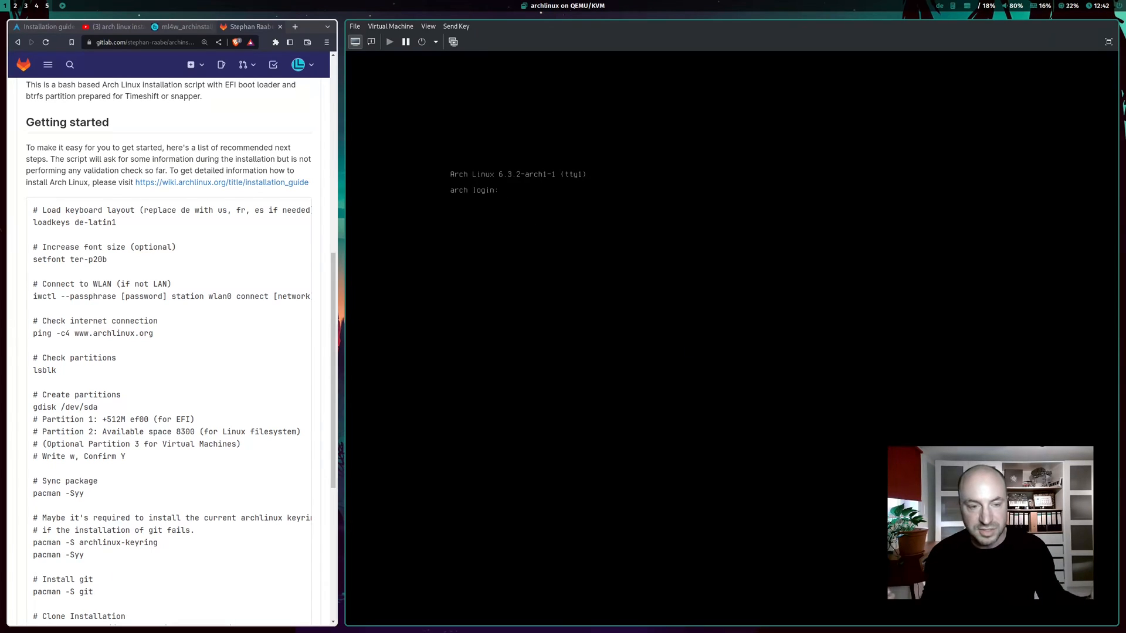
pyautogui.write('raabe')
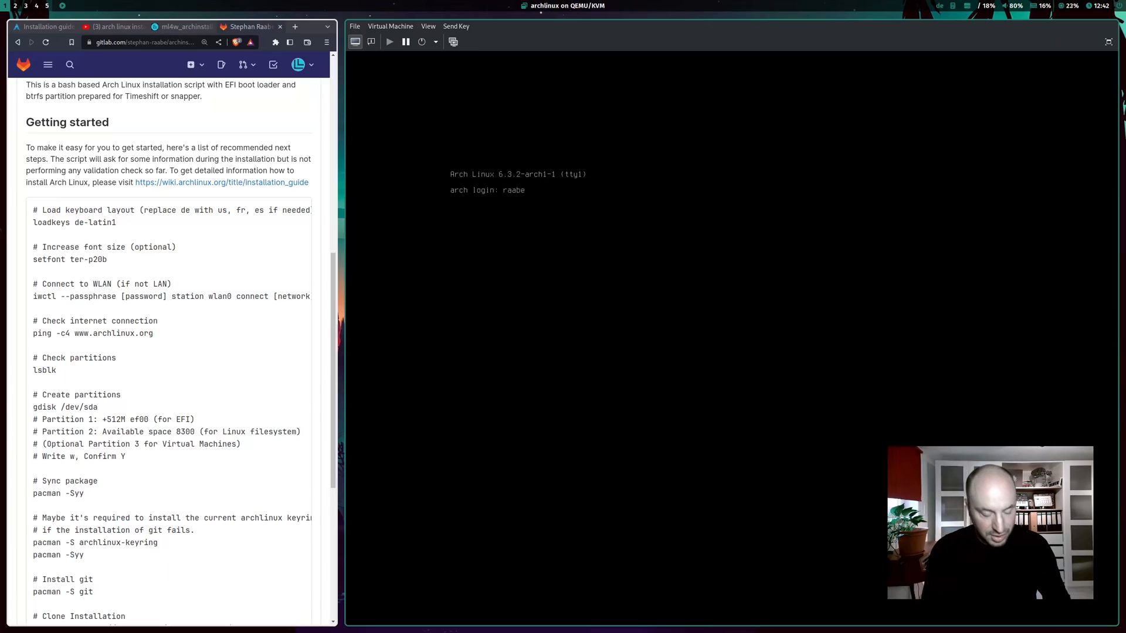
pyautogui.press('Return')
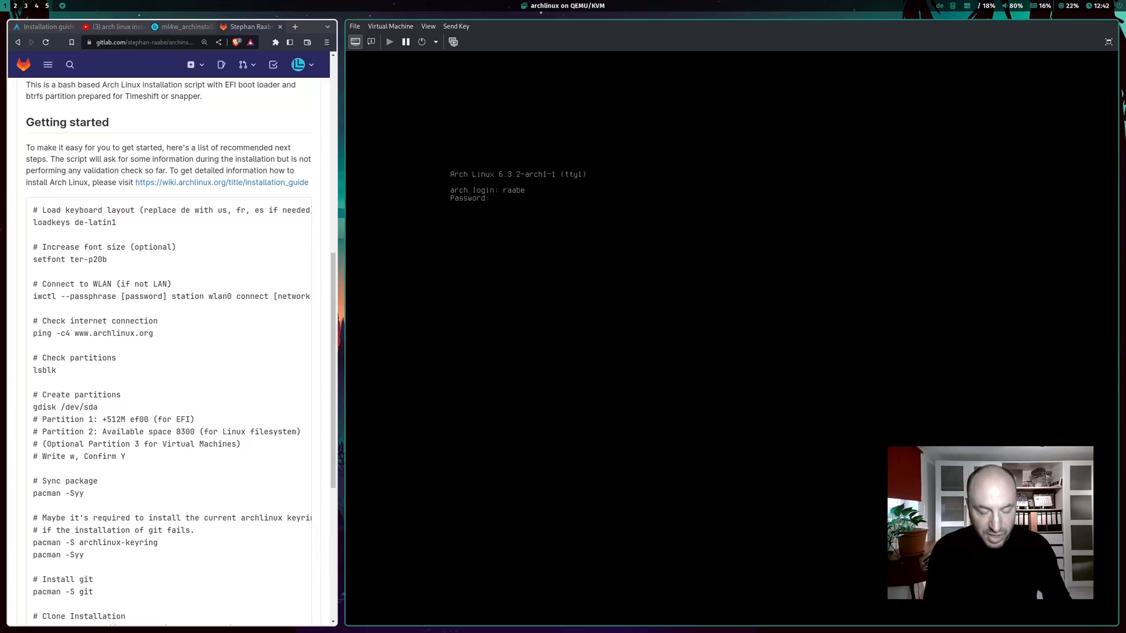
pyautogui.press('Return')
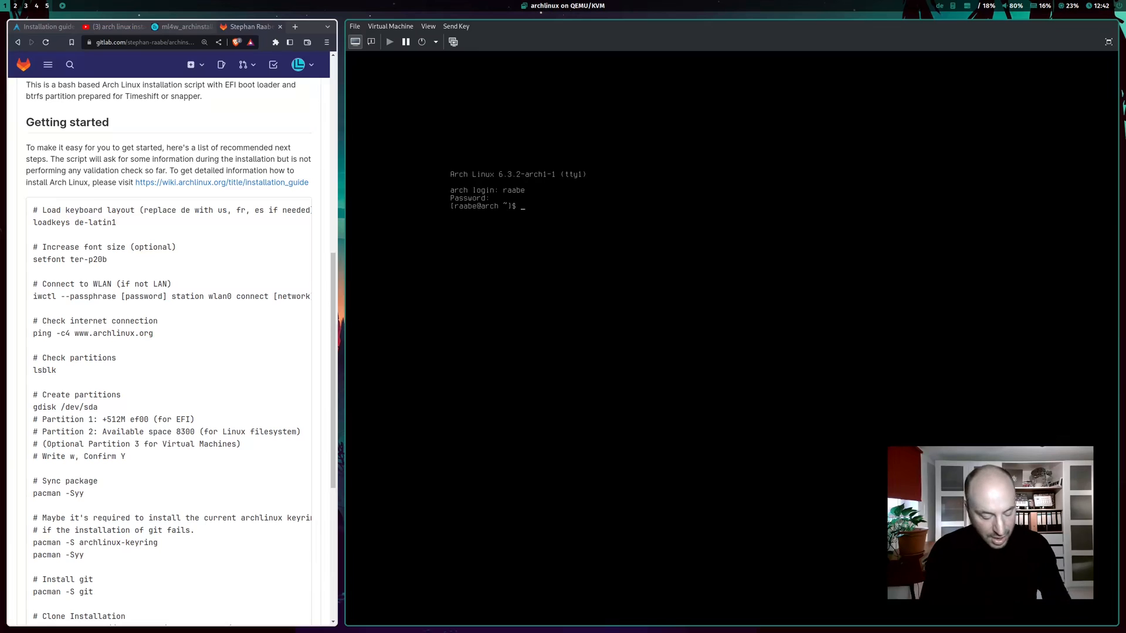
pyautogui.write('ls')
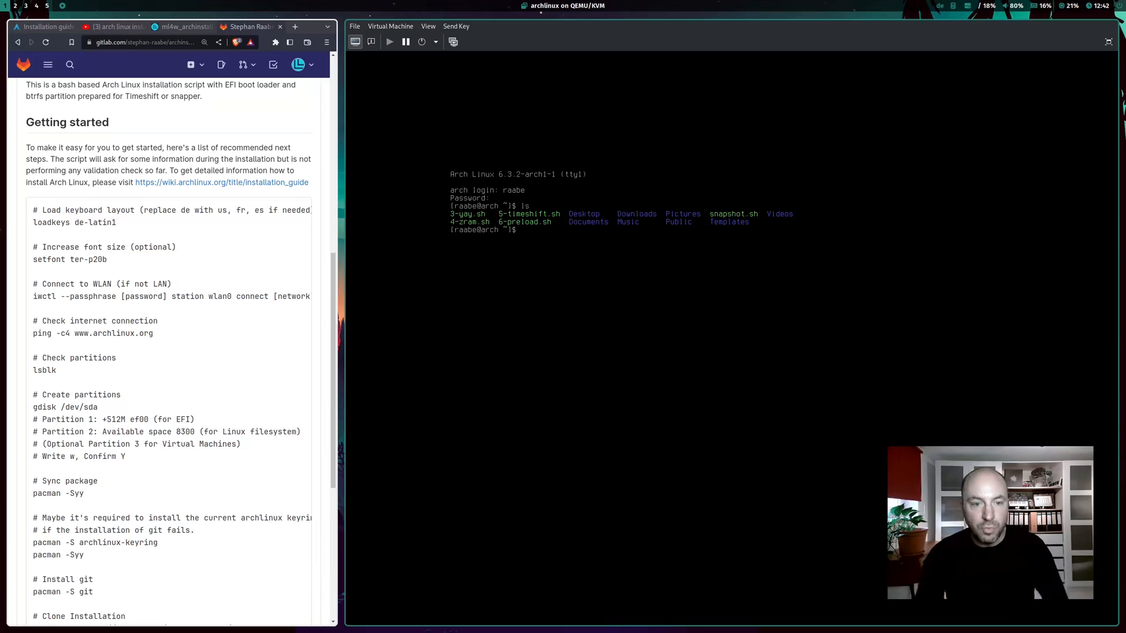